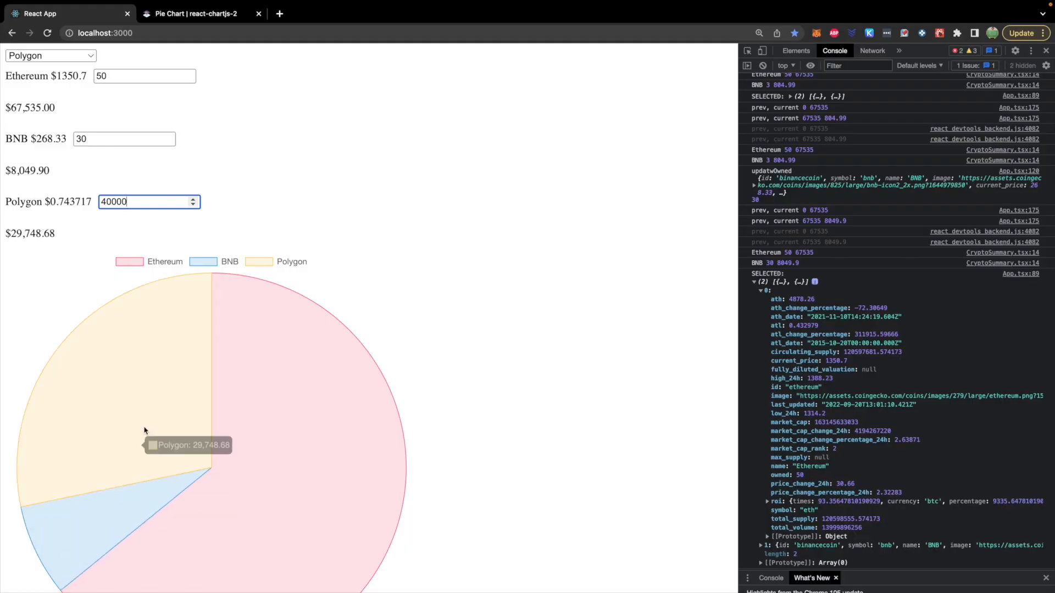
mouse_move(40, 287)
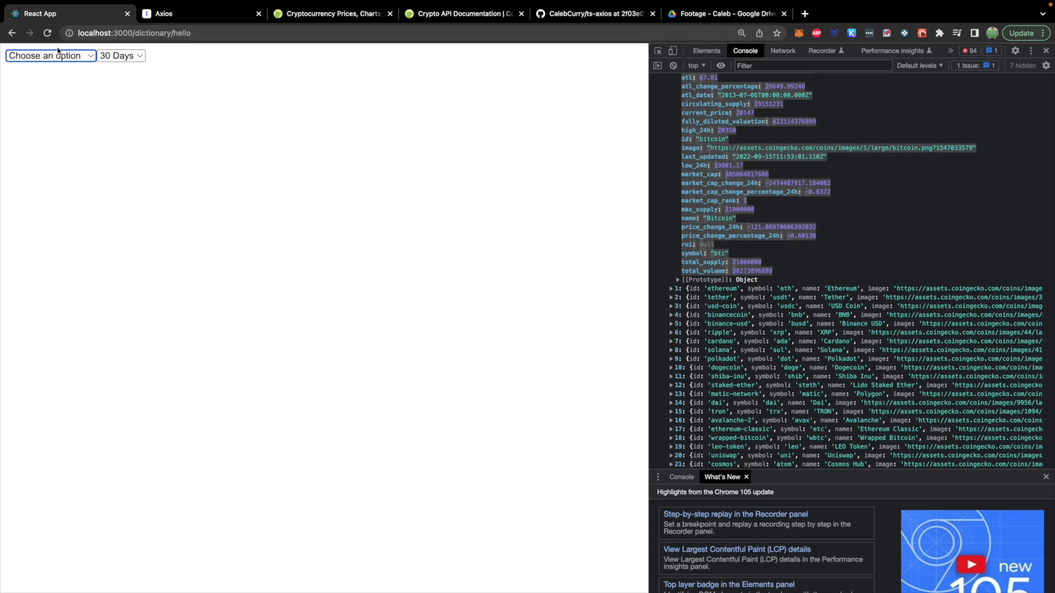
mouse_move(179, 67)
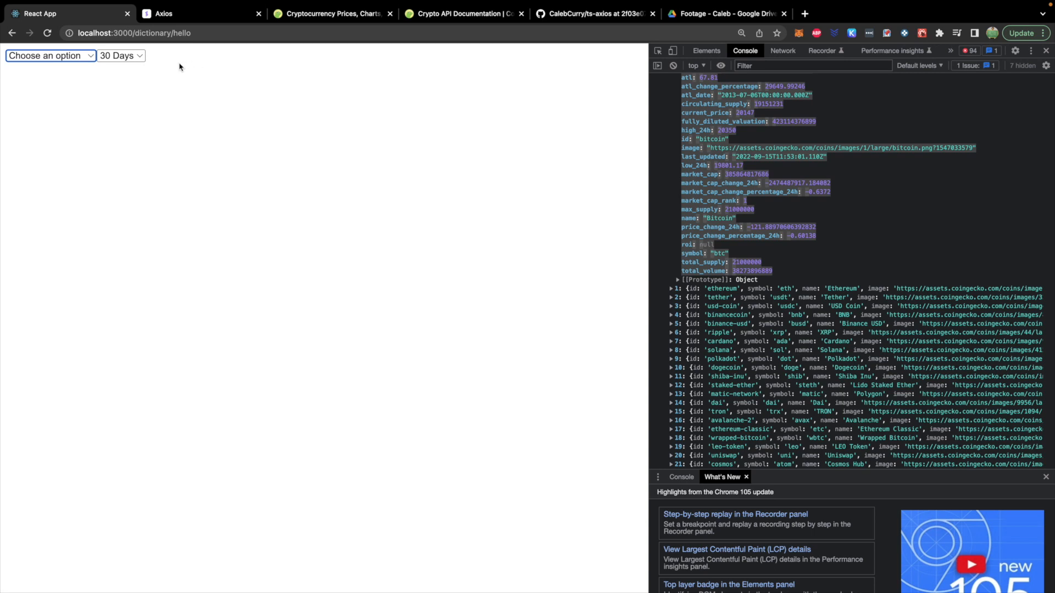
- Pick Bitcoin from the coin dropdown to show its $19,946.86 price and 30-day chart
left_click(50, 55)
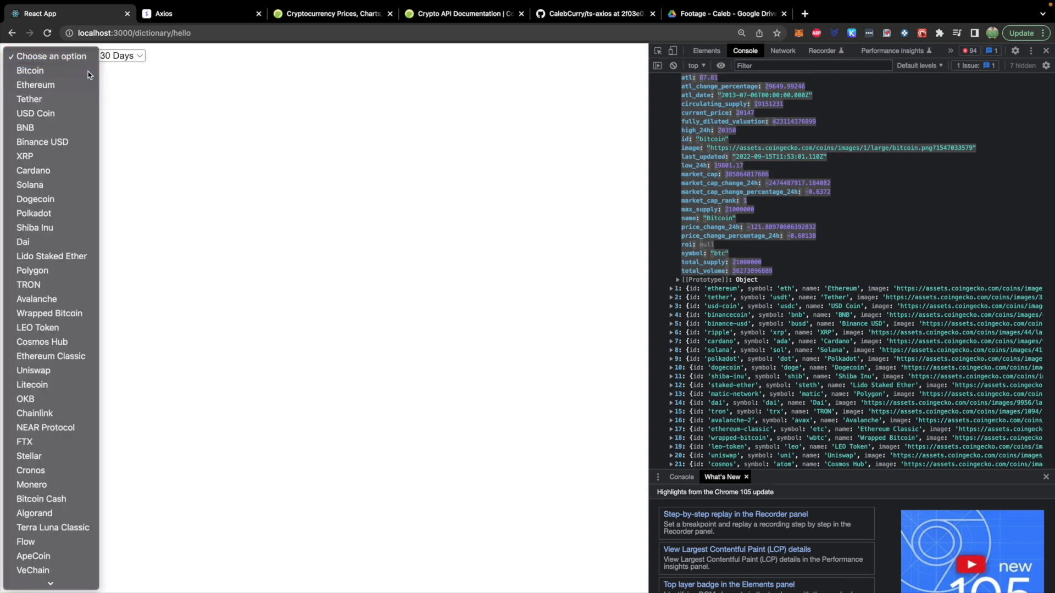
left_click(29, 71)
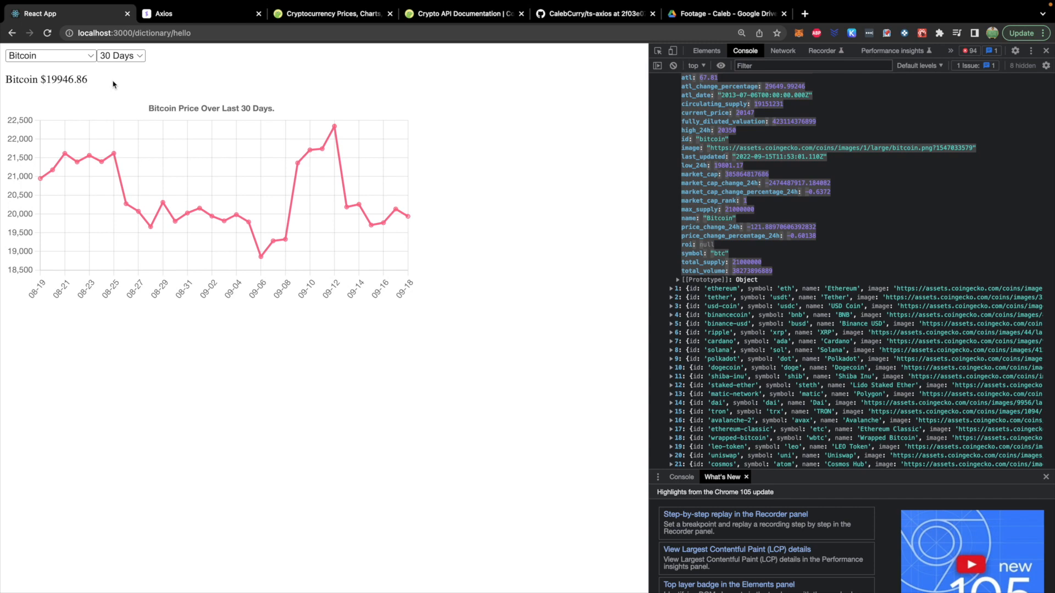
mouse_move(122, 116)
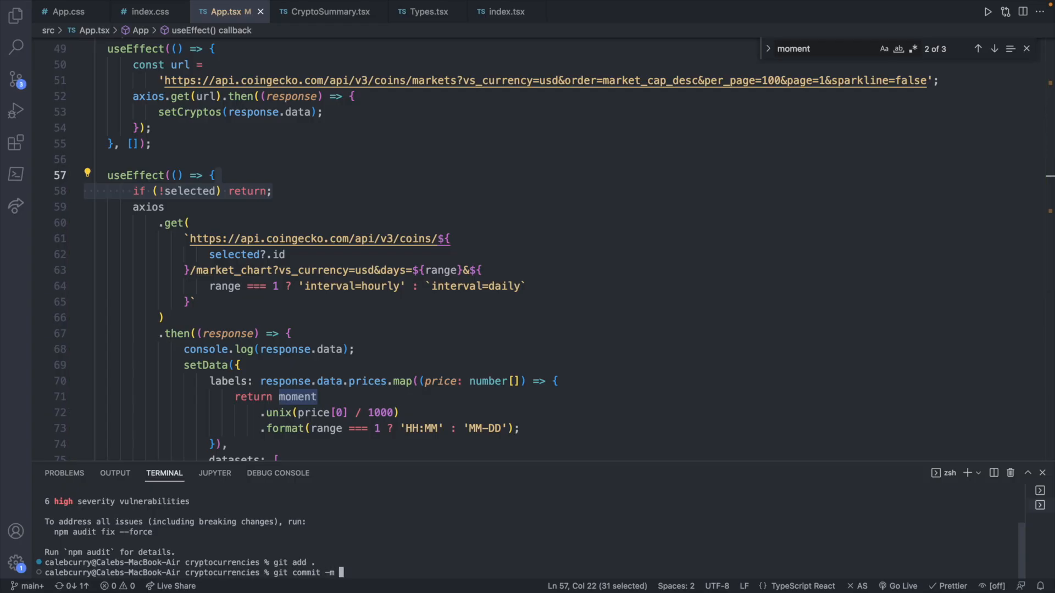
- Commit the changes with message "finish", then view the ts-axios commit history on GitHub
type("\"")
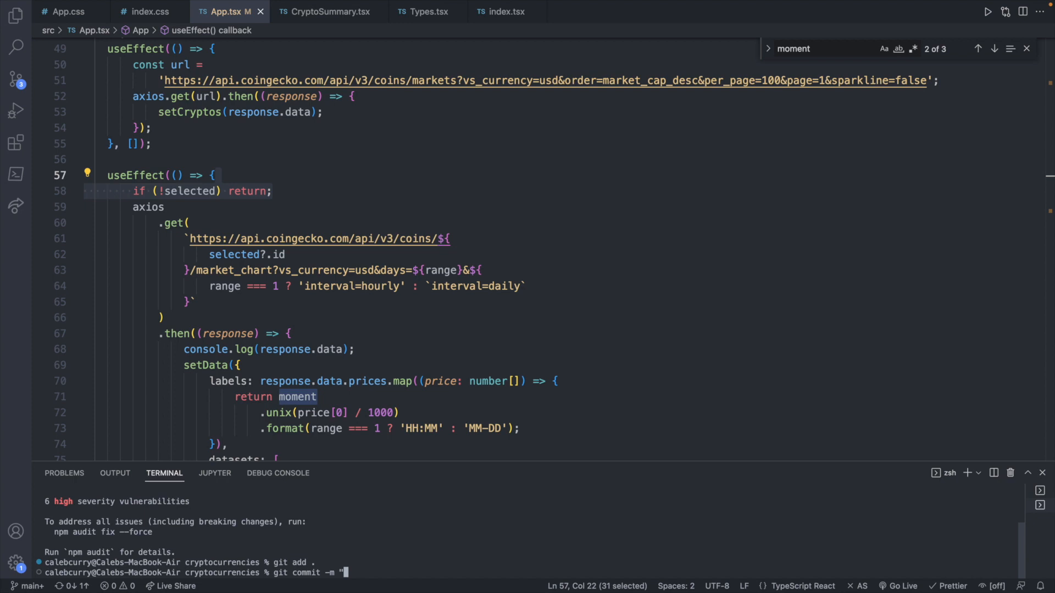
type("finish")
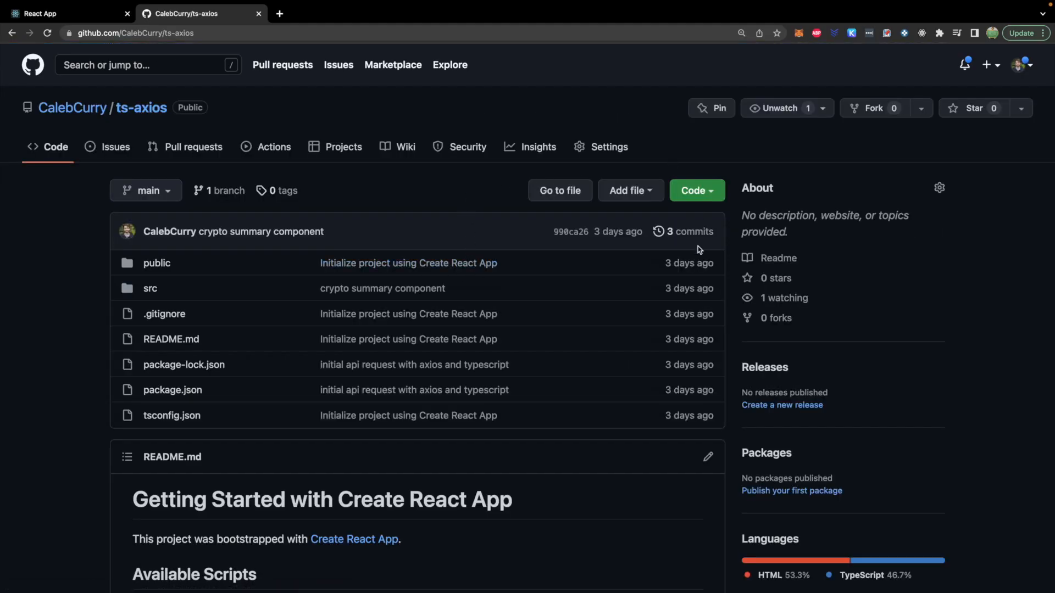
left_click(688, 231)
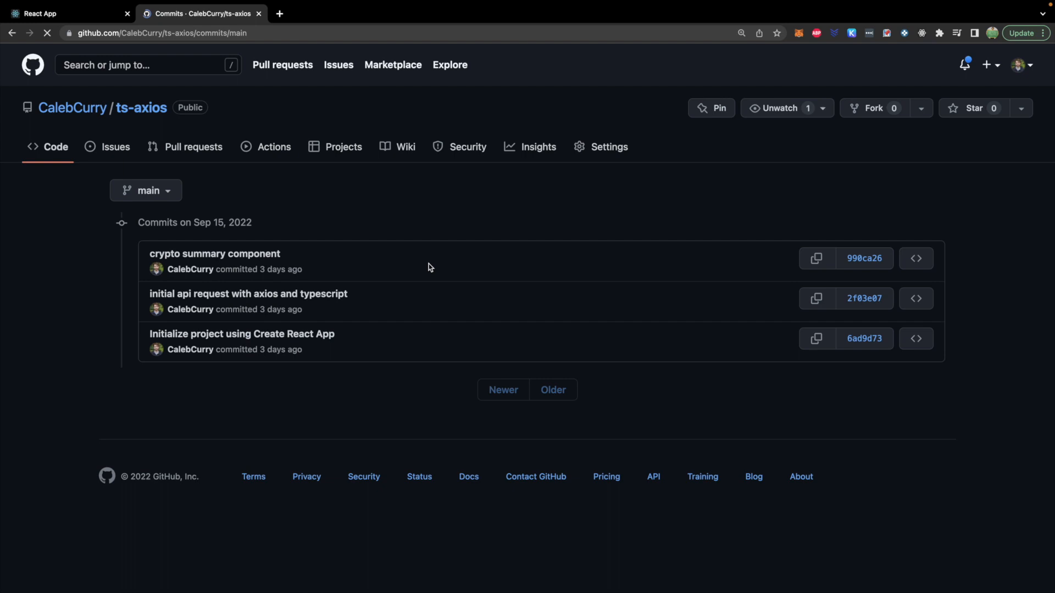
mouse_move(915, 259)
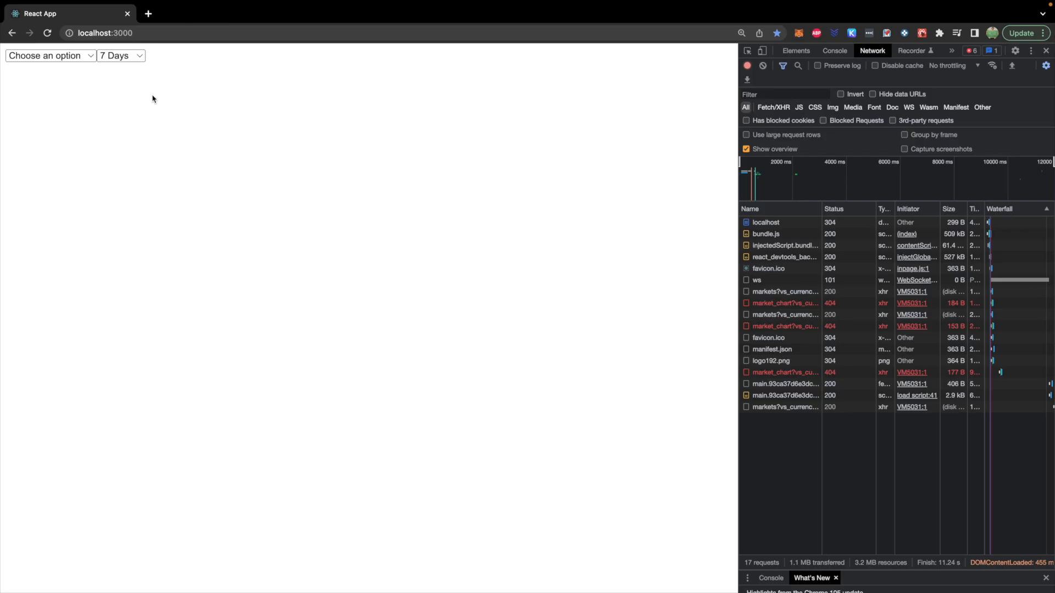
- Select Ethereum, then switch to Tether to show its $0.996965 price and flat 7-day chart
left_click(49, 55)
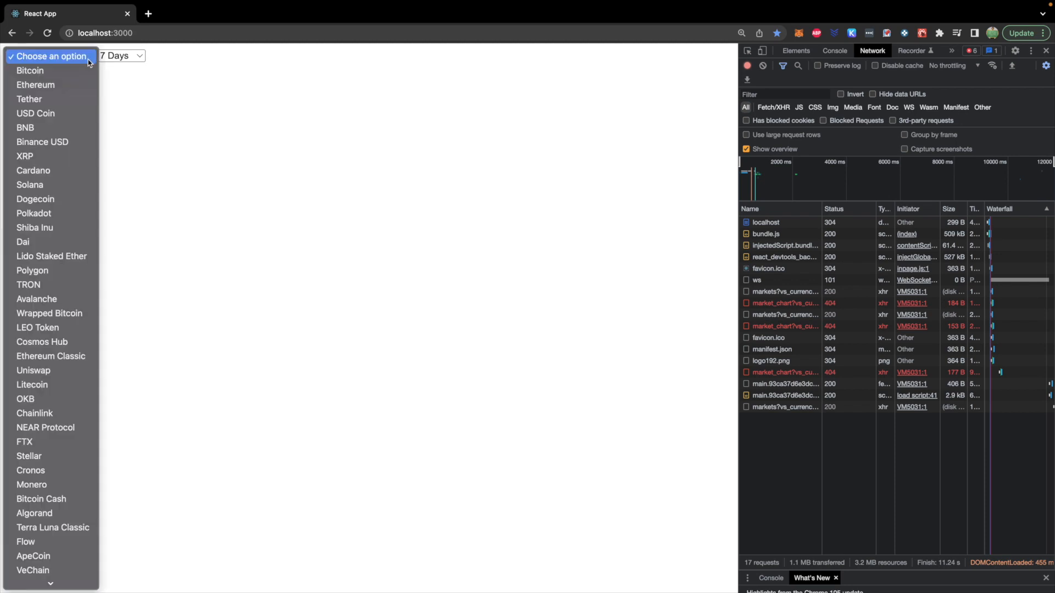
mouse_move(28, 99)
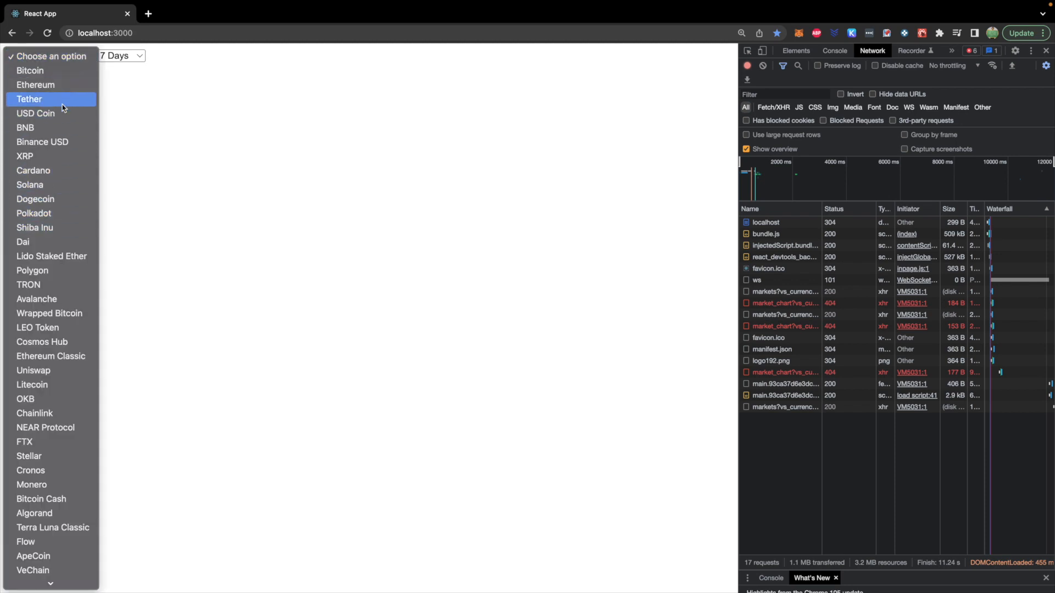
left_click(35, 85)
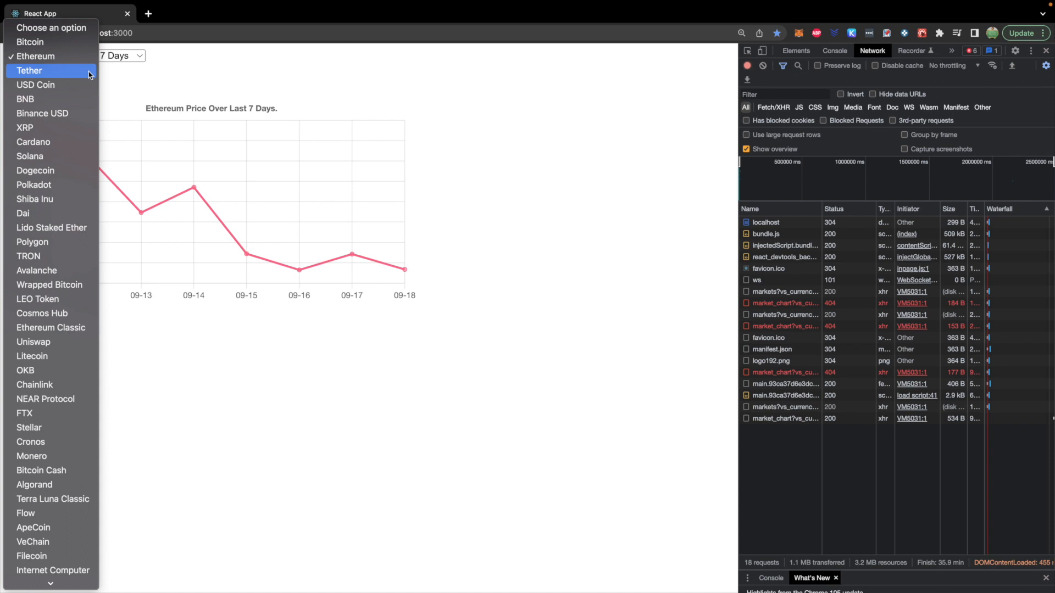
left_click(29, 70)
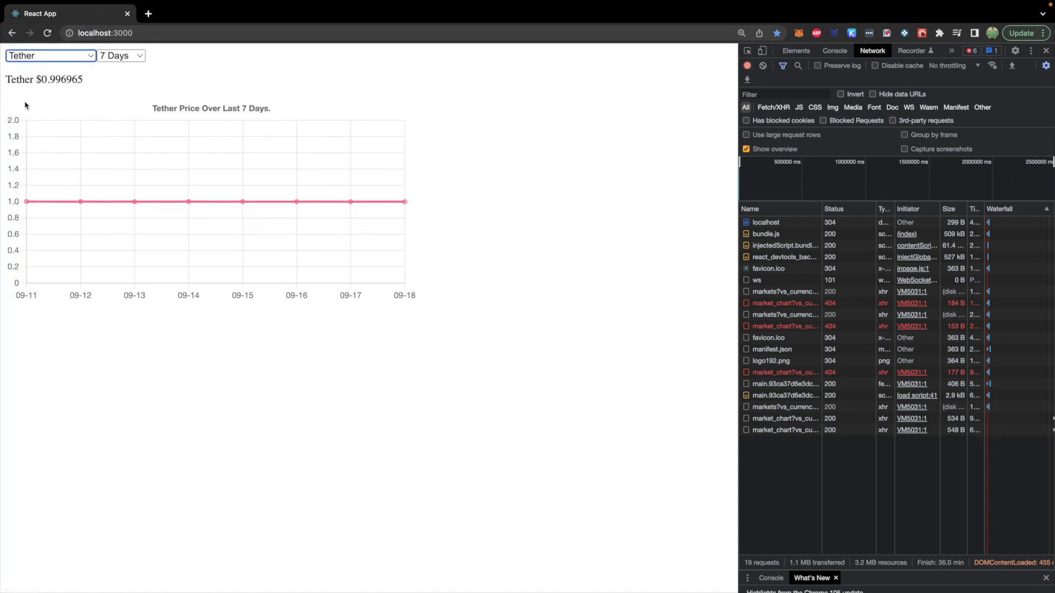
mouse_move(80, 118)
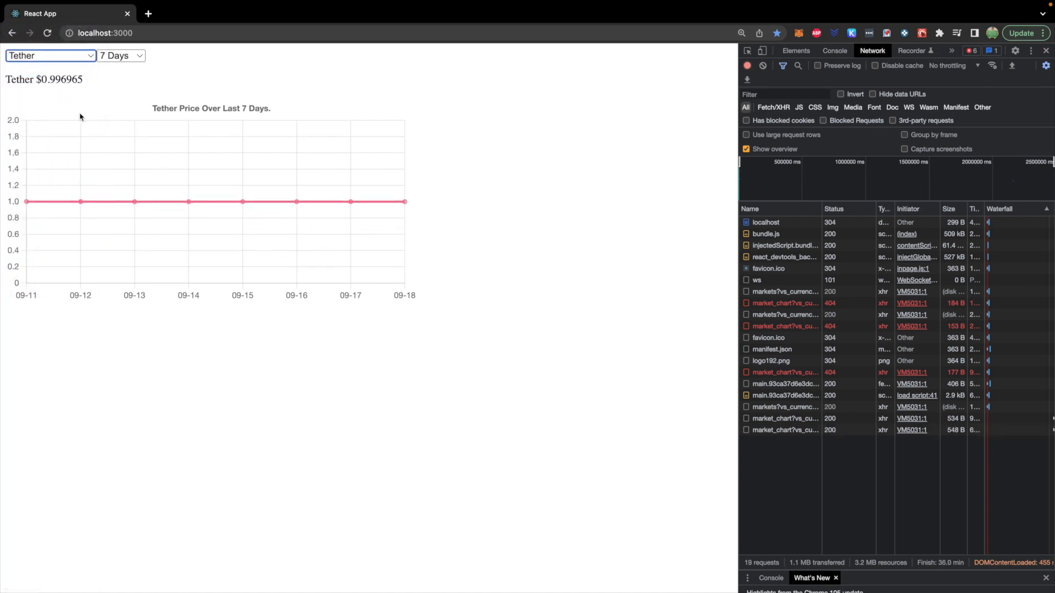
mouse_move(508, 189)
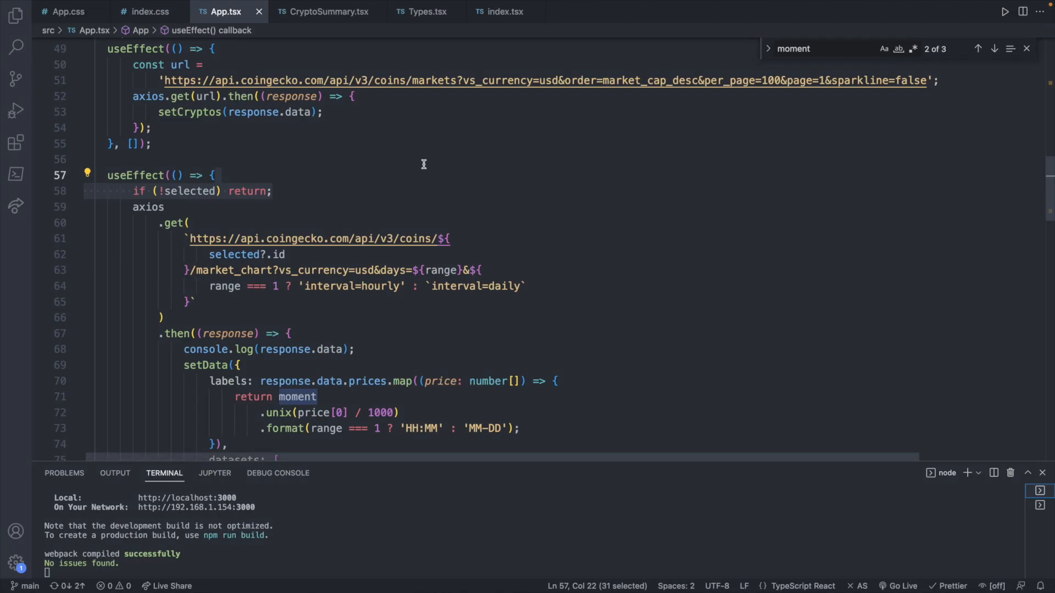
- Type the selected state as Crypto[] and show the four resulting TypeScript errors in Problems
scroll("up", 3)
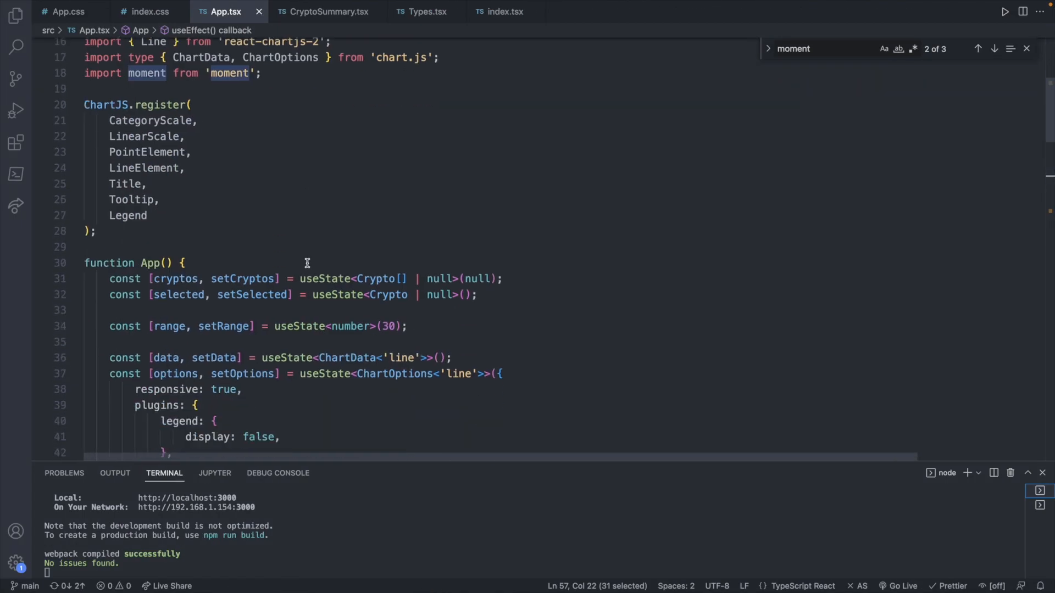
scroll("down", 3)
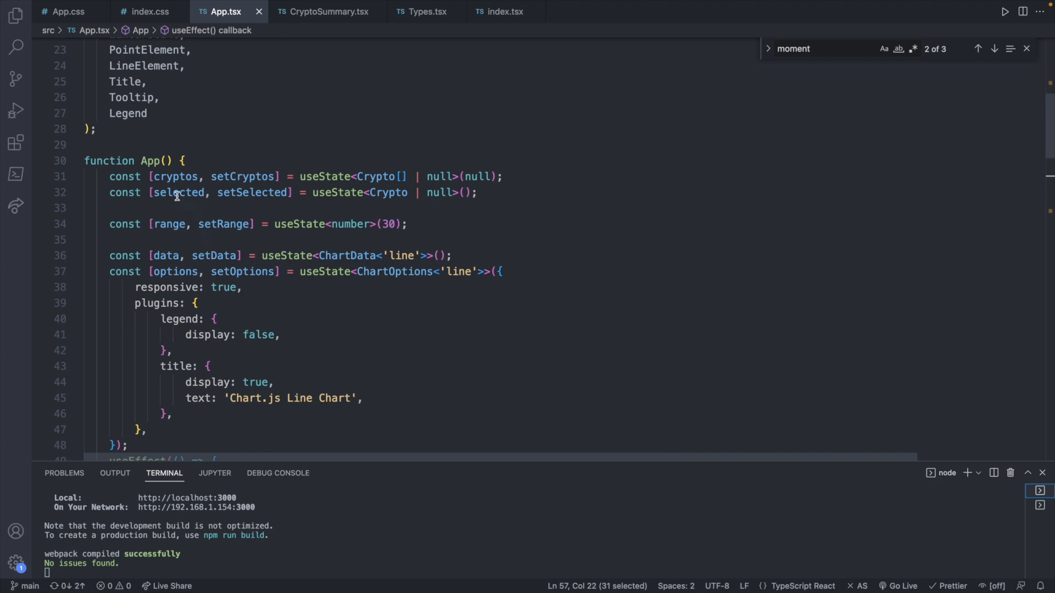
double_click(178, 193)
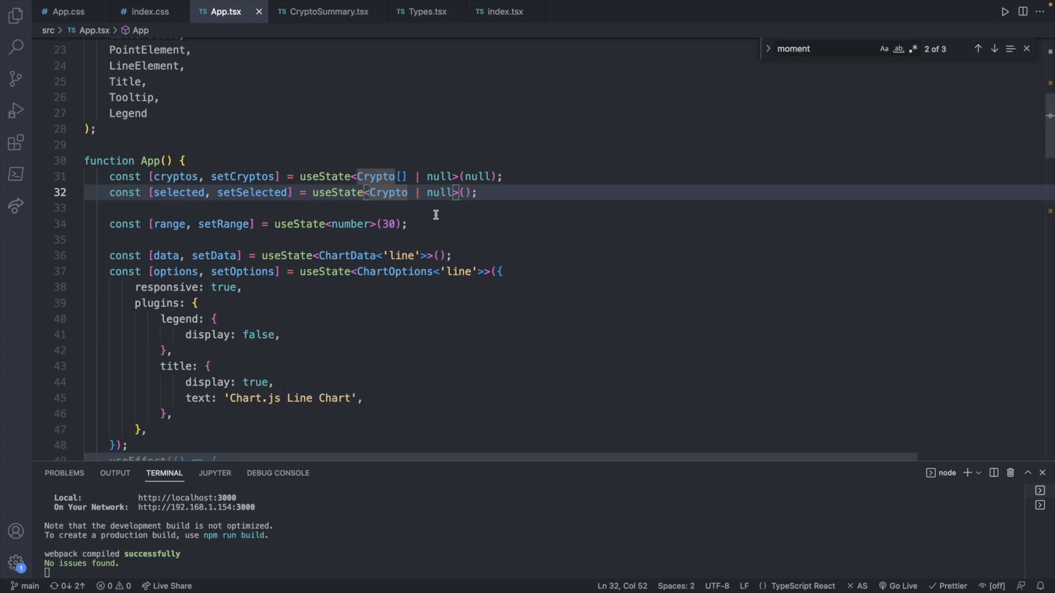
type("[]")
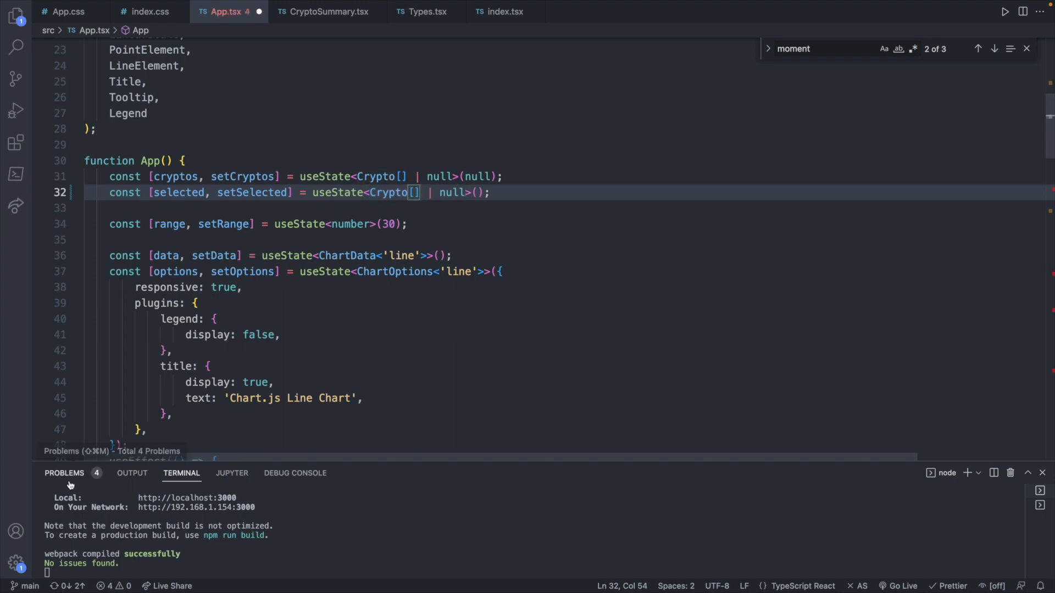
left_click(65, 473)
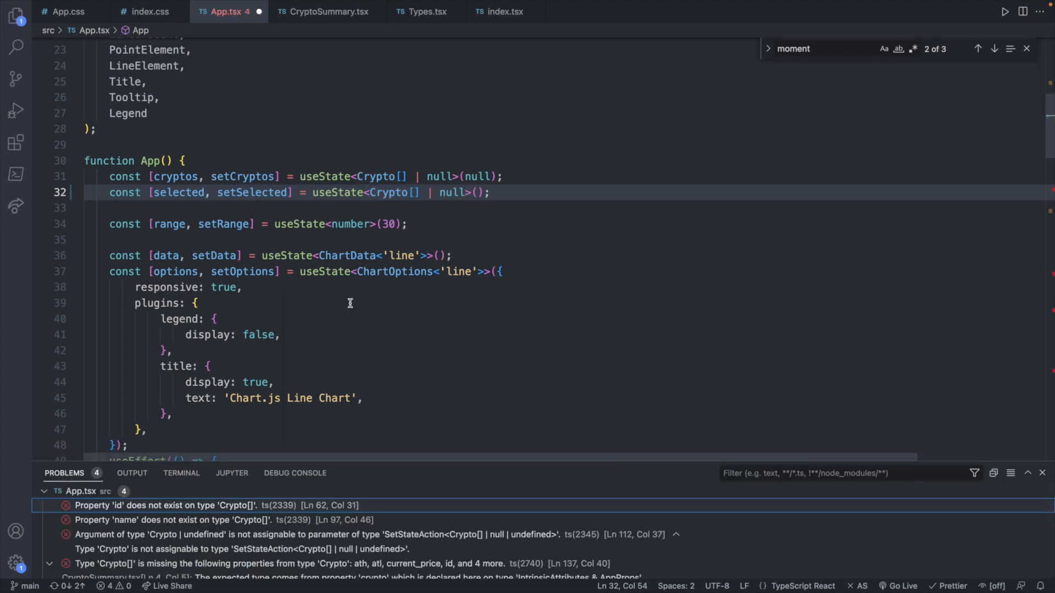
scroll("down", 3)
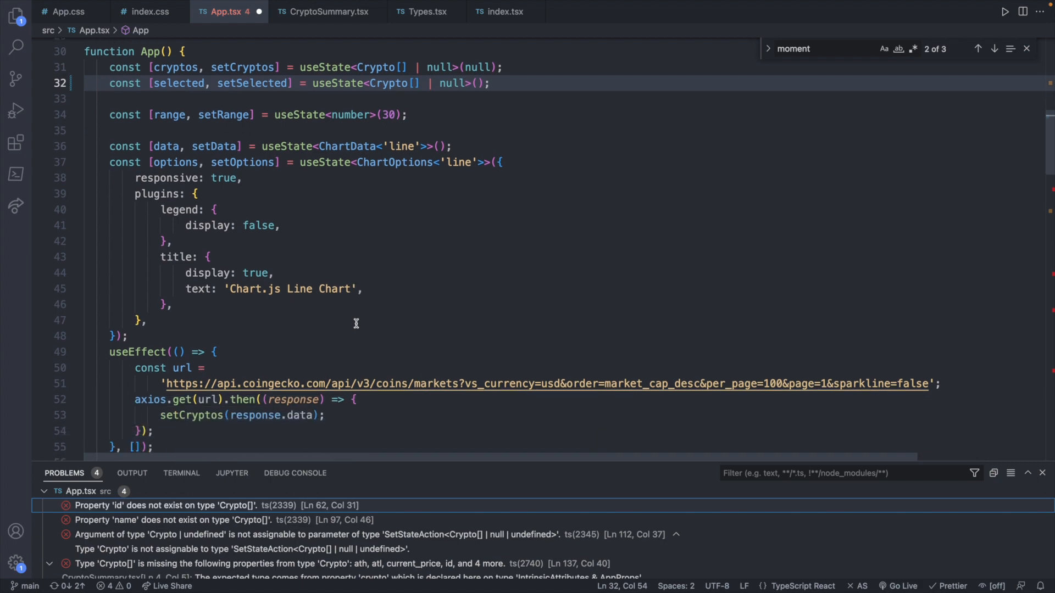
scroll("down", 3)
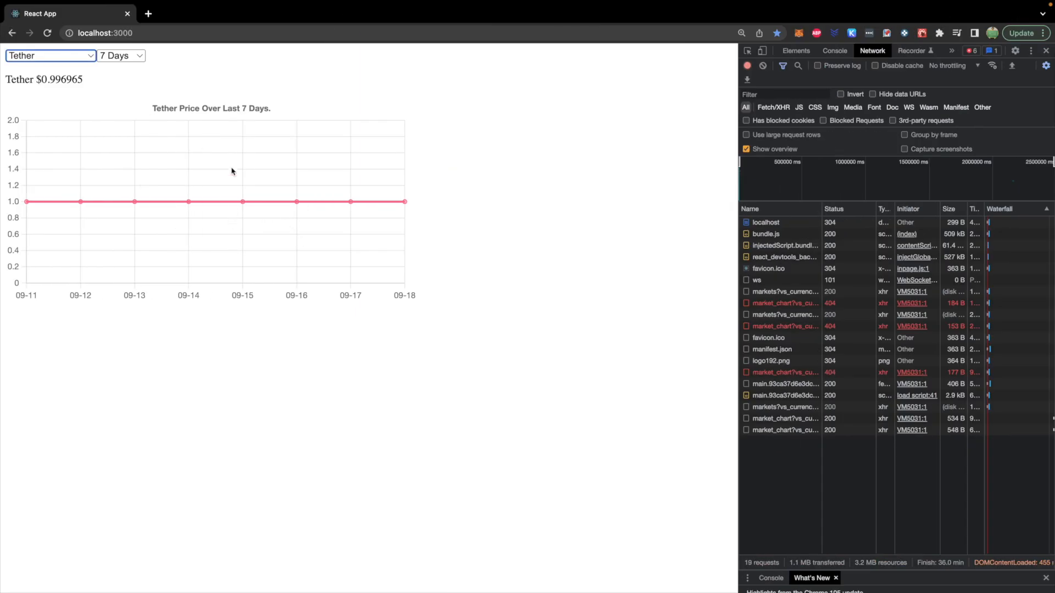
mouse_move(551, 222)
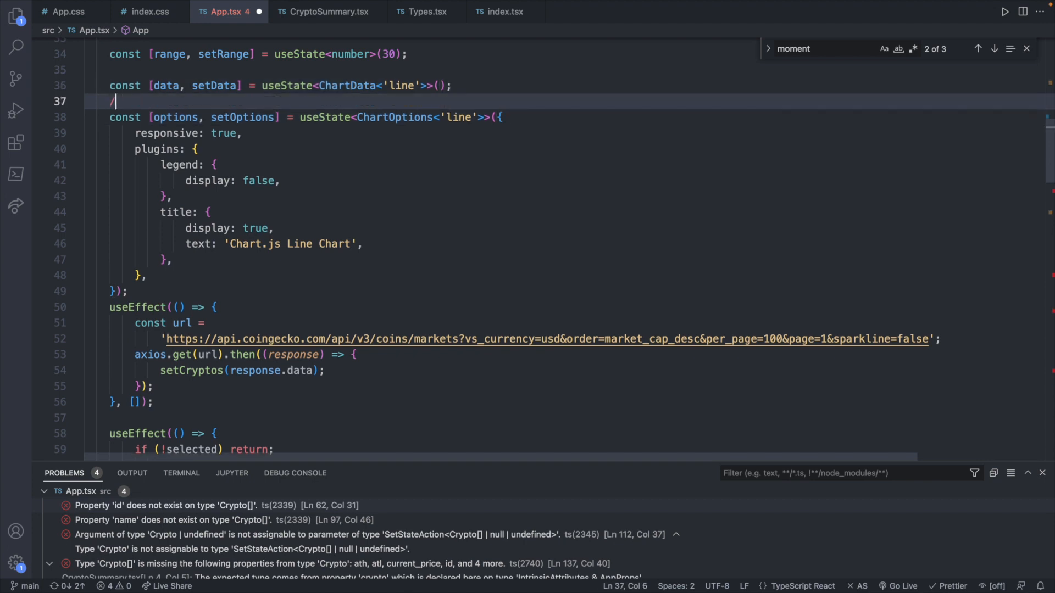
- Wrap the chart data state in a /* */ block comment in App.tsx
key("Backspace")
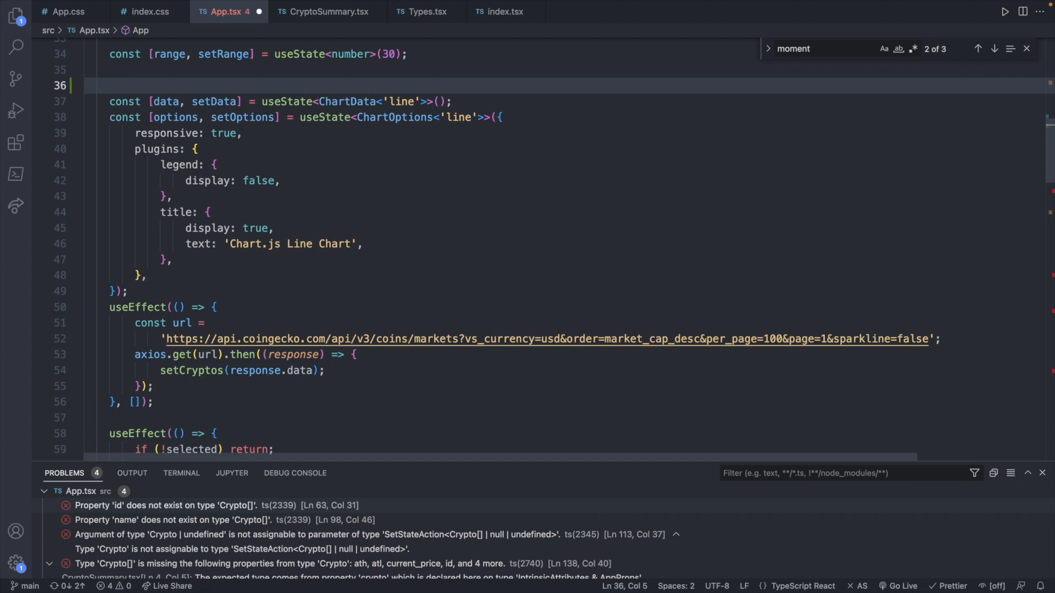
type("/*")
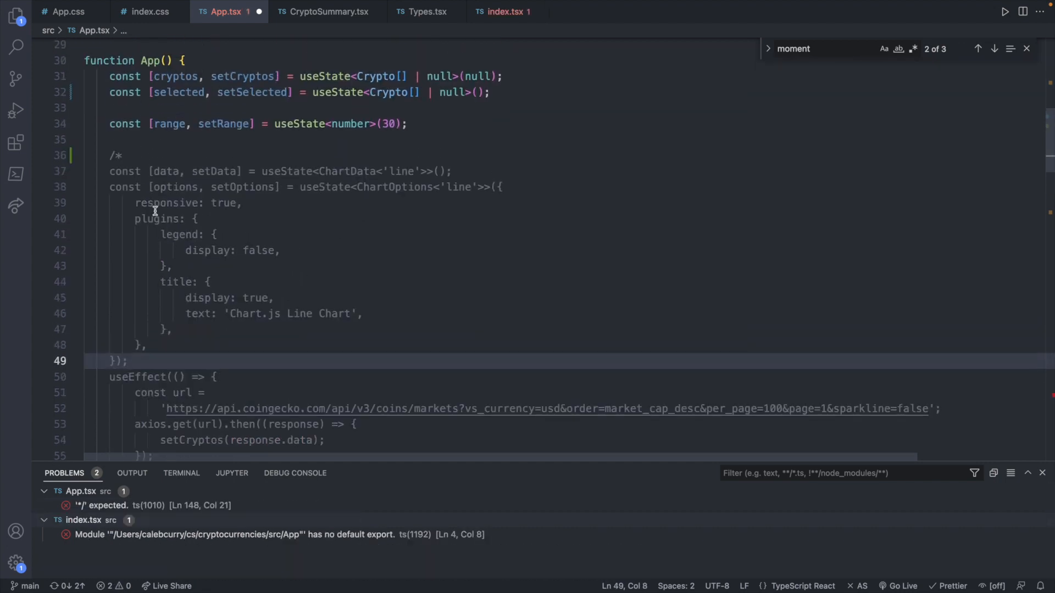
key("enter")
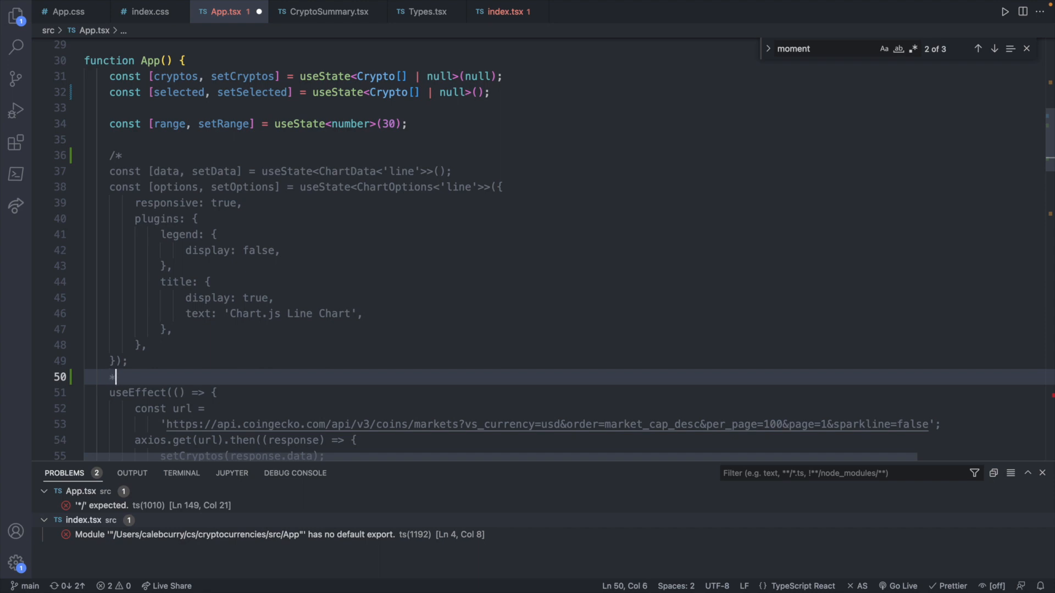
type("/")
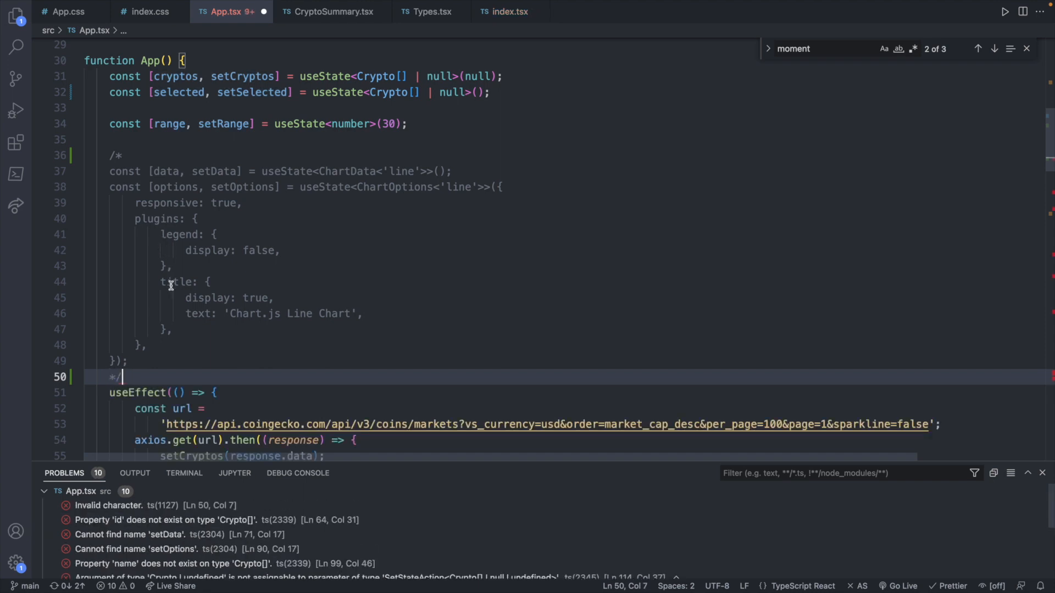
key("Enter")
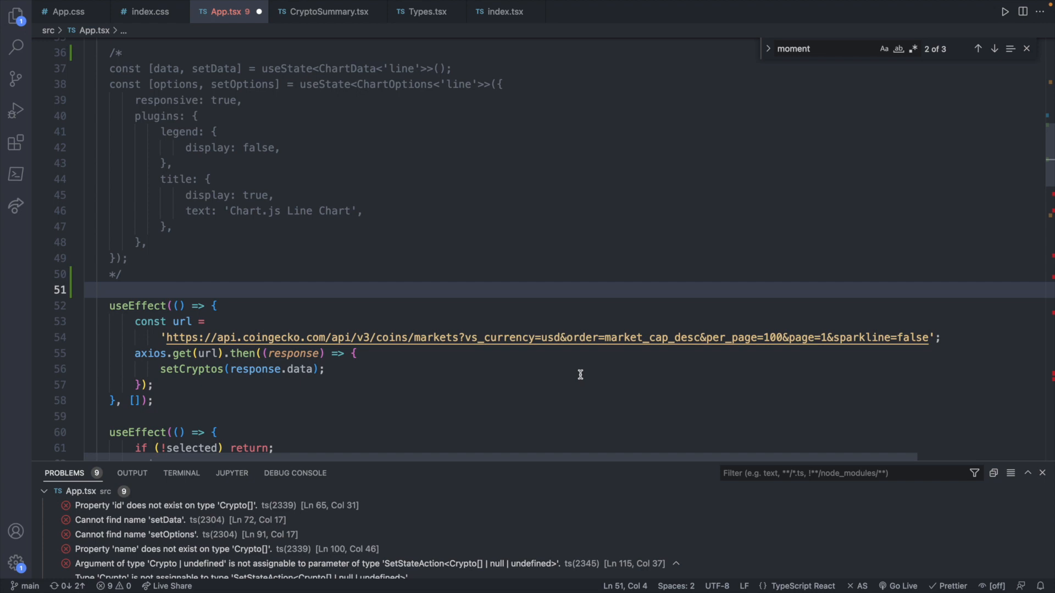
- Close the block comment over the chart useEffect right after its selected and range dependencies
scroll("down", 3)
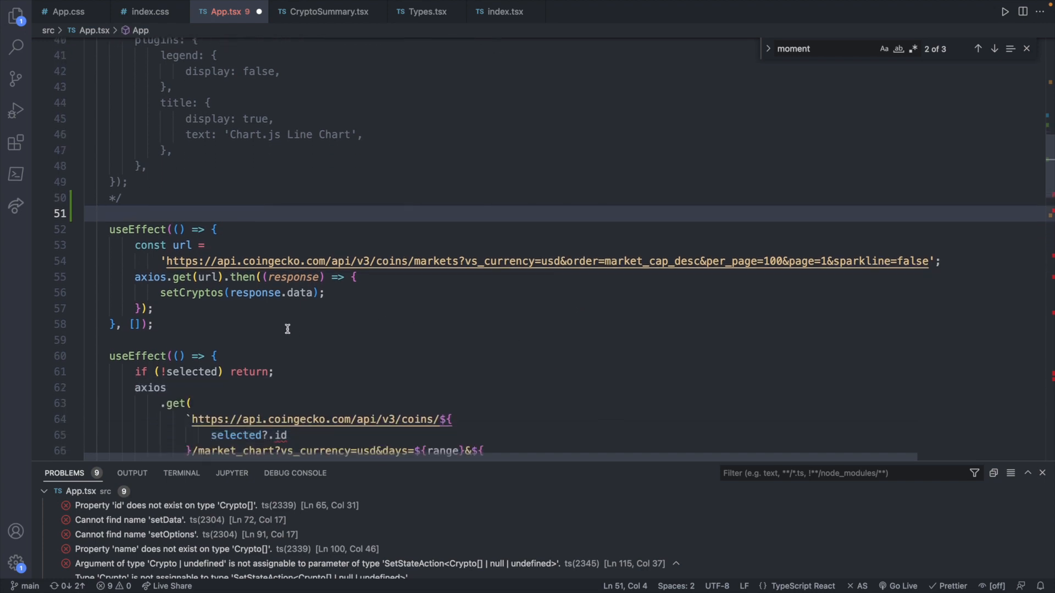
scroll("down", 3)
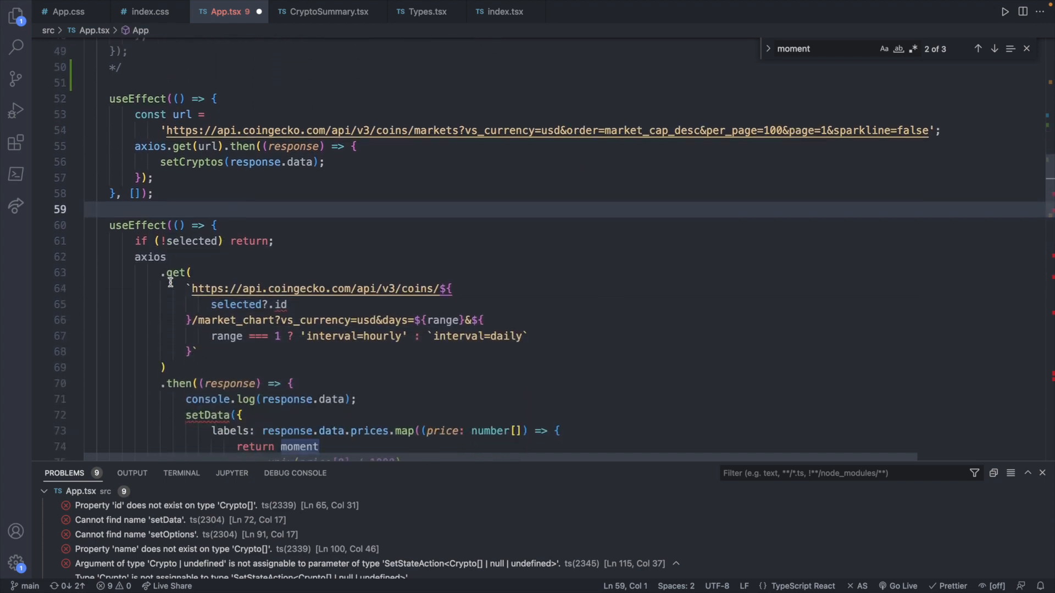
scroll("down", 3)
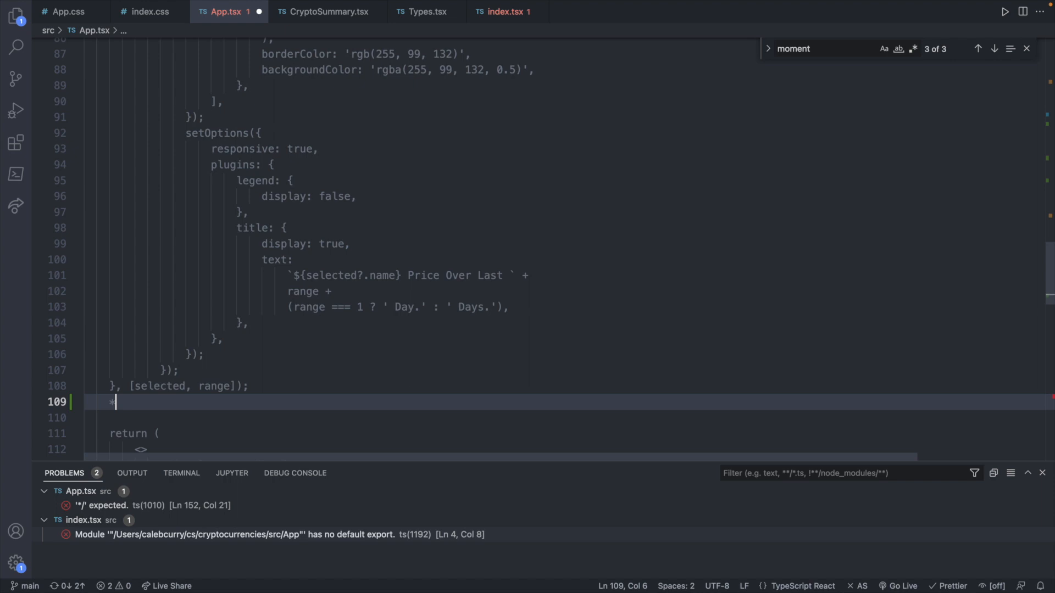
type("/")
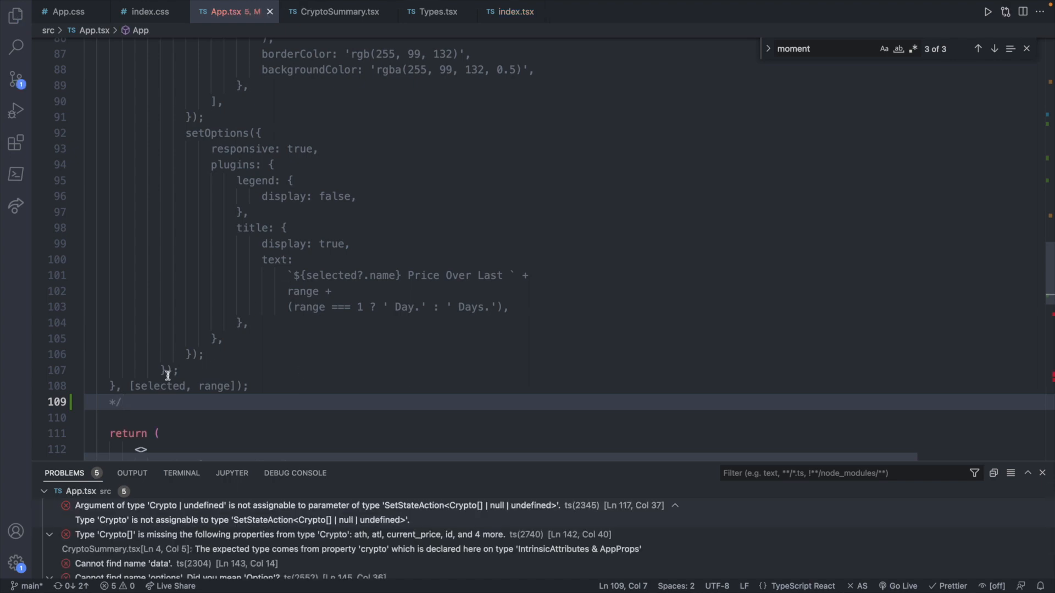
mouse_move(300, 374)
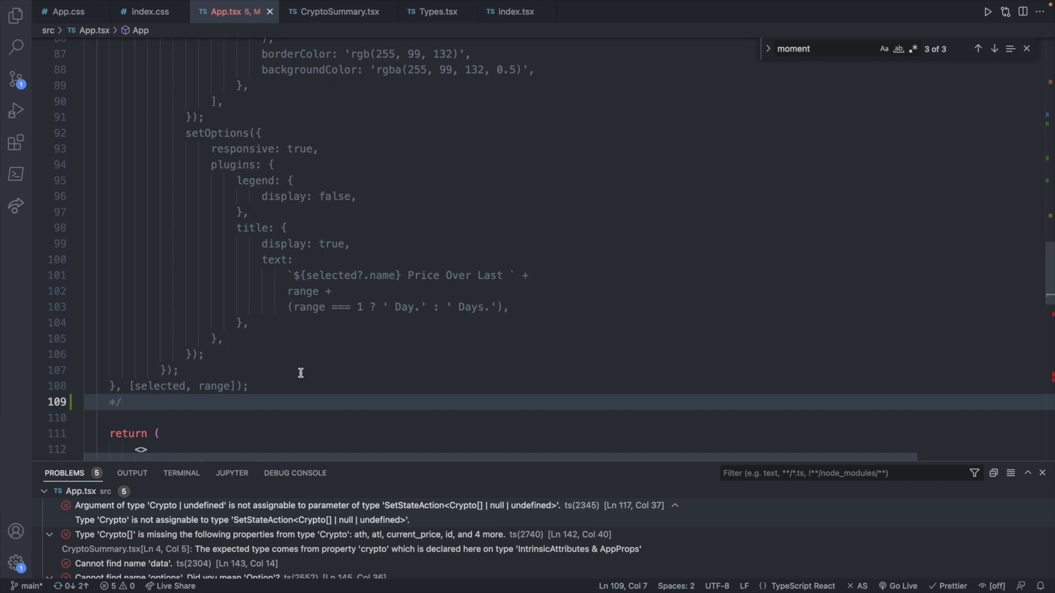
scroll("up", 3)
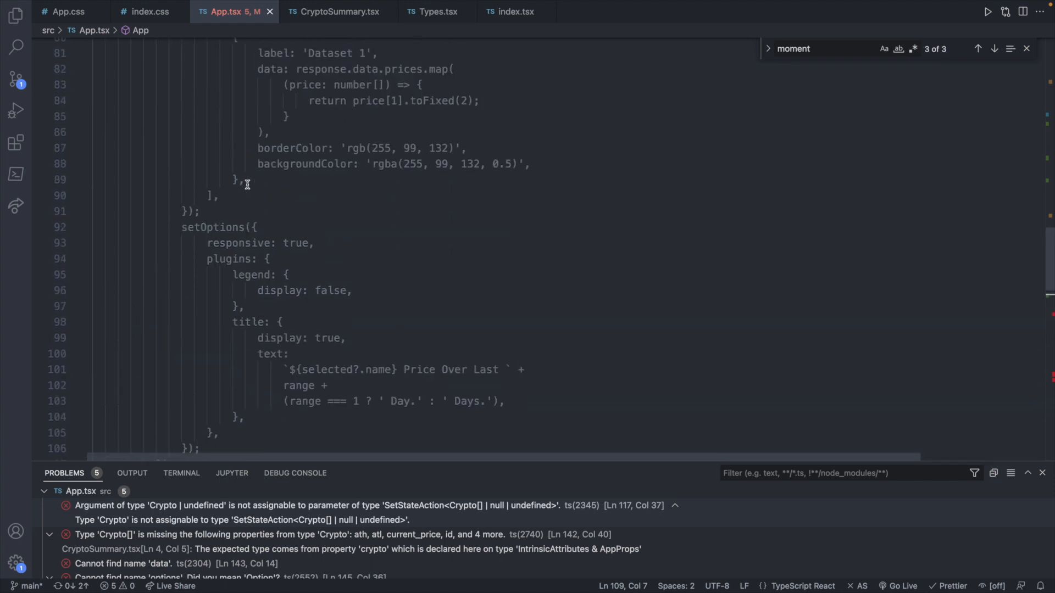
scroll("down", 3)
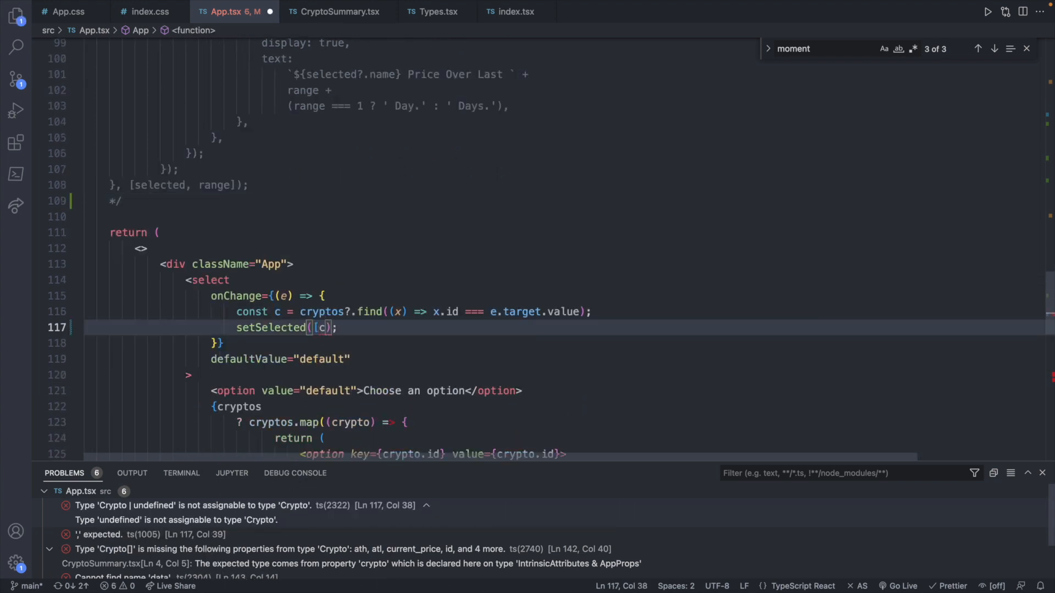
- Make selected a useState<Crypto[]>([]) and append coins with setSelected([...selected, c])
type("]")
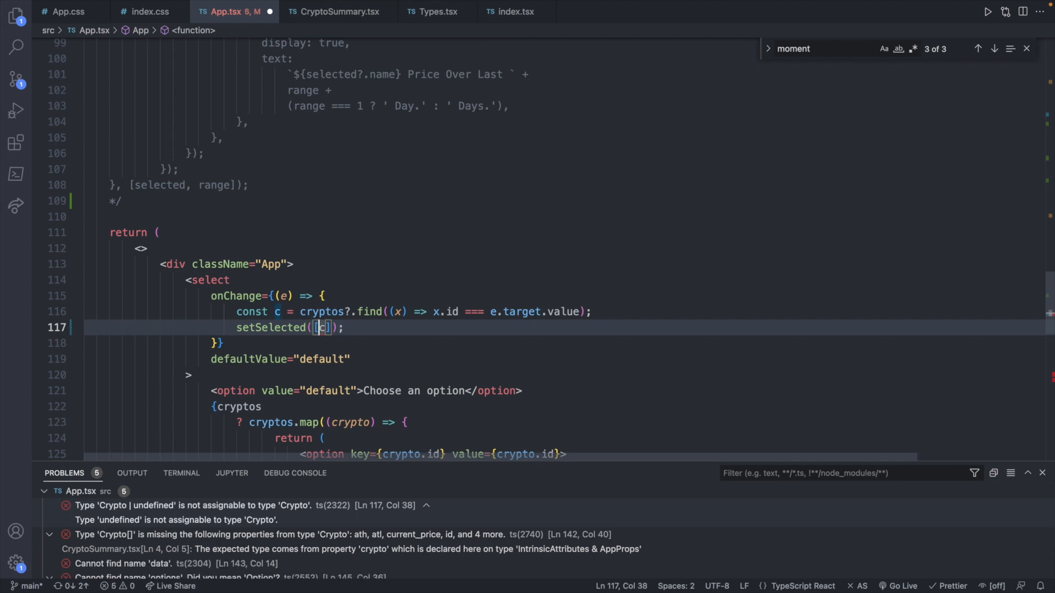
type("...")
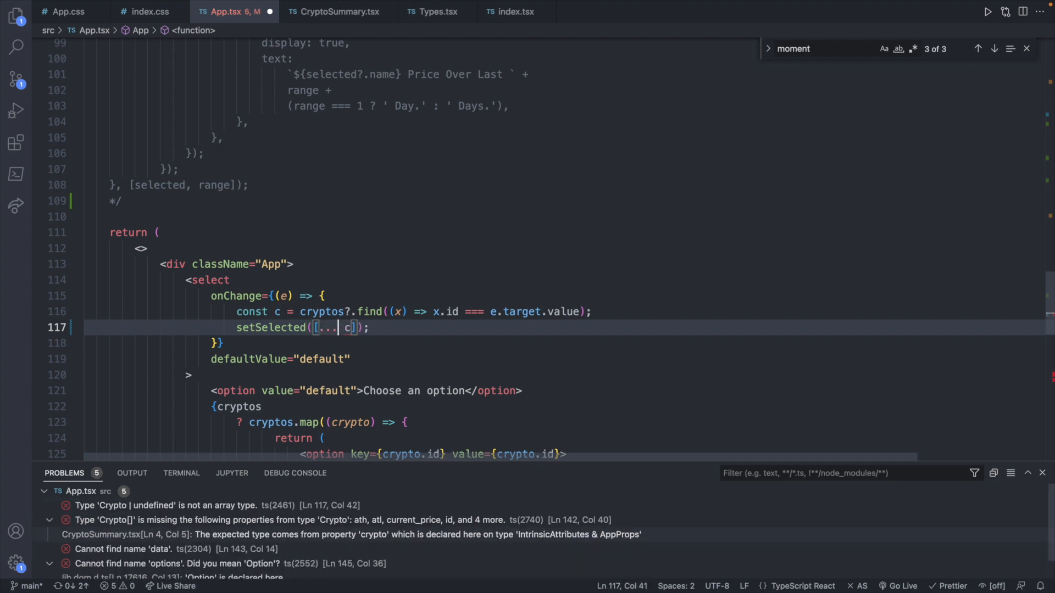
type("selected,")
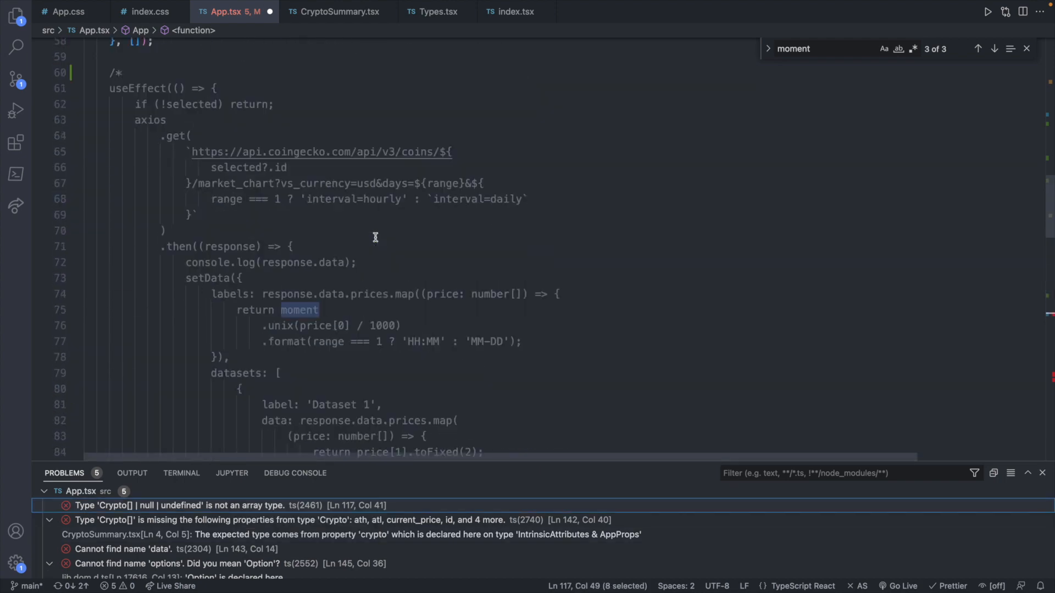
scroll("up", 3)
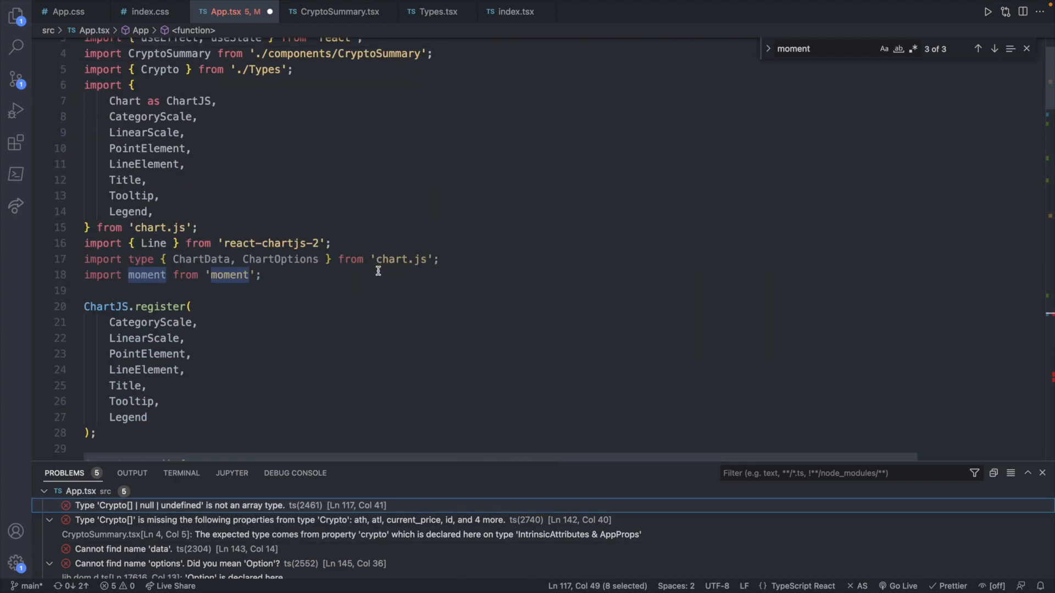
scroll("down", 3)
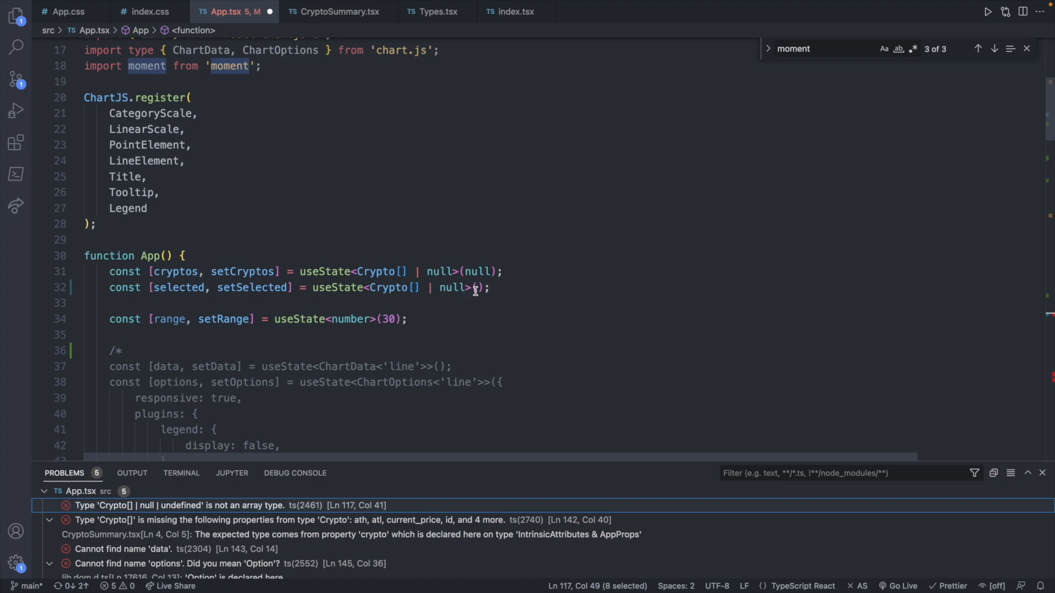
type("[")
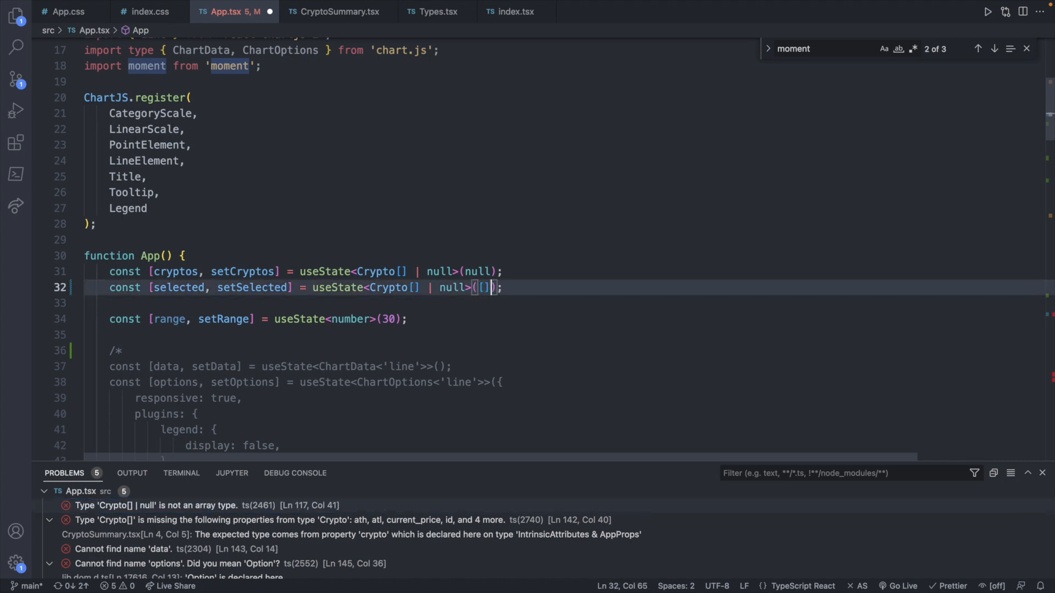
double_click(450, 286)
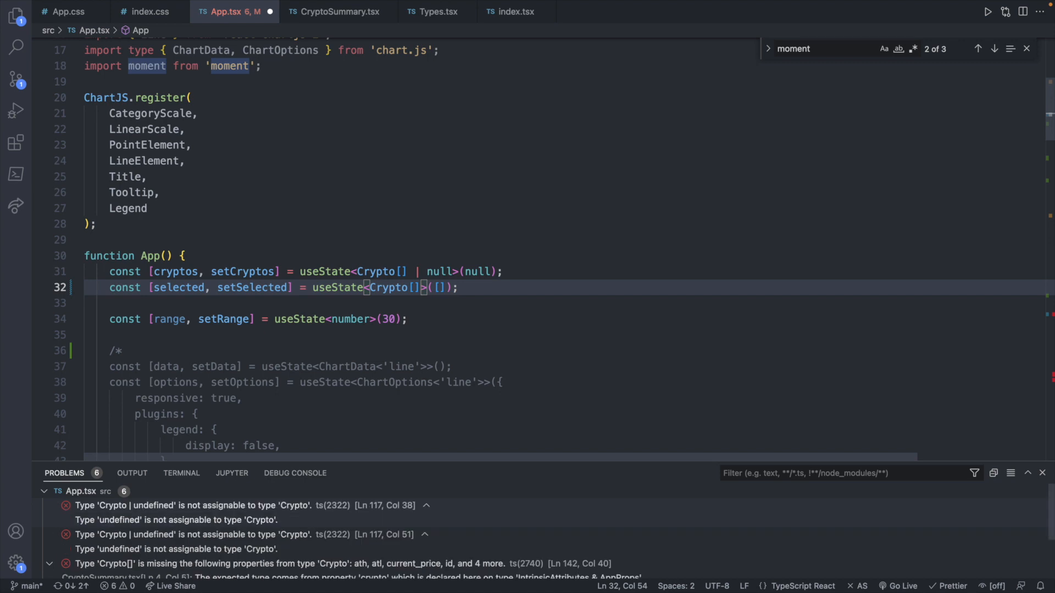
- Cast the find result with 'as Crypto', leaving four errors
left_click(996, 48)
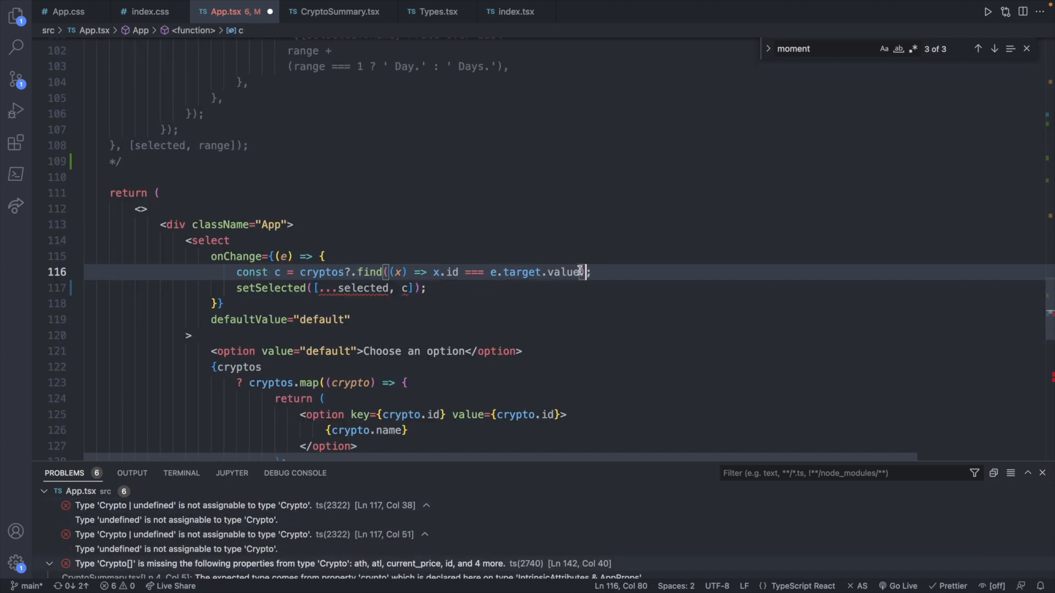
type("as Cryp")
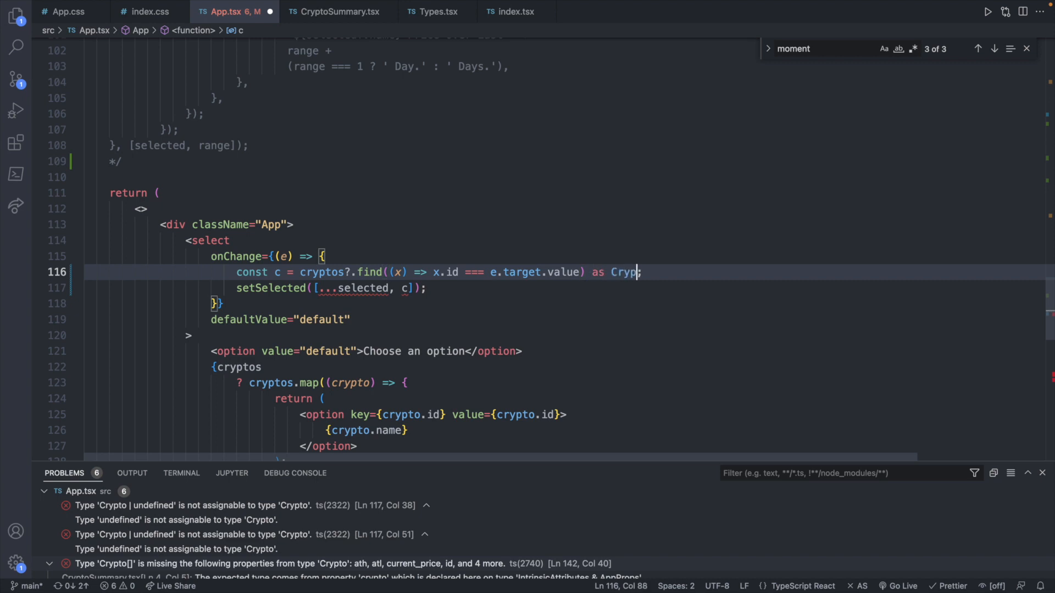
type("to")
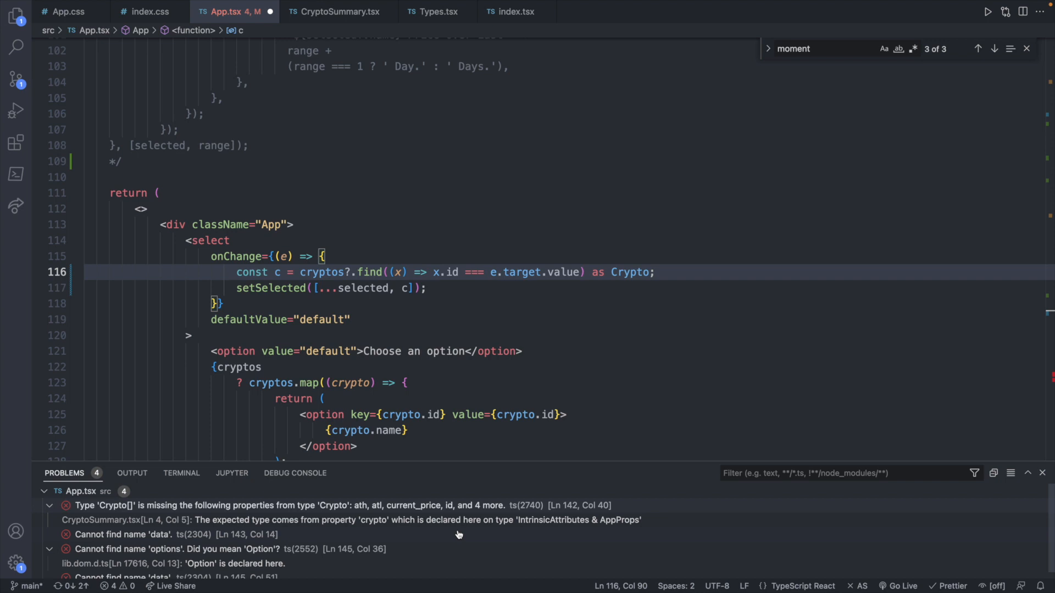
scroll("down", 3)
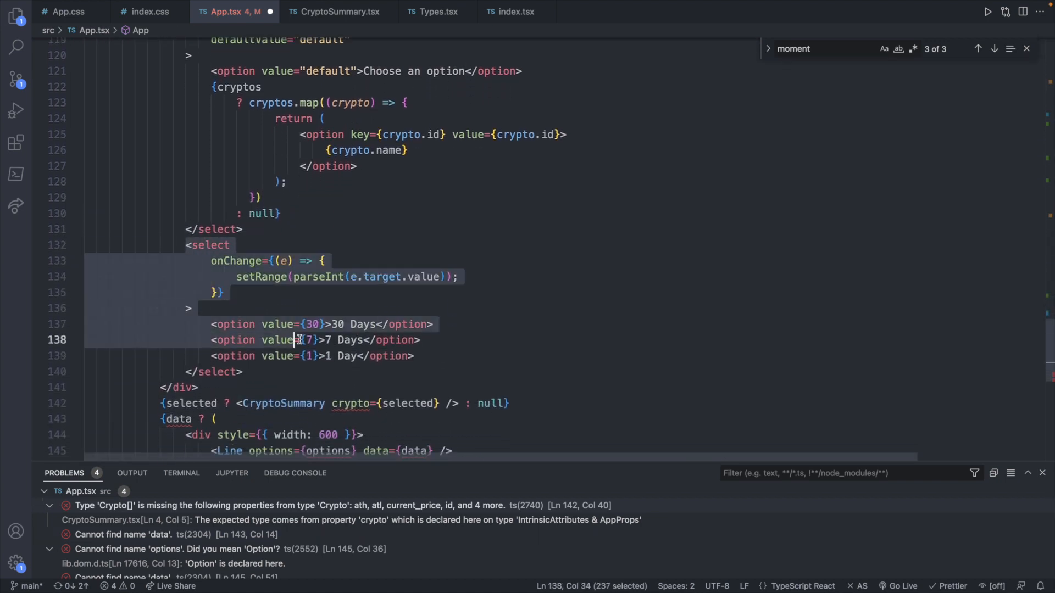
- Delete the 30/7/1-day range <select> block and its leftover blank line from the JSX
key("Delete")
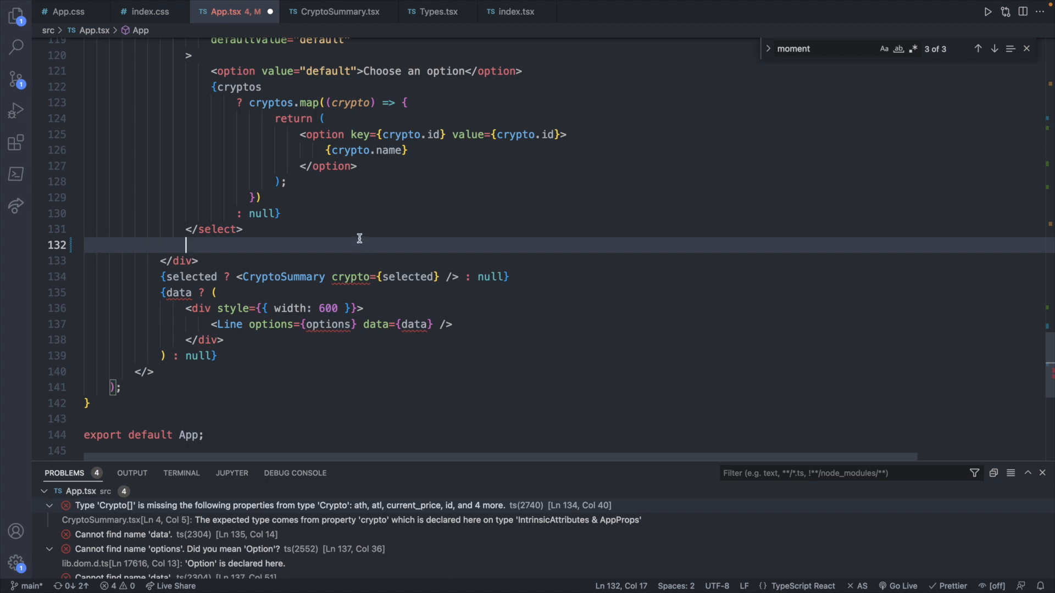
key("Backspace")
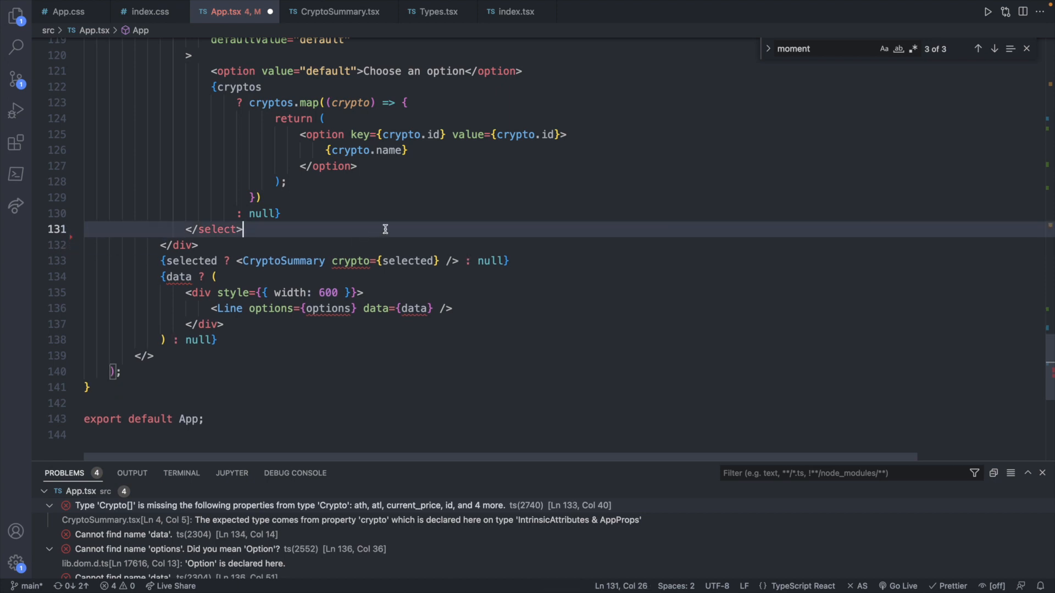
mouse_move(358, 262)
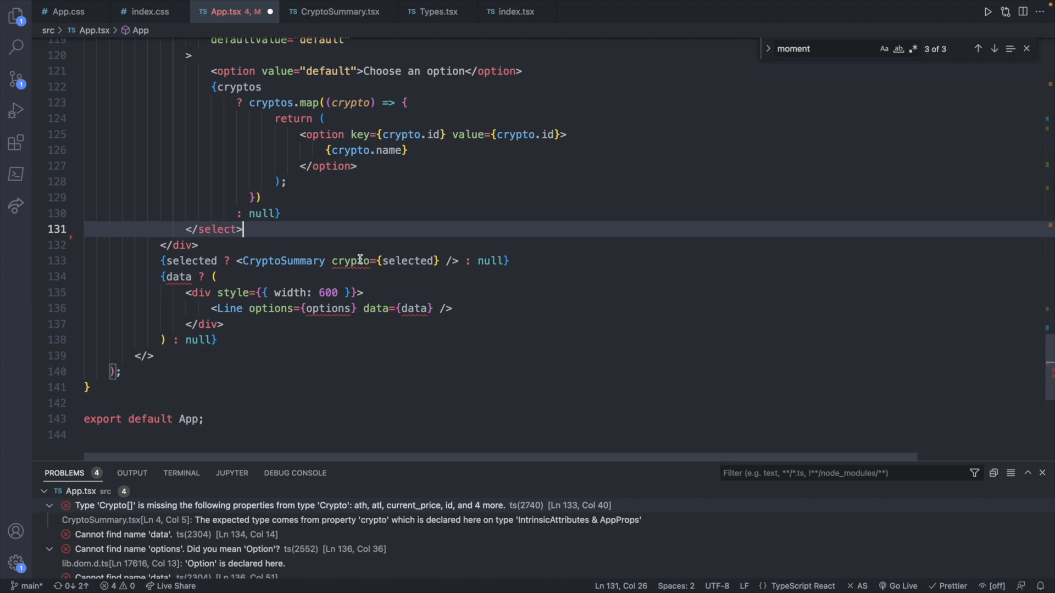
double_click(406, 262)
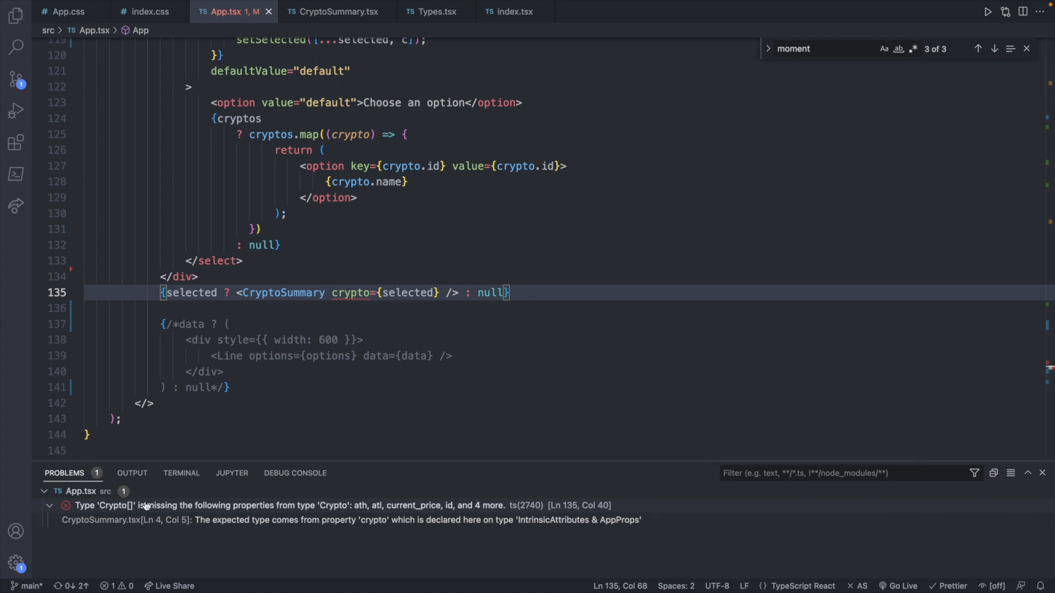
mouse_move(307, 505)
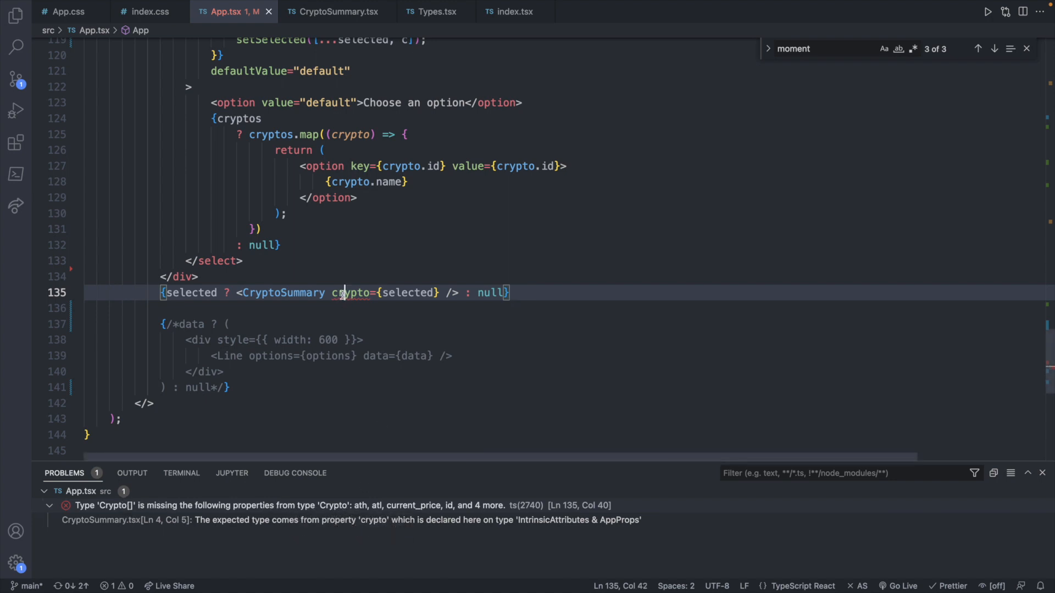
right_click(345, 292)
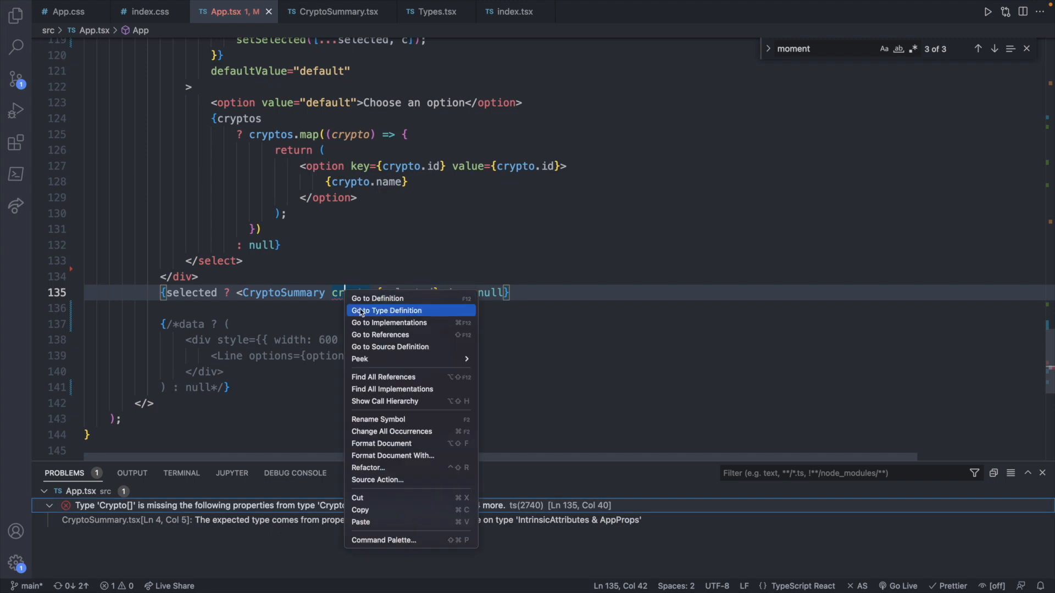
left_click(387, 310)
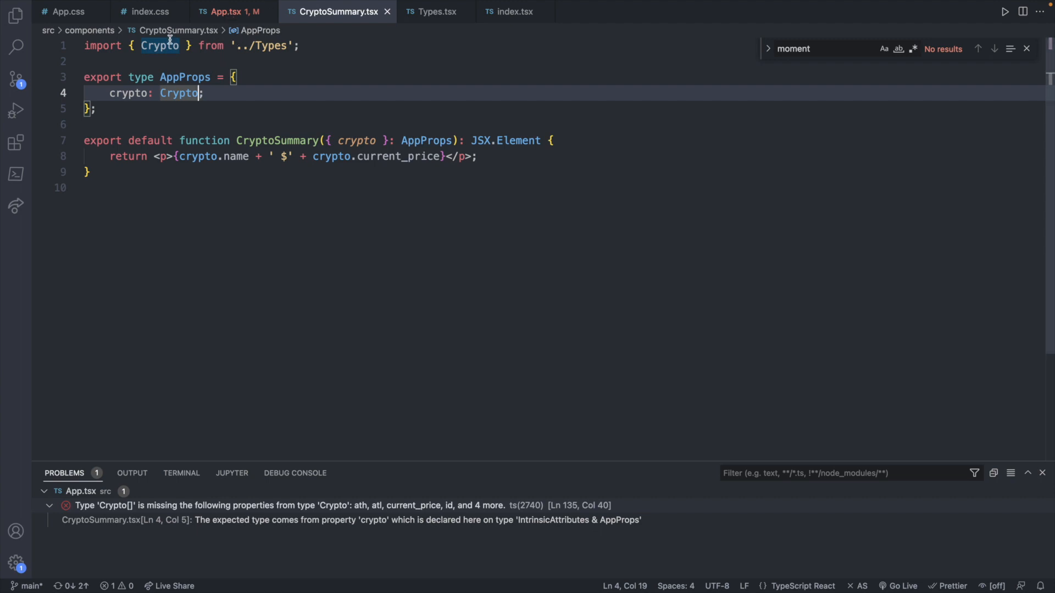
left_click(435, 11)
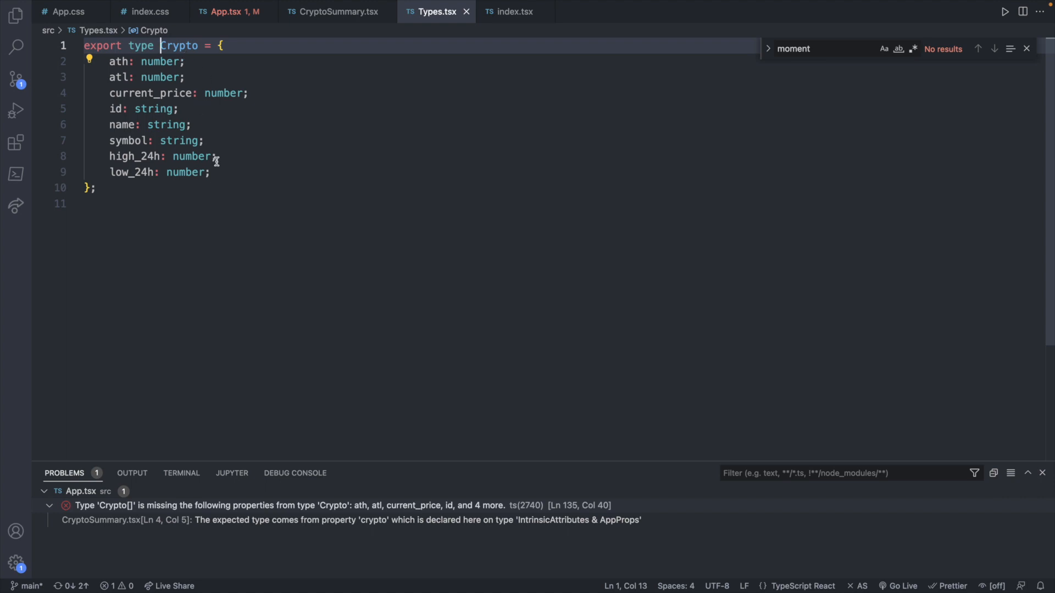
mouse_move(258, 164)
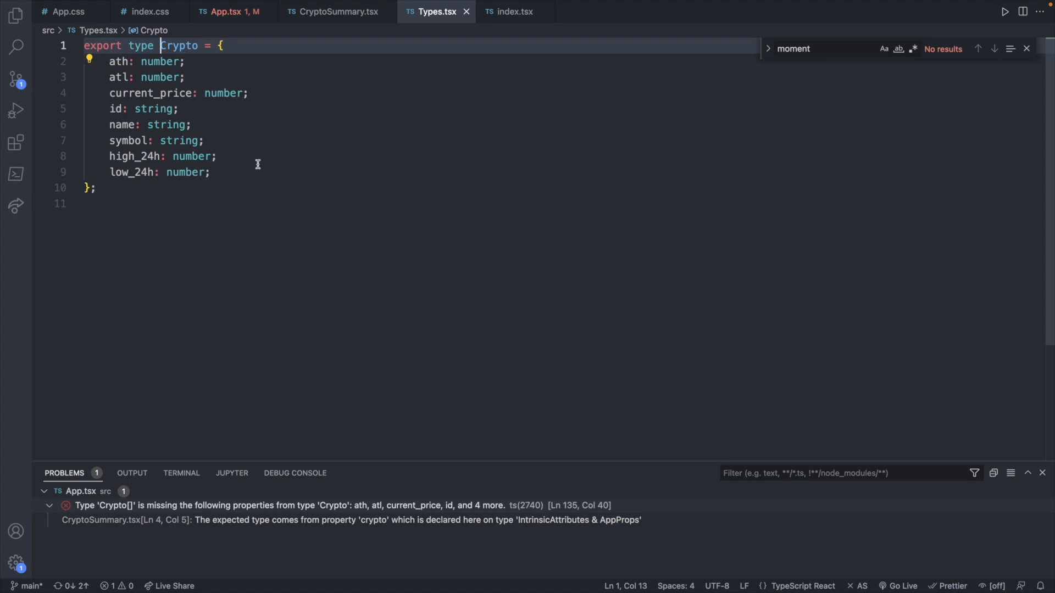
mouse_move(244, 26)
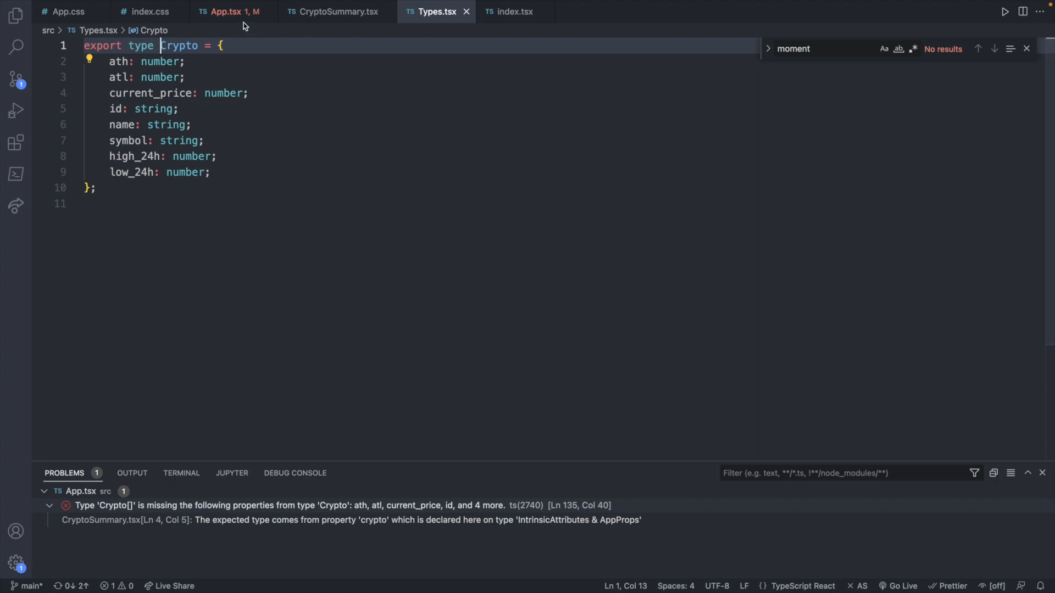
left_click(232, 11)
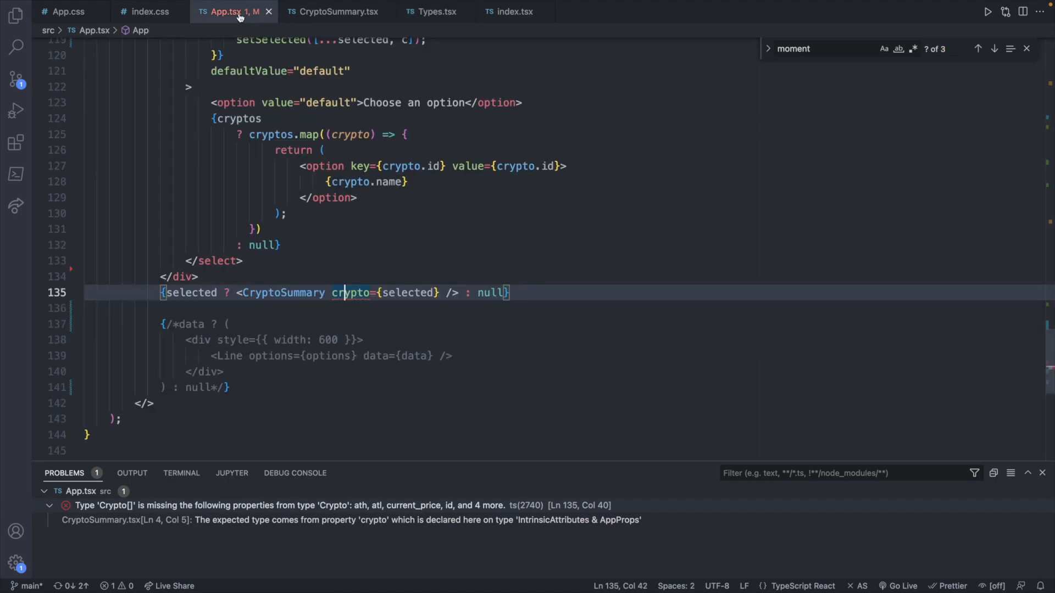
mouse_move(565, 297)
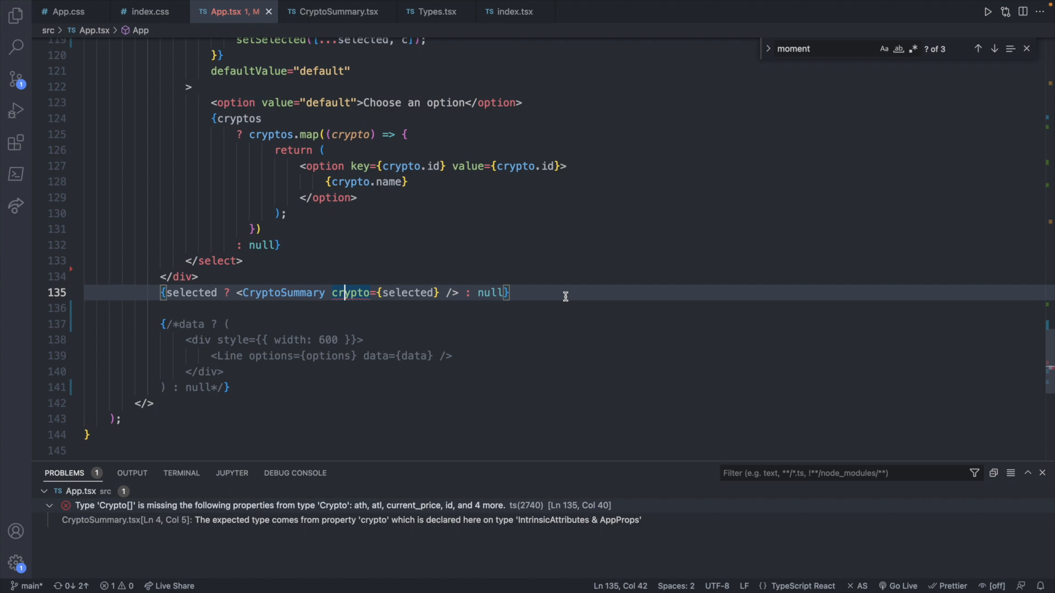
- Add {selected.map((s) => {return <CryptoSummary crypto={s} />})} and comment out the old single-summary line
key("Enter")
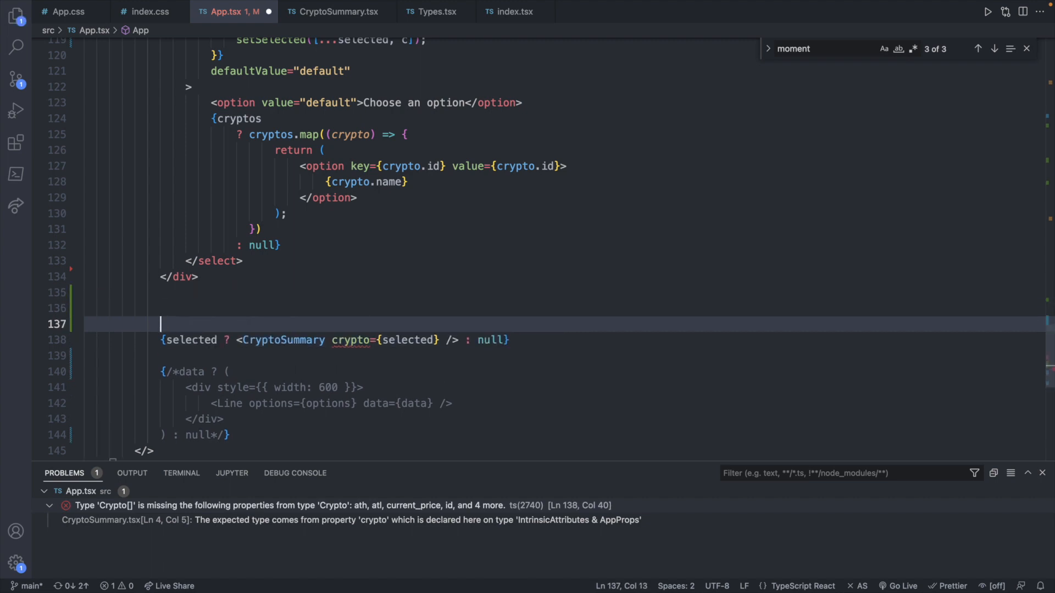
type("{se}")
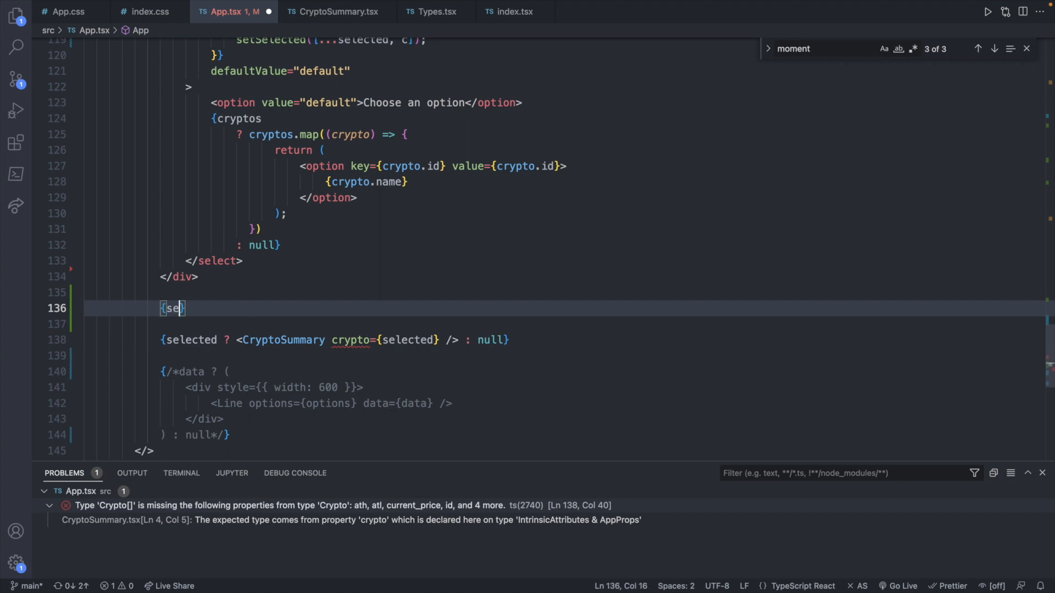
type("lected.map")
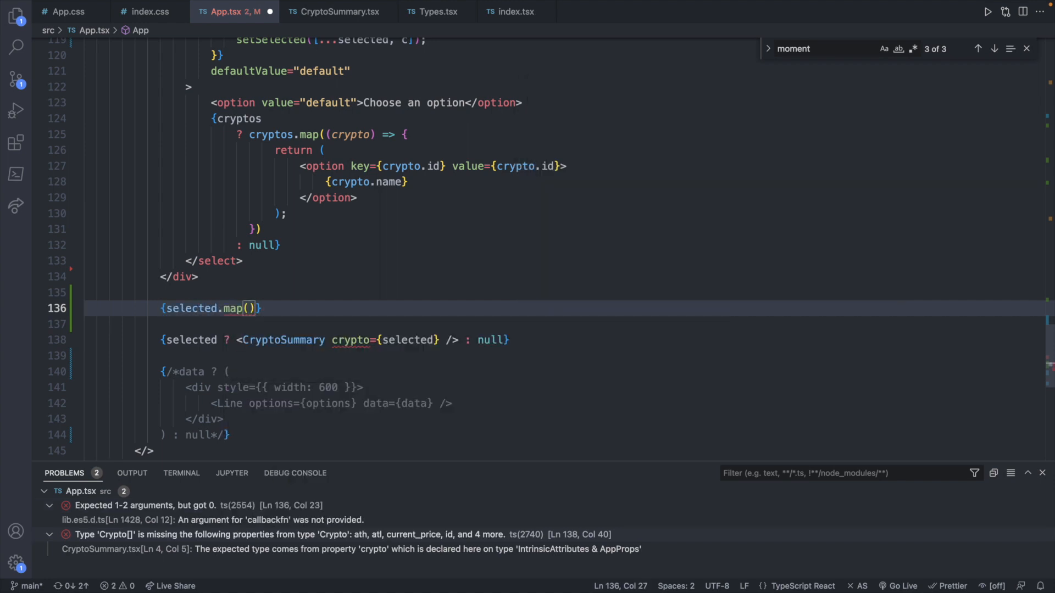
type("() => {}")
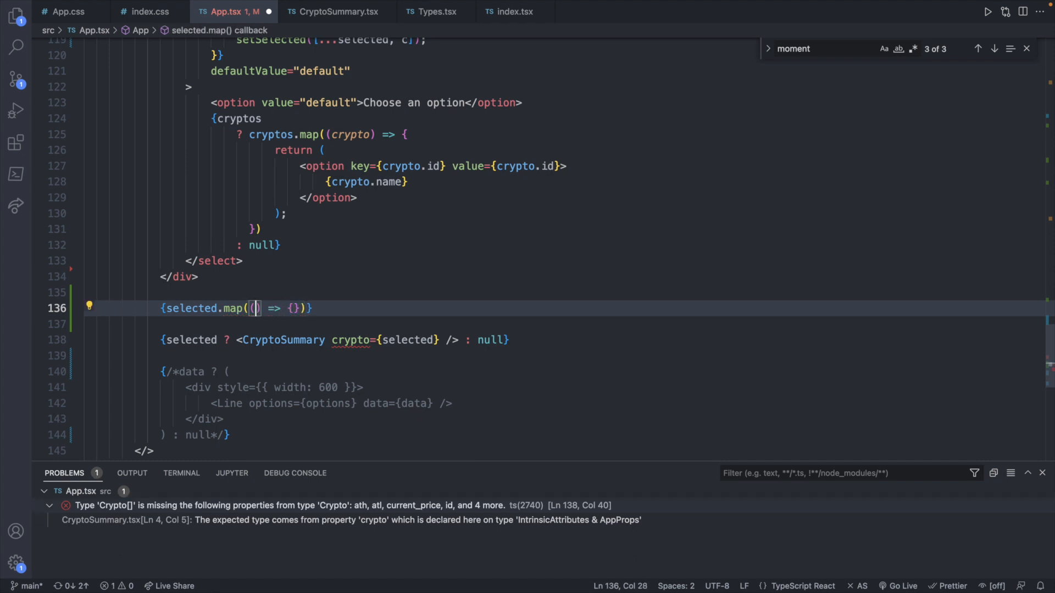
type("s")
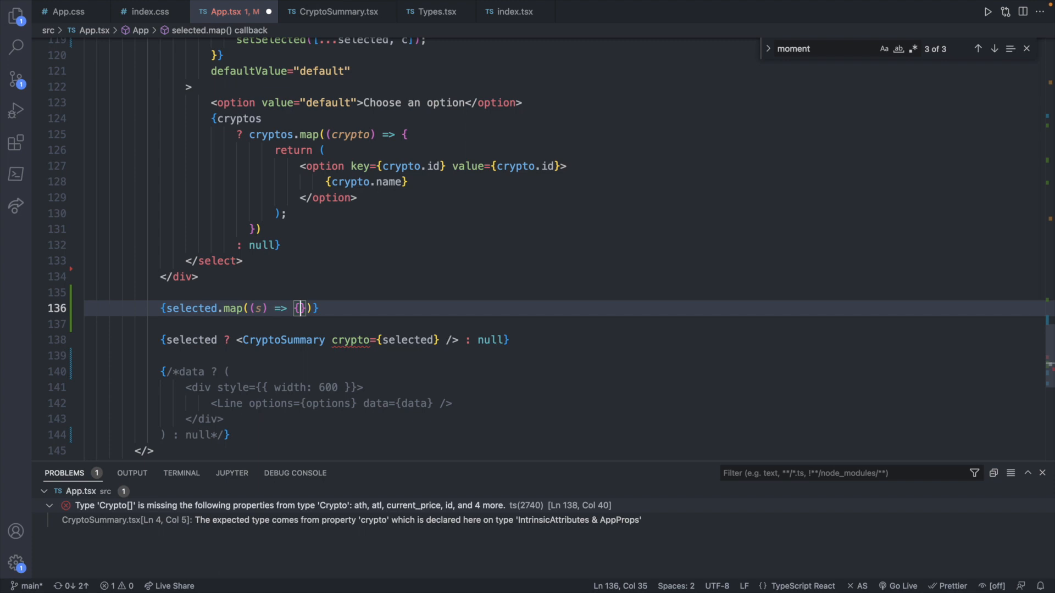
type("return")
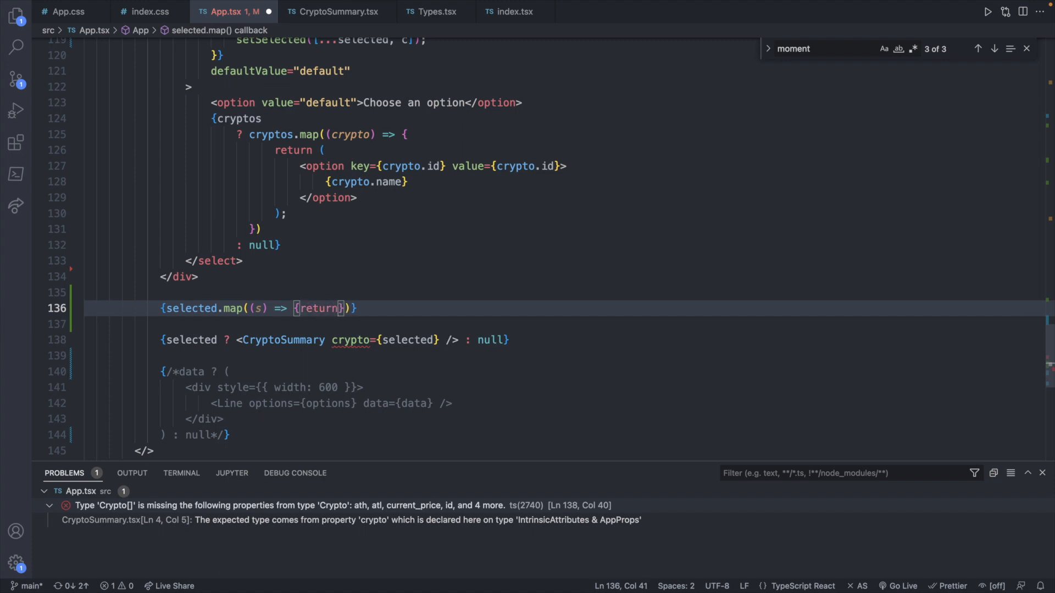
type("<CryptoSummary crypto={s")
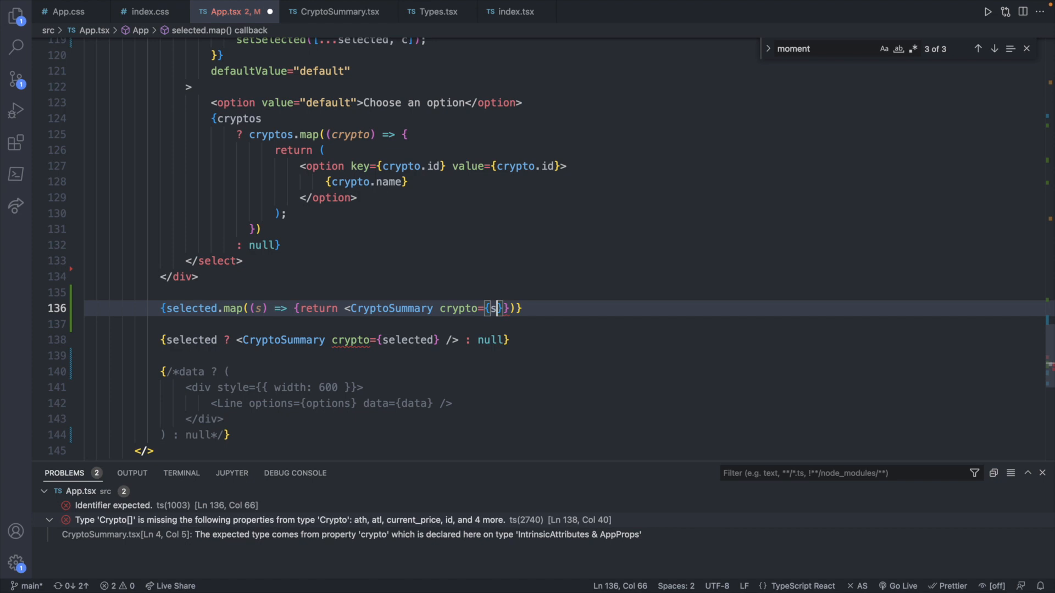
type("/>")
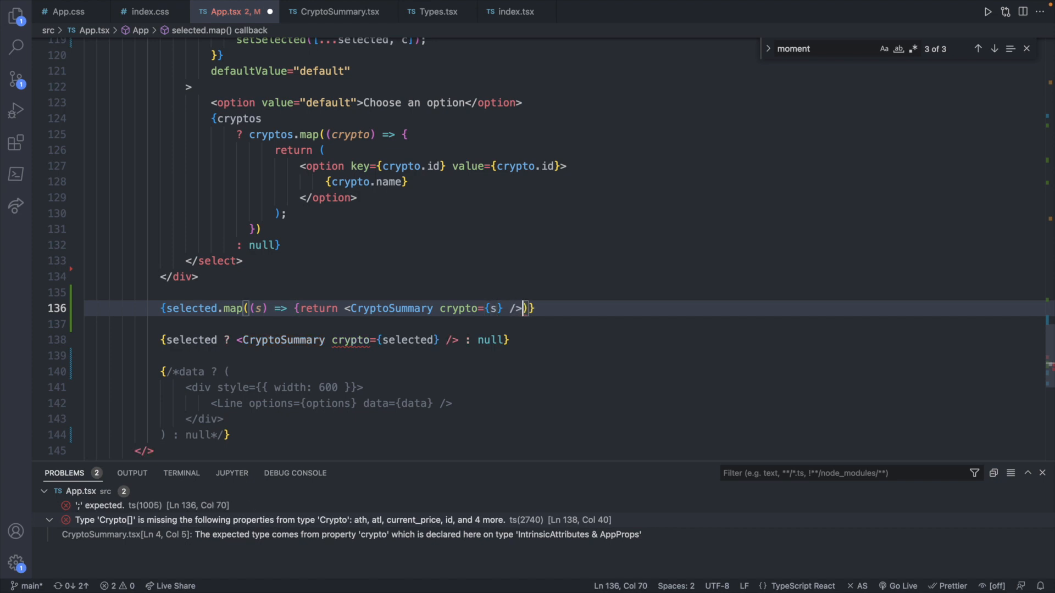
type("}")
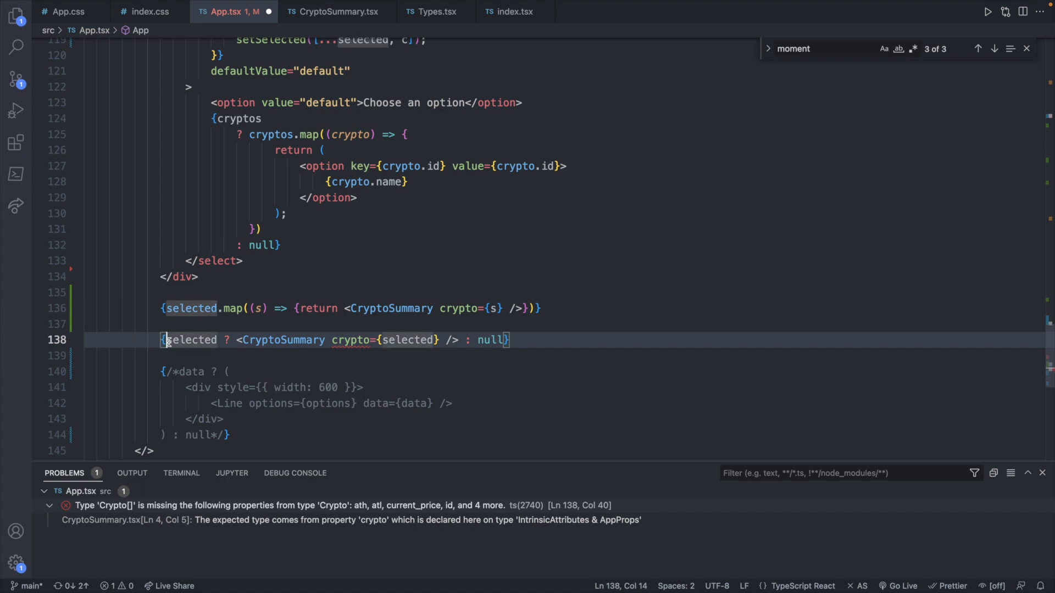
type("//")
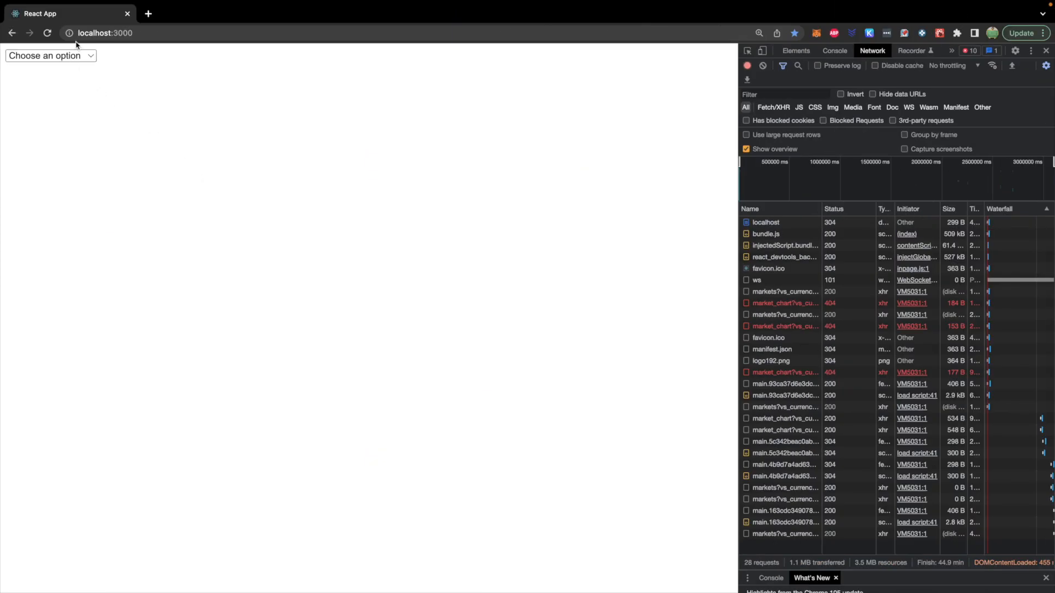
- Choose Ethereum then Binance USD so both summaries ($1435.27 and $1.001) are listed
left_click(51, 55)
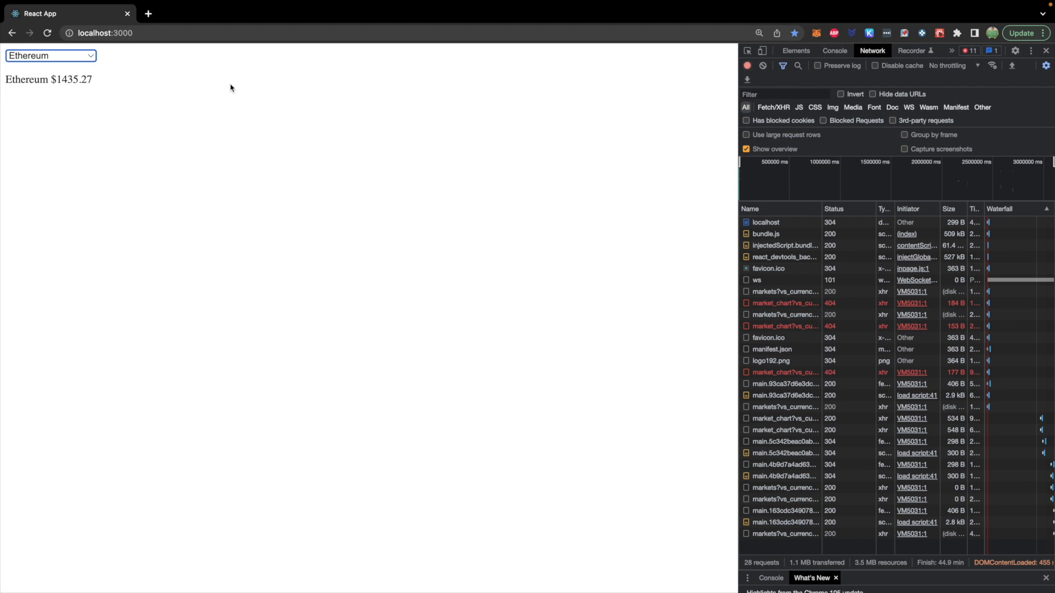
left_click(49, 55)
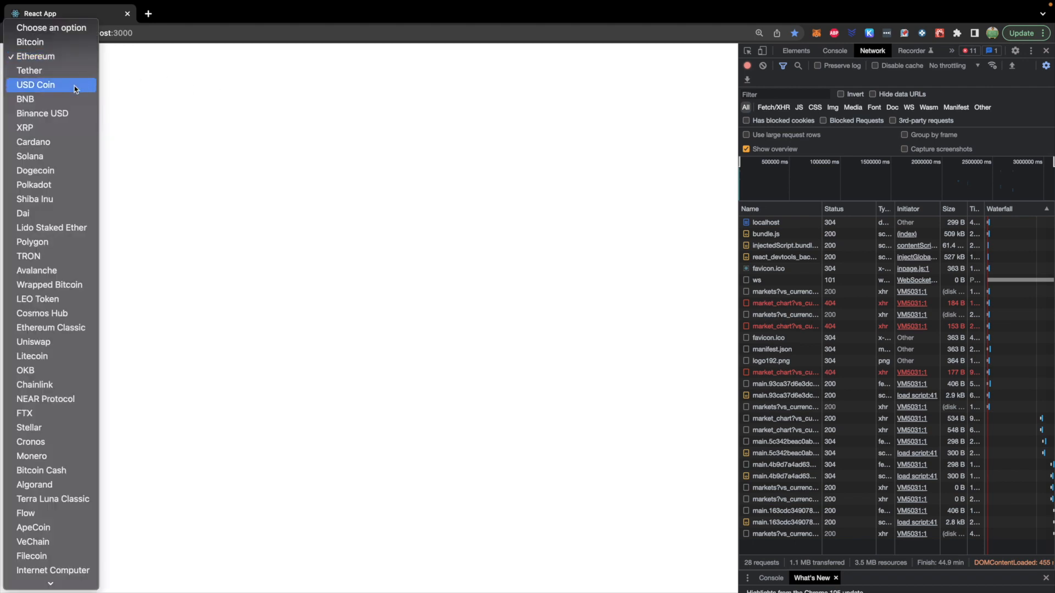
left_click(43, 113)
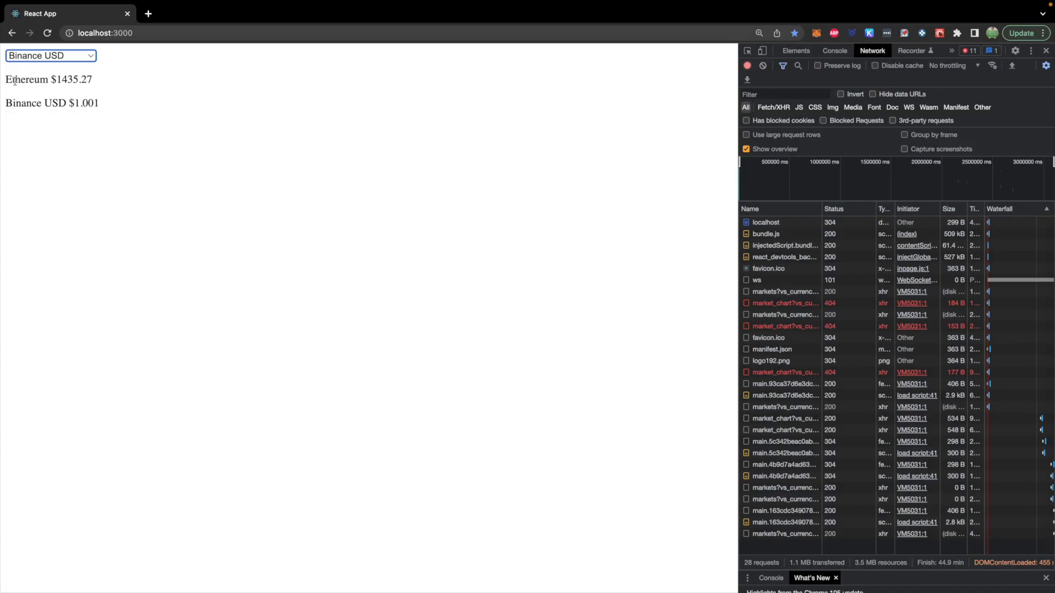
mouse_move(202, 91)
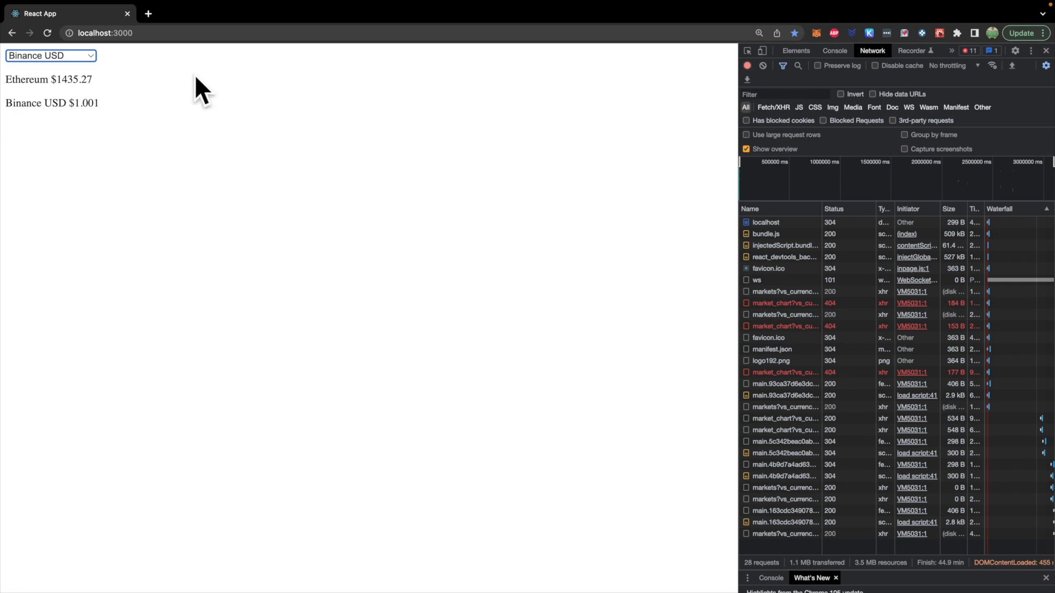
mouse_move(166, 80)
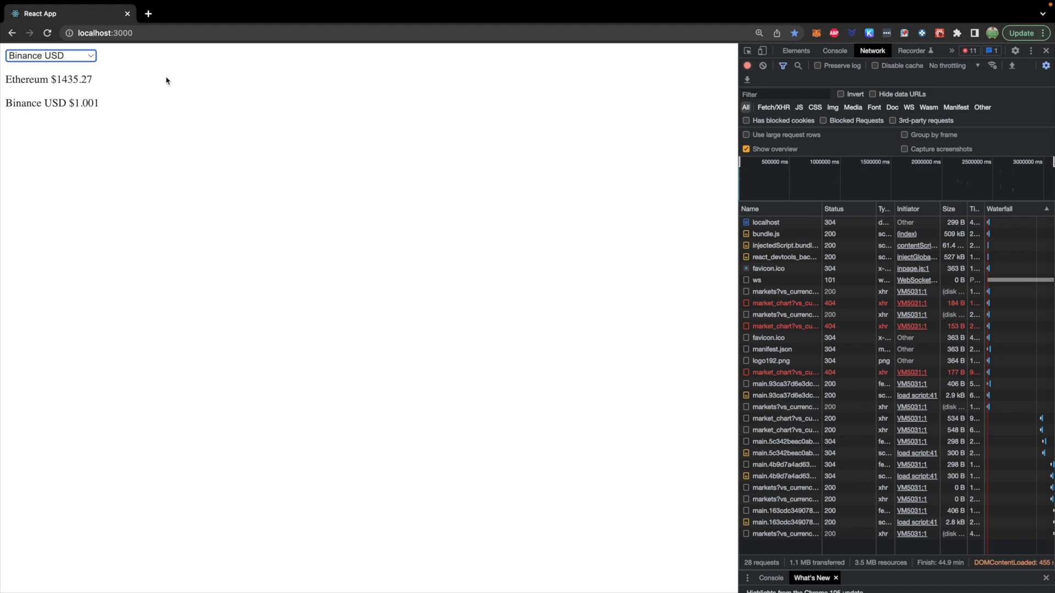
mouse_move(129, 79)
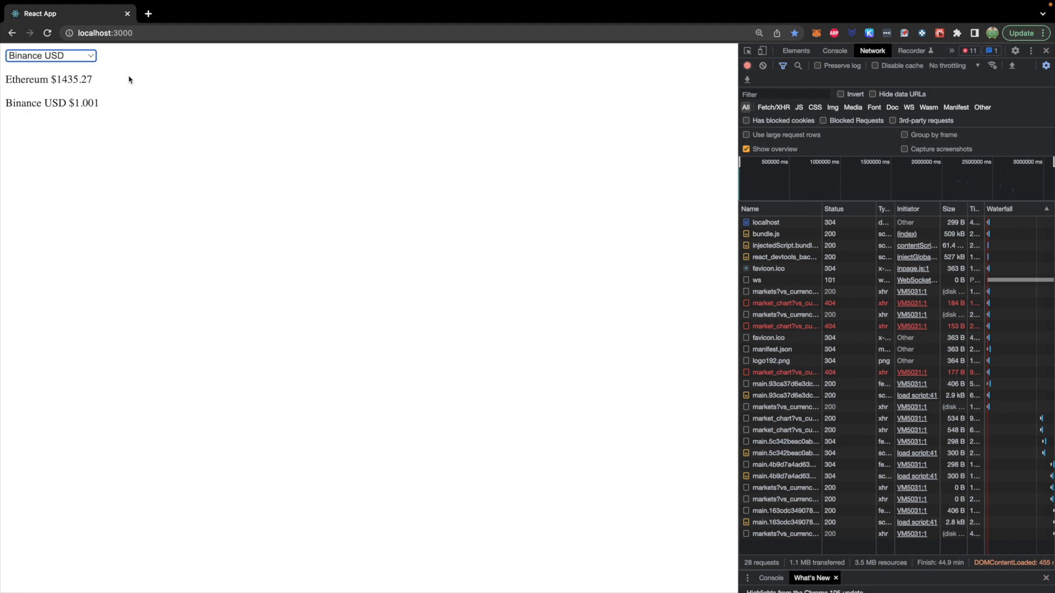
mouse_move(136, 107)
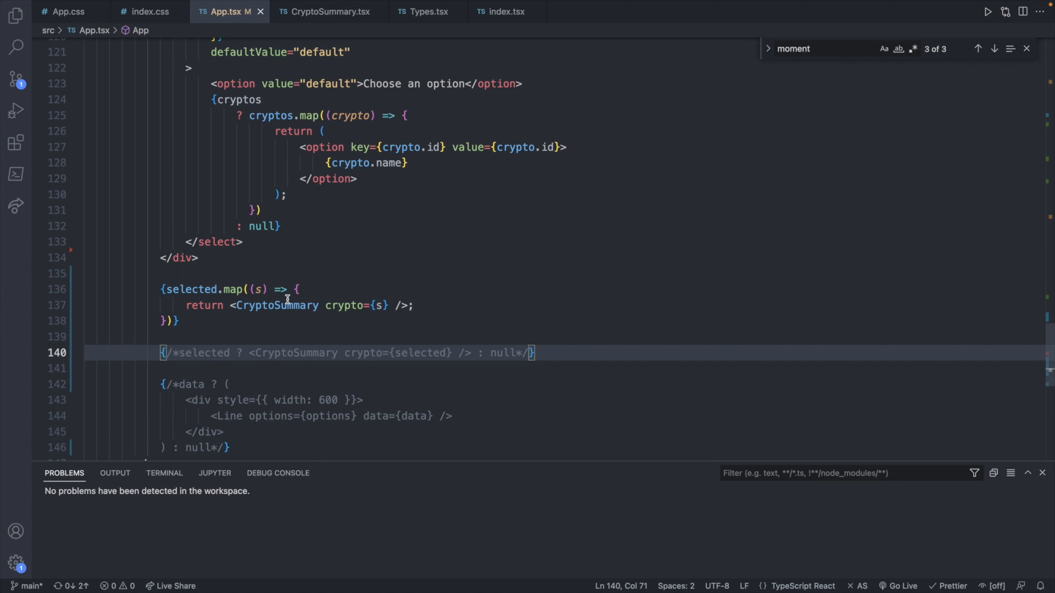
mouse_move(237, 289)
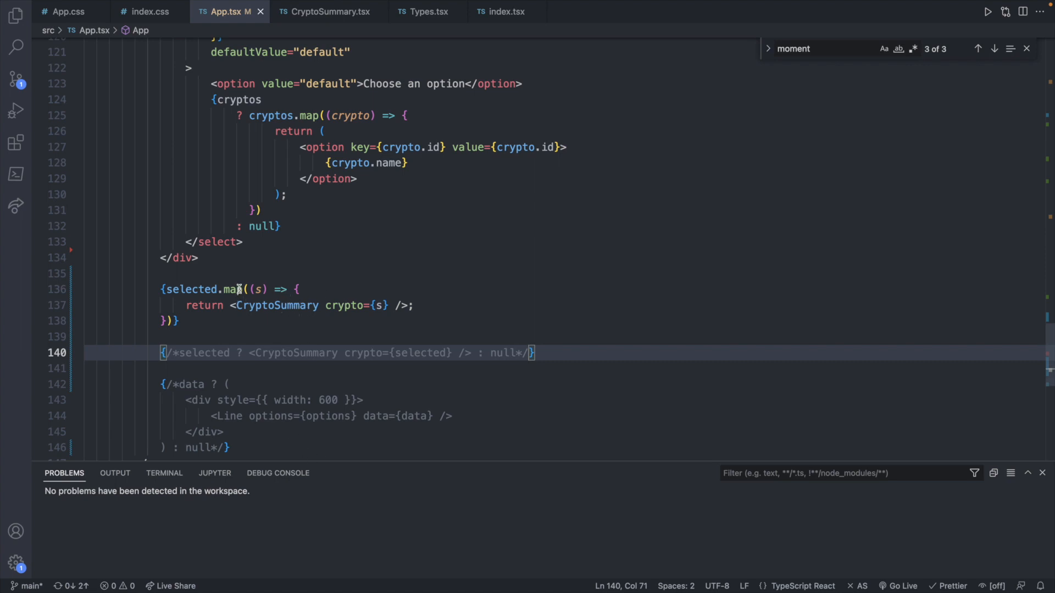
mouse_move(439, 288)
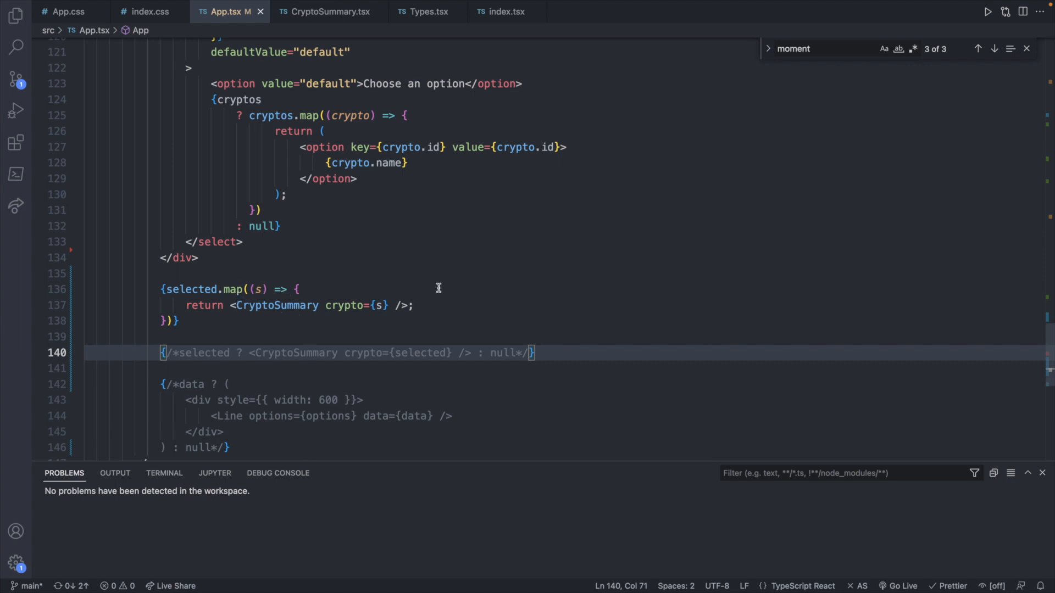
- Switch to CryptoSummary.tsx and place the caret before the returned <p> element
left_click(328, 11)
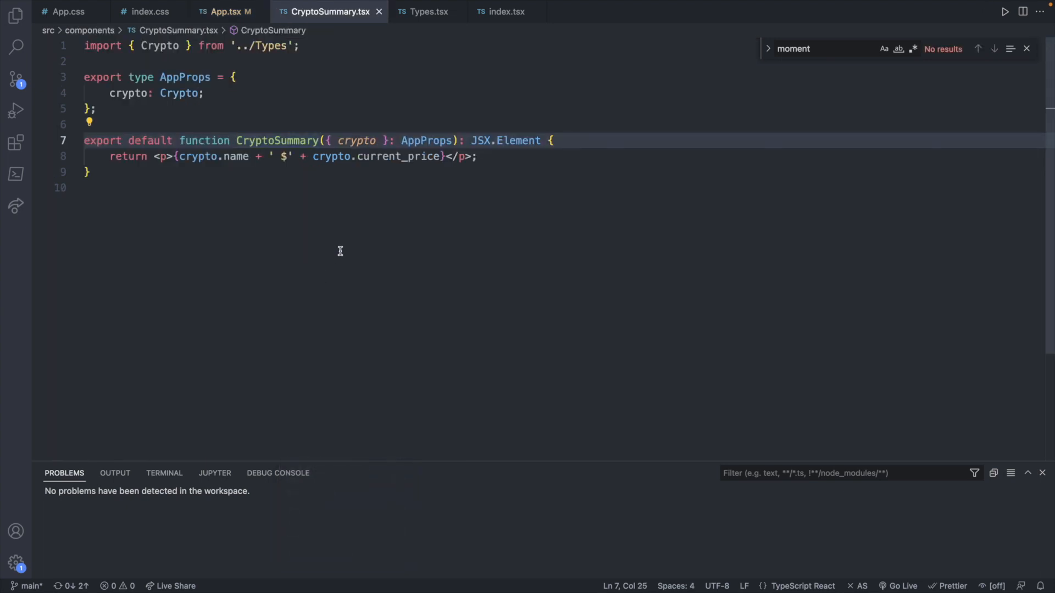
mouse_move(188, 165)
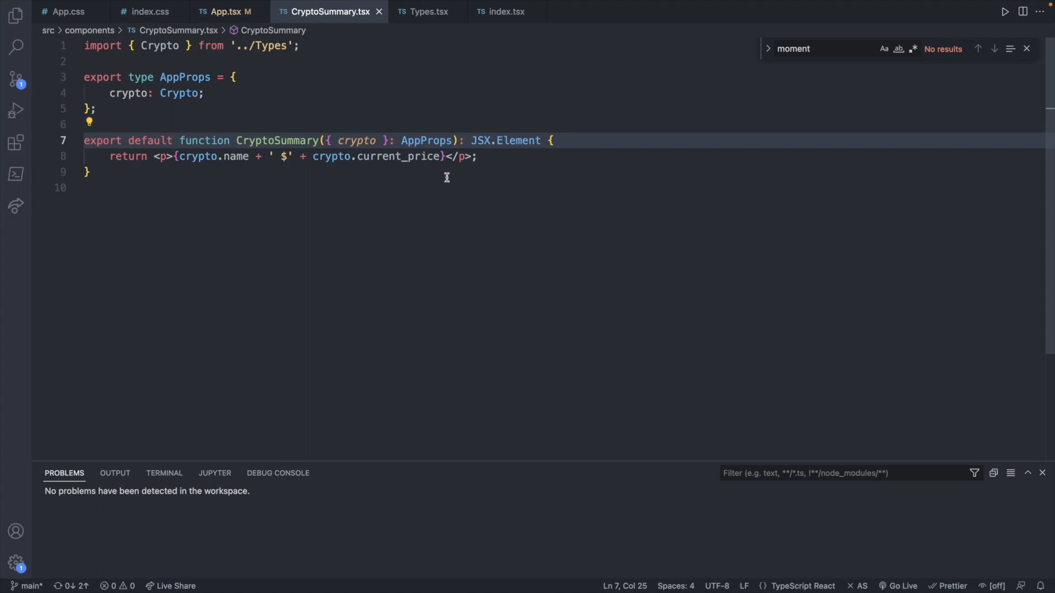
mouse_move(199, 171)
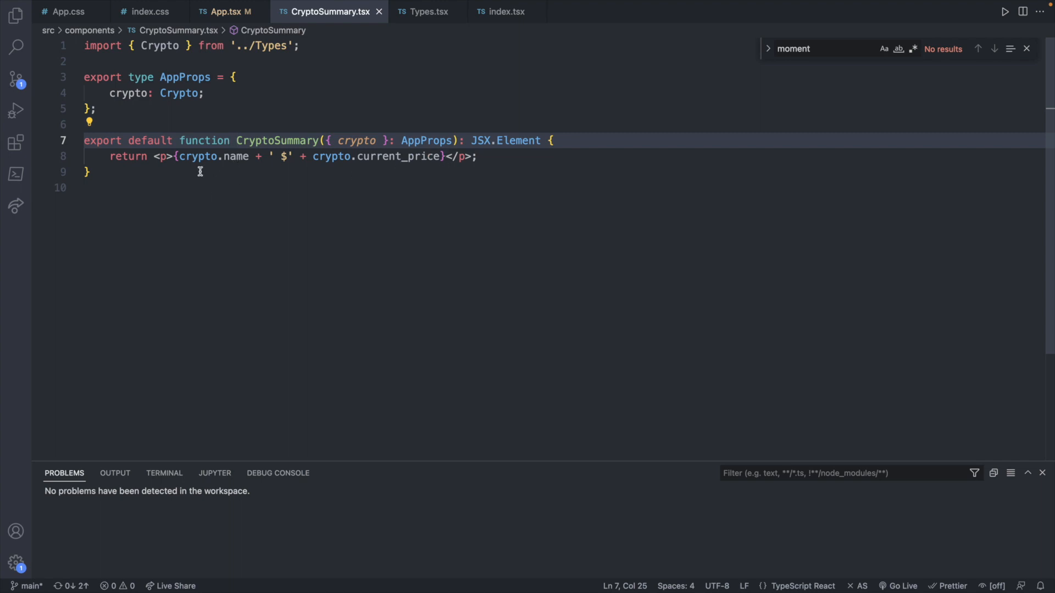
mouse_move(356, 169)
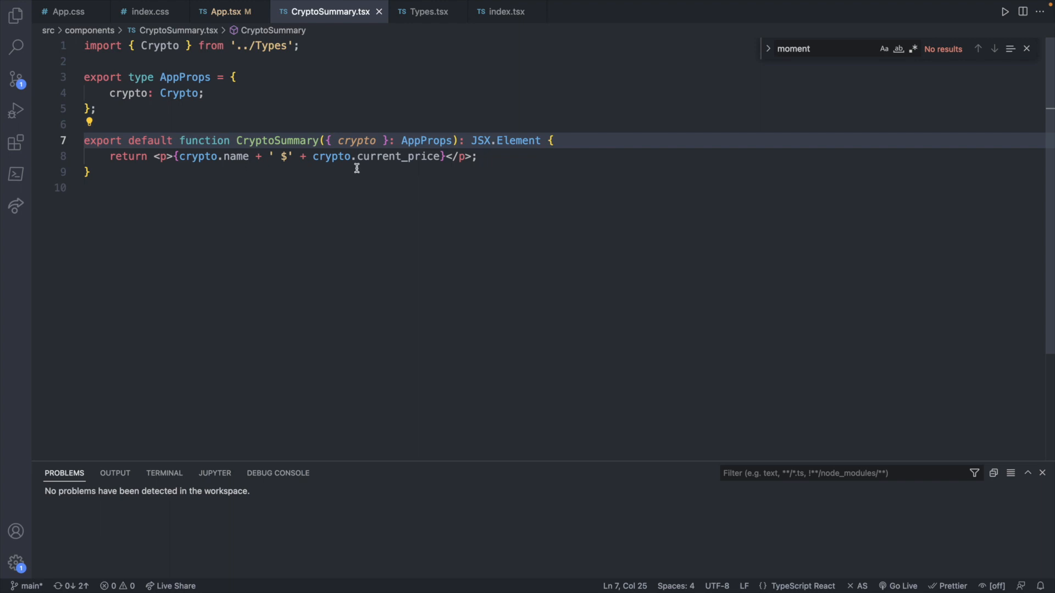
left_click(154, 156)
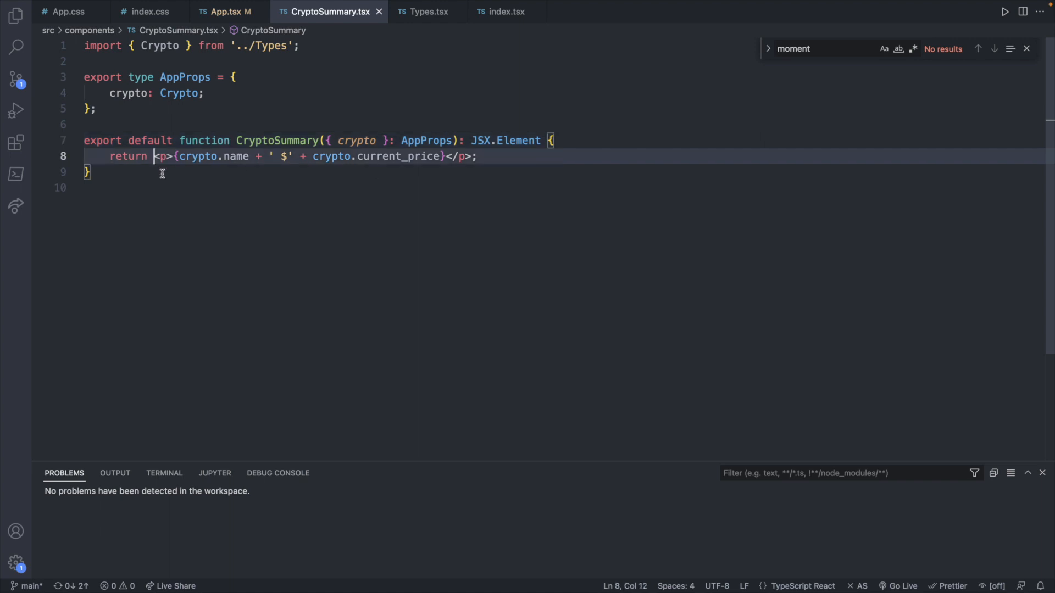
- Wrap the return in parentheses and a fragment, keeping the price paragraph on its own line
type("(")
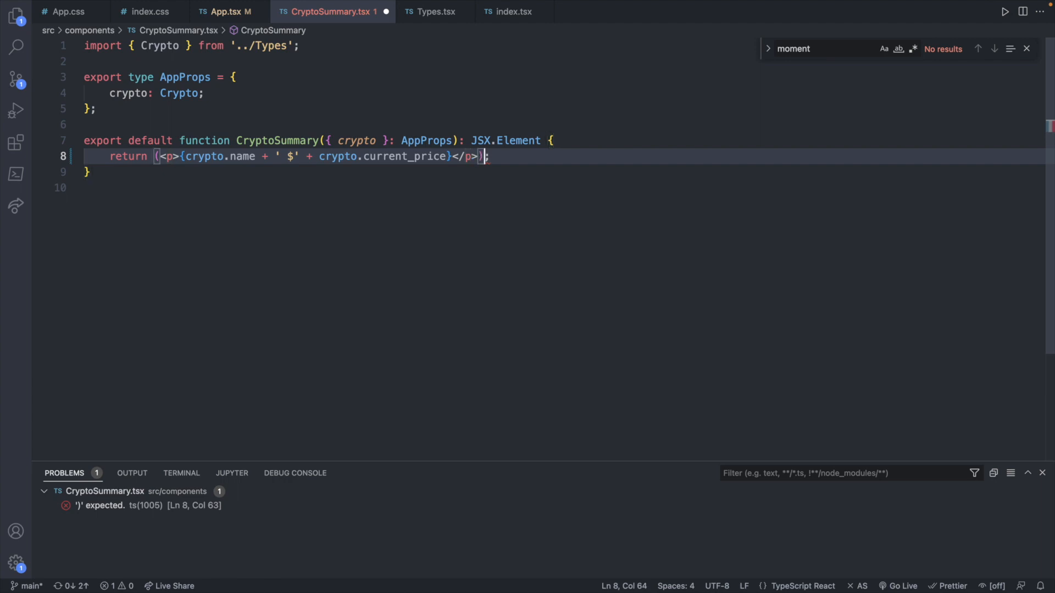
key("Enter")
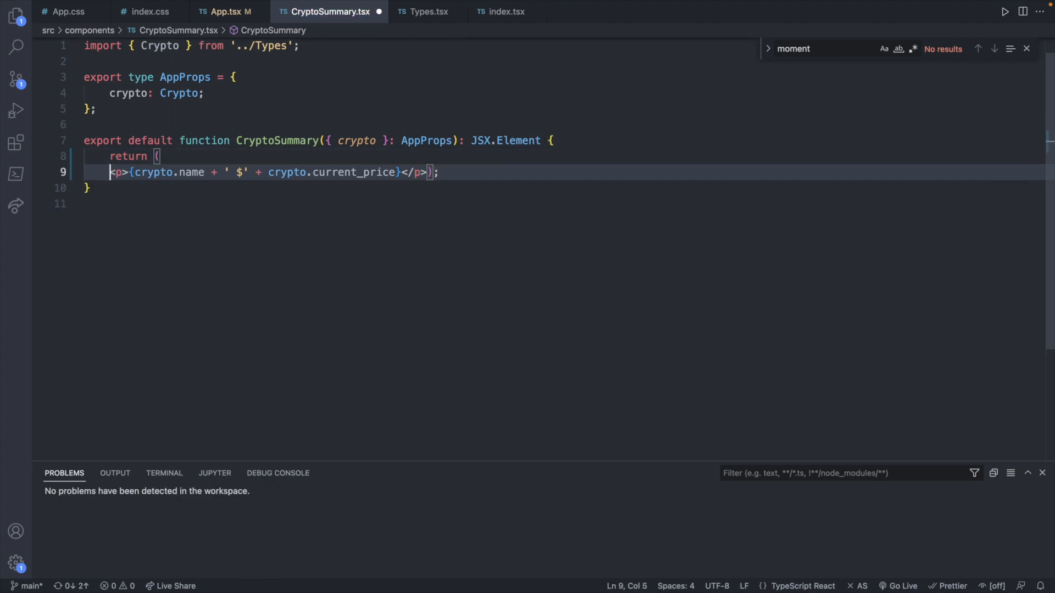
key("Enter")
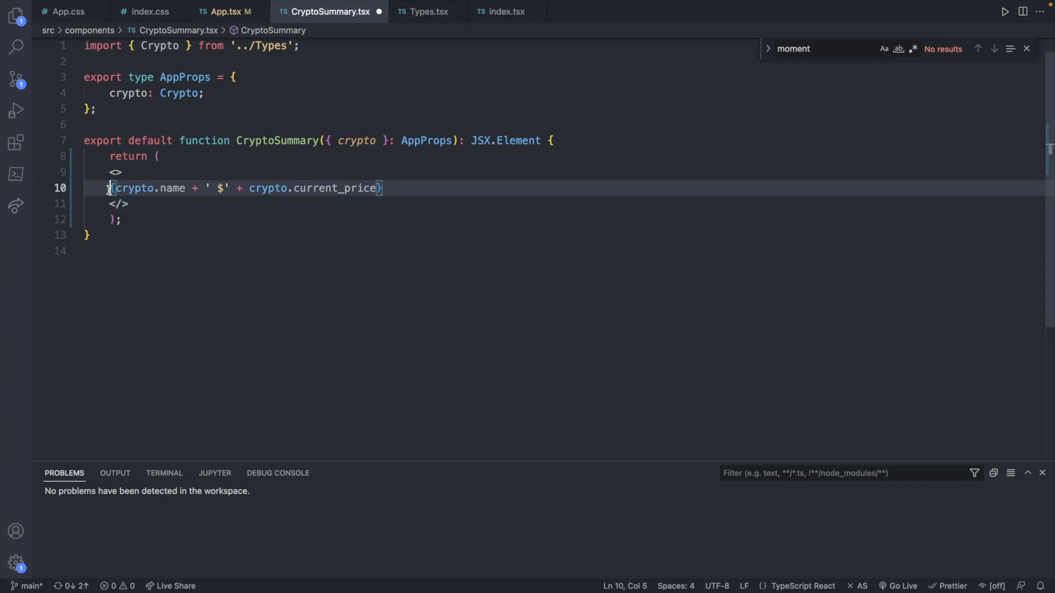
type("<p></p>")
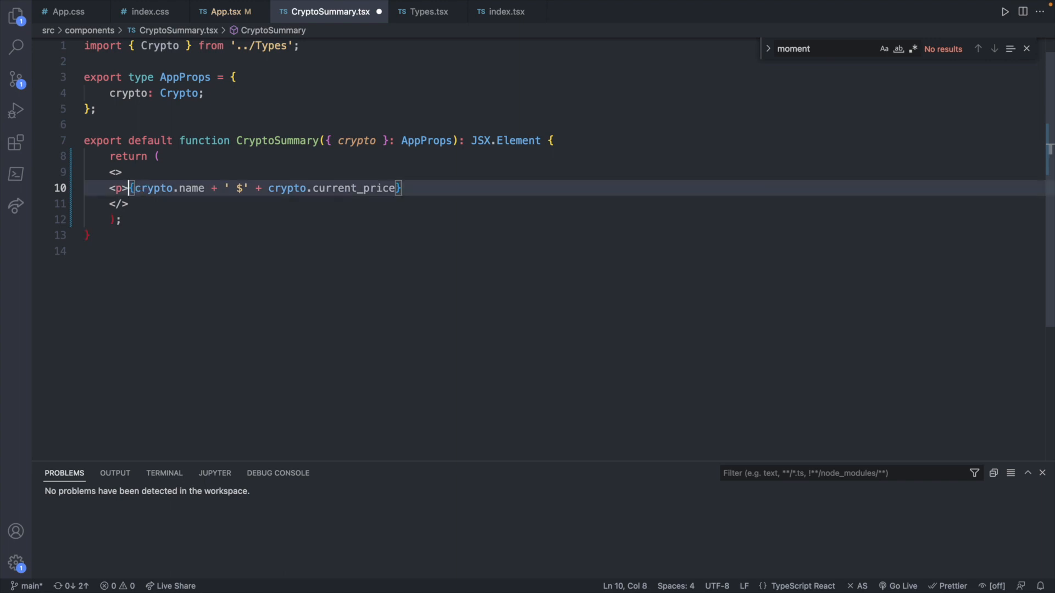
type("</p>")
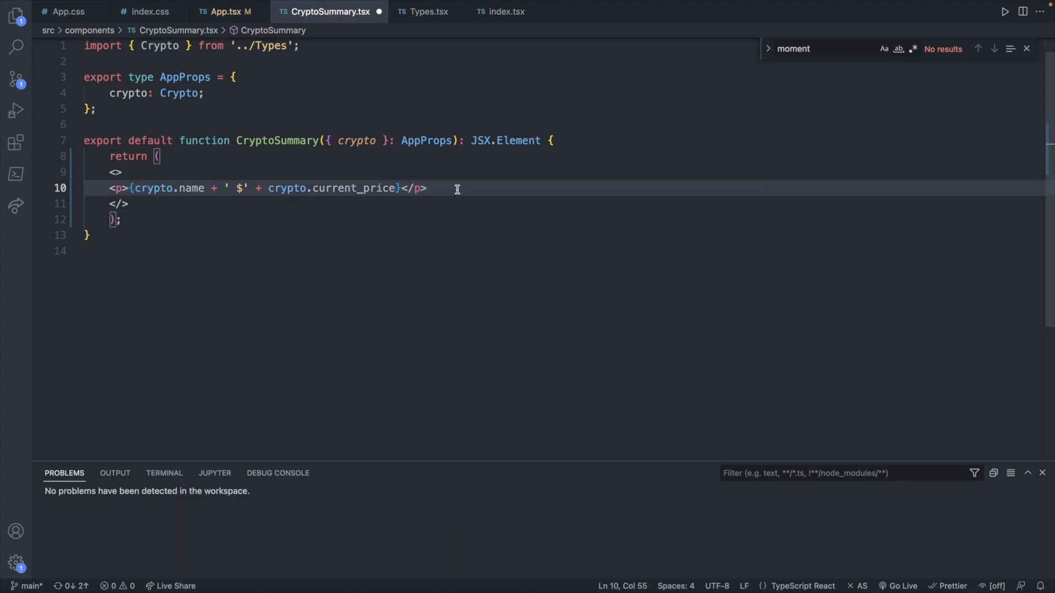
- Add an input with defaultValue 1000 beneath the price paragraph
key("Enter")
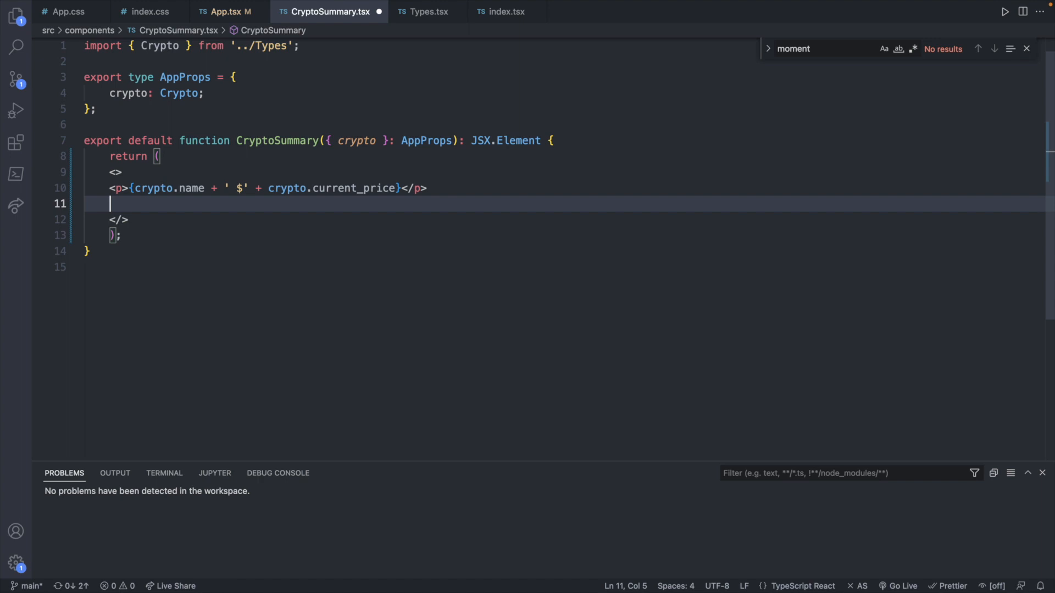
type("<input></input>")
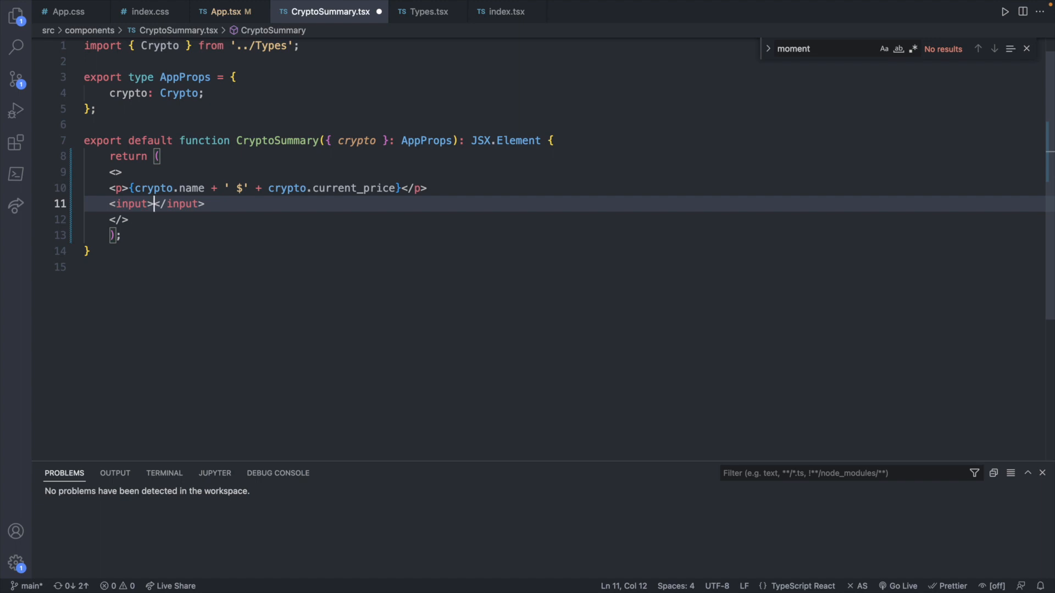
type("defaultValue")
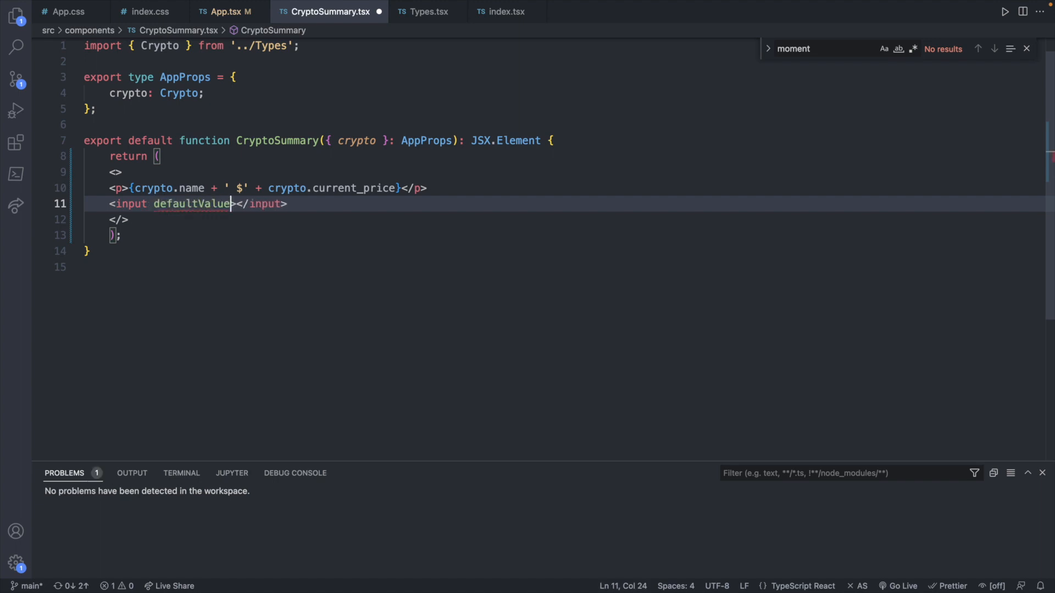
type("={100}")
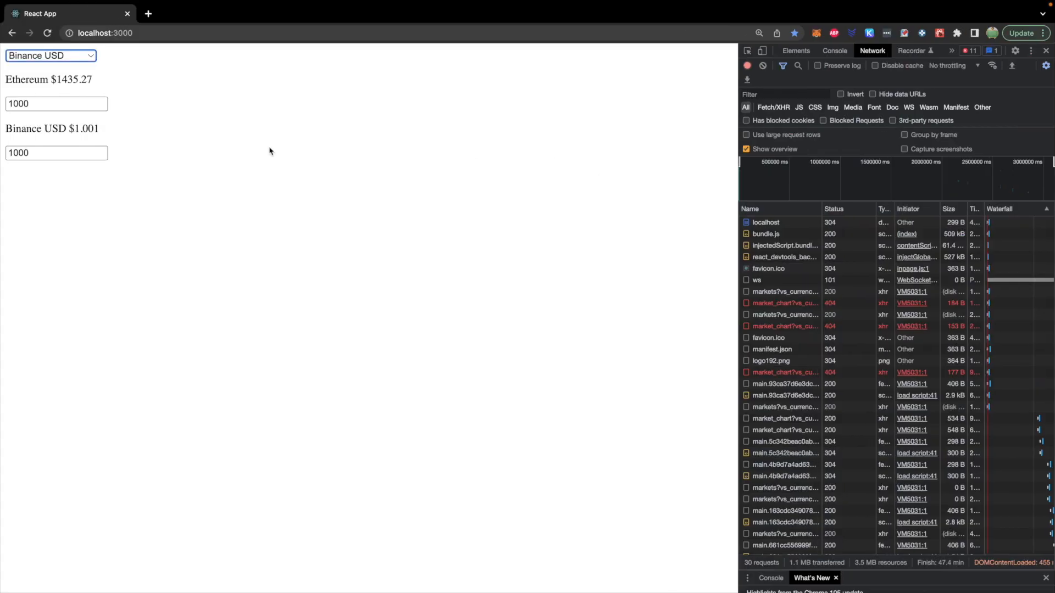
mouse_move(351, 166)
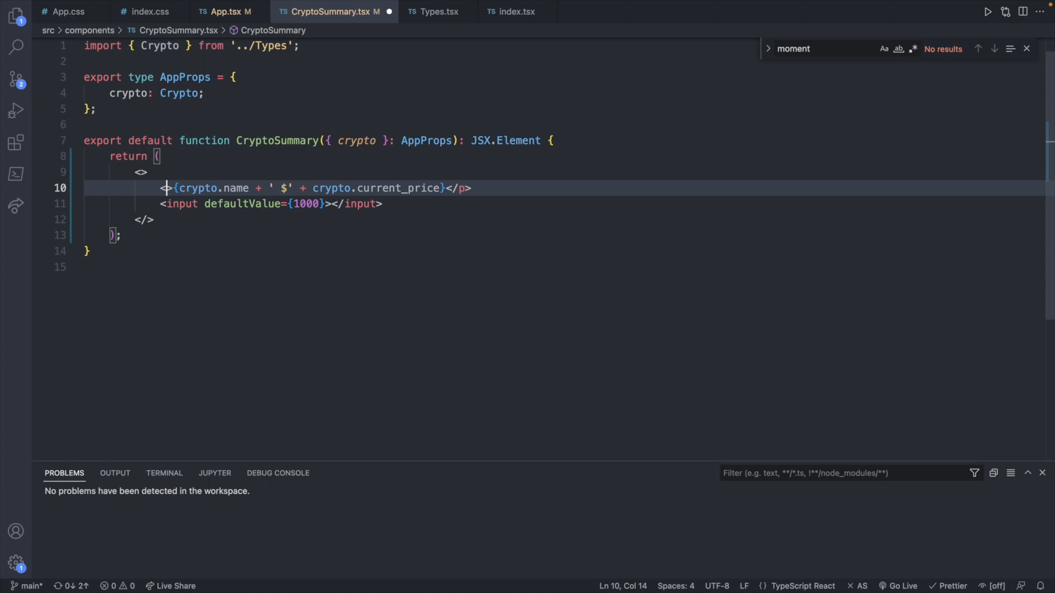
- Turn the price paragraph into a span and wrap the span and input in a div
type("span>")
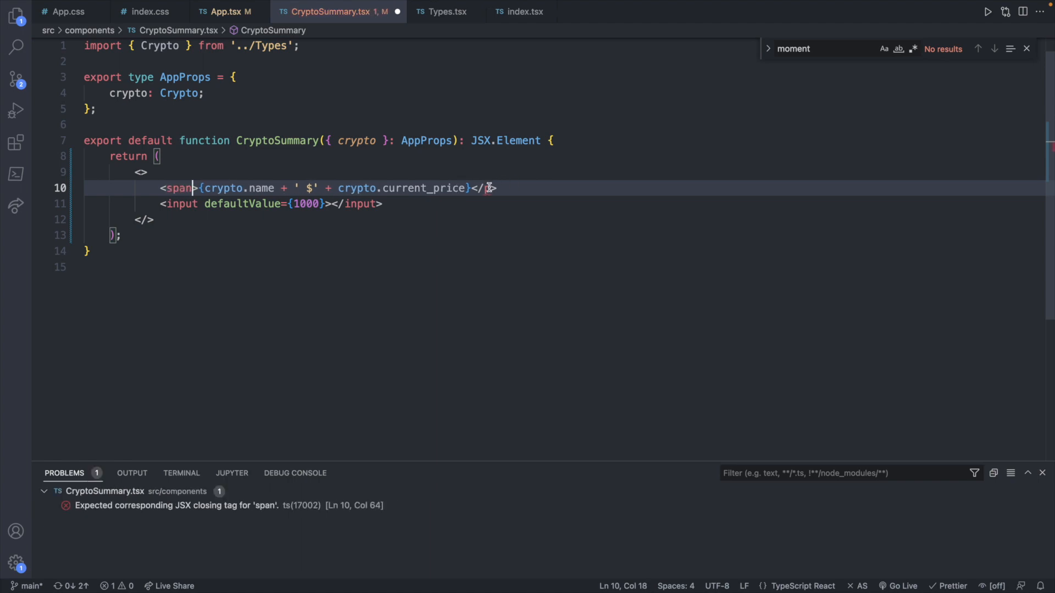
type("span")
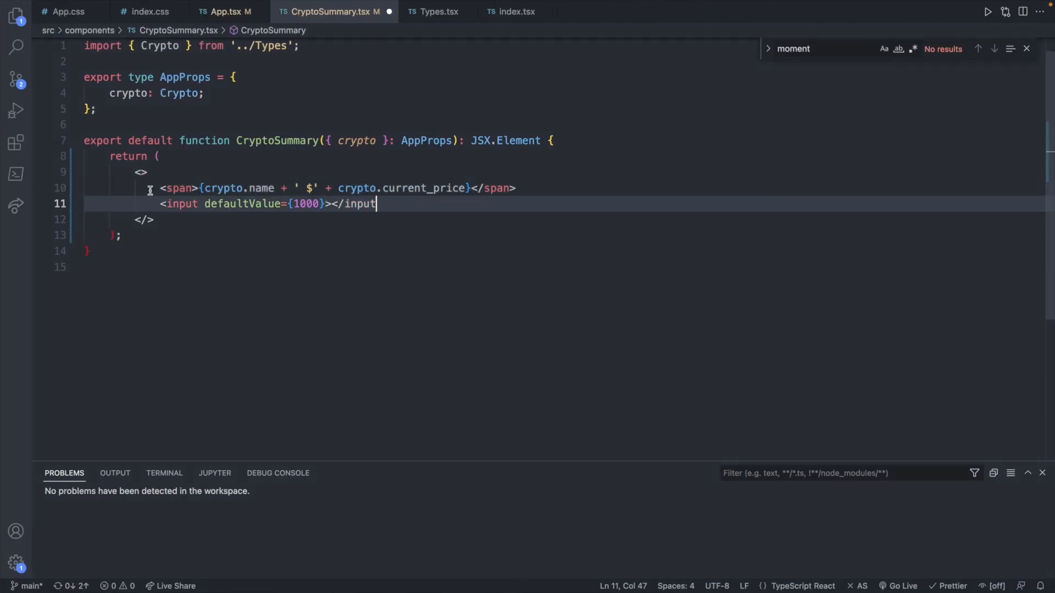
key("Enter")
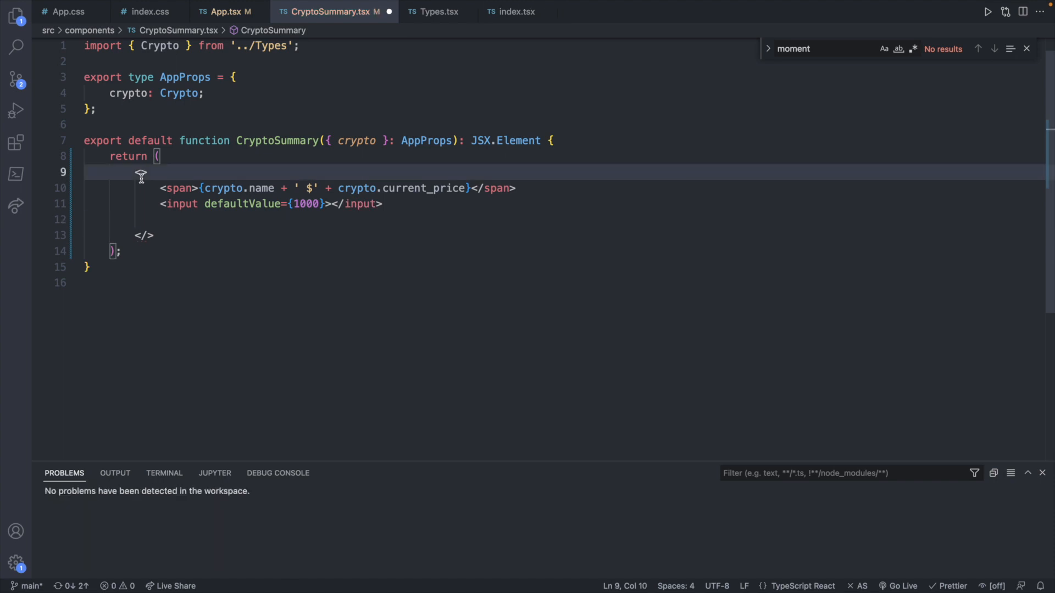
type("<div")
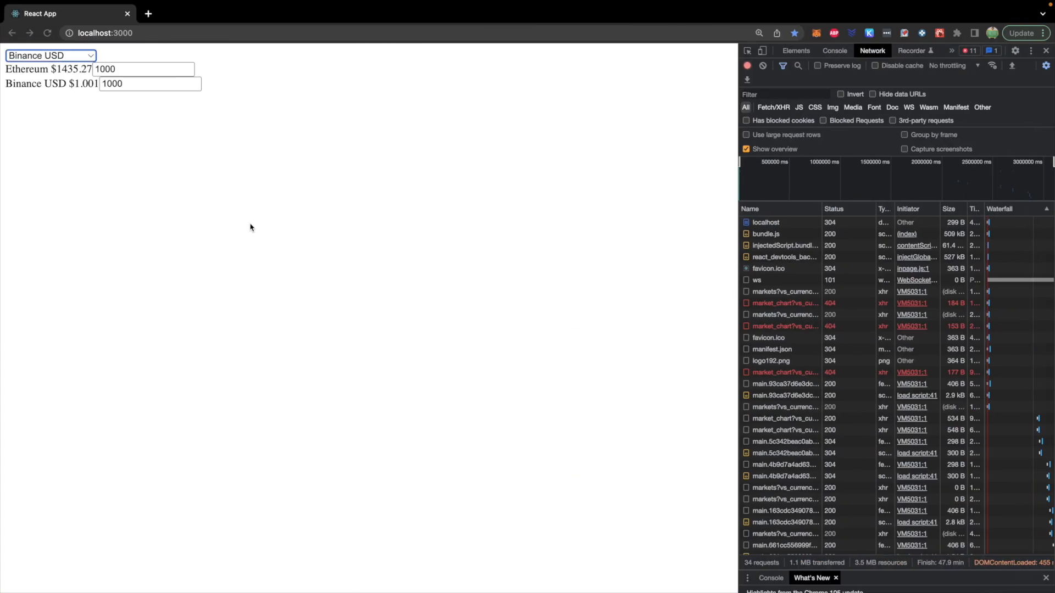
mouse_move(178, 153)
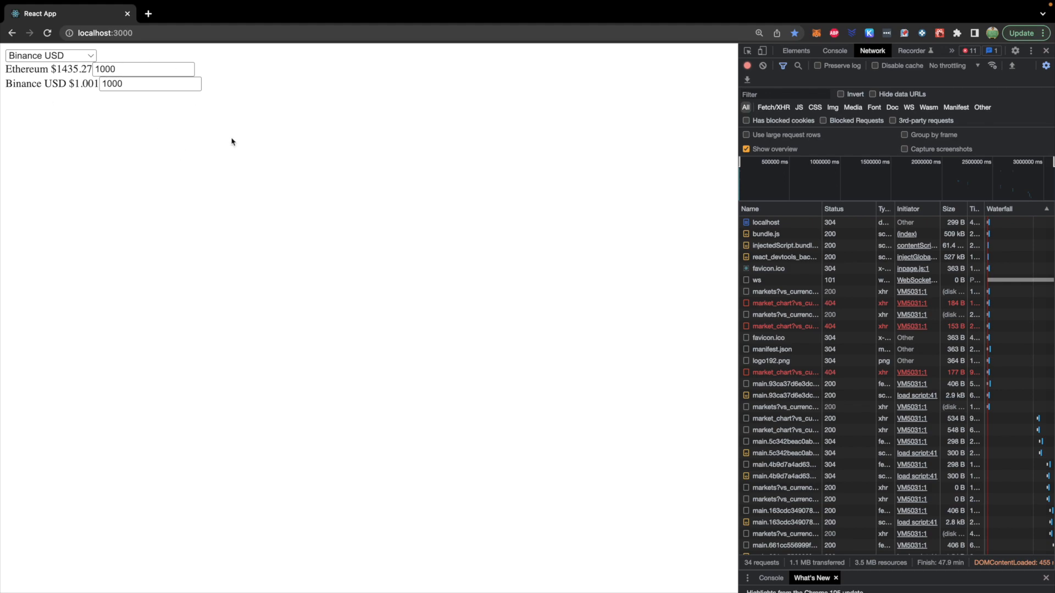
mouse_move(299, 156)
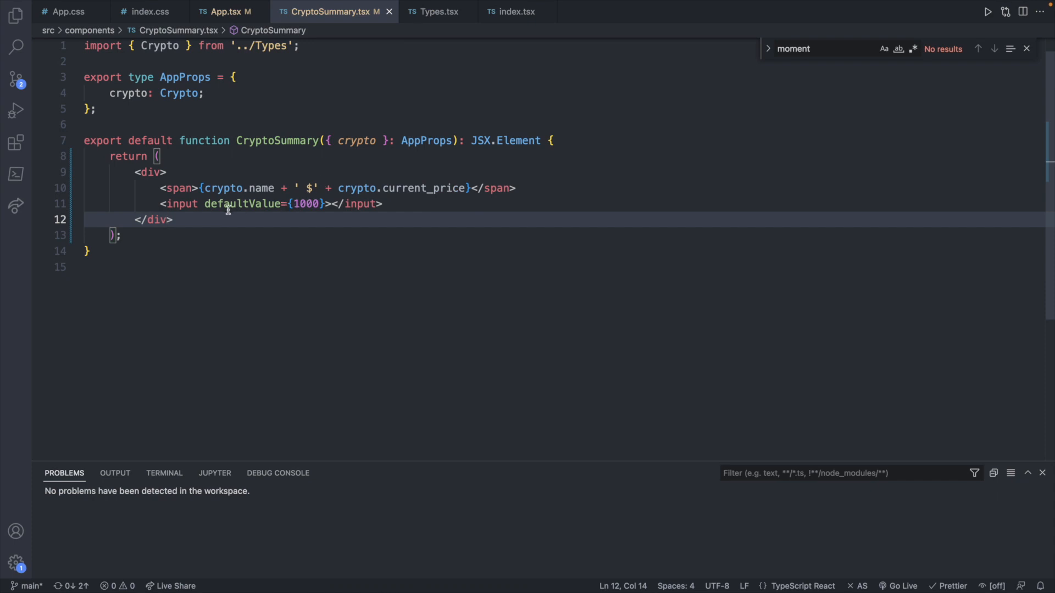
- Give the amount input an inline style with margin 10
type("style={{margin}}")
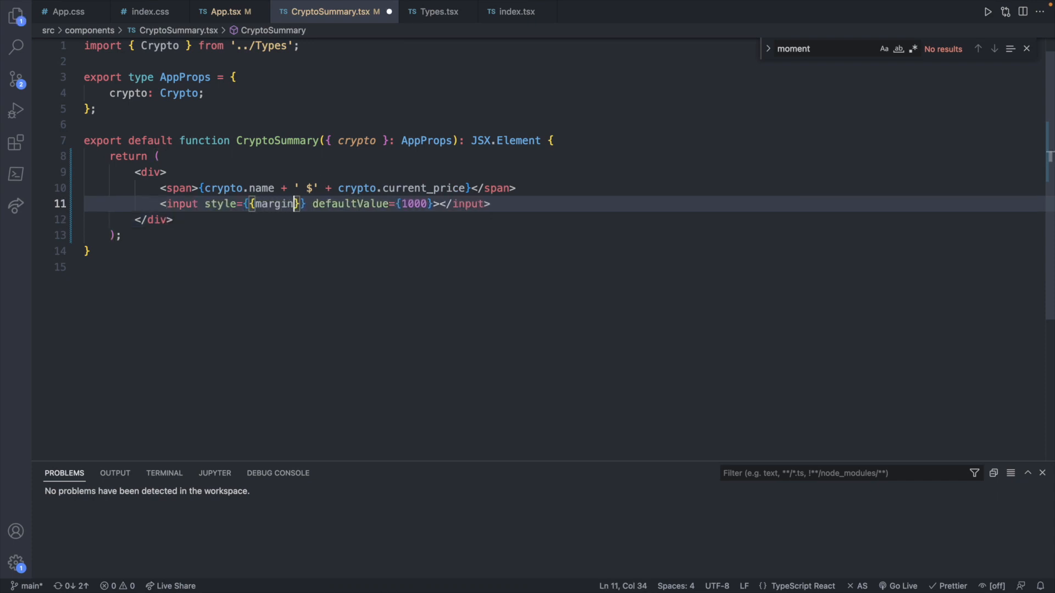
type(": 10")
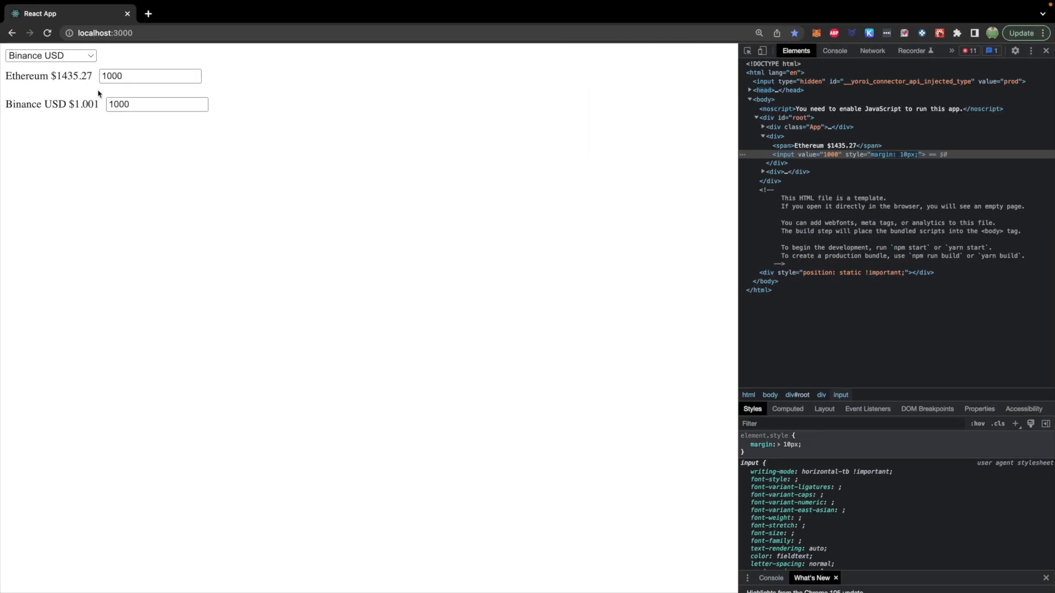
mouse_move(226, 215)
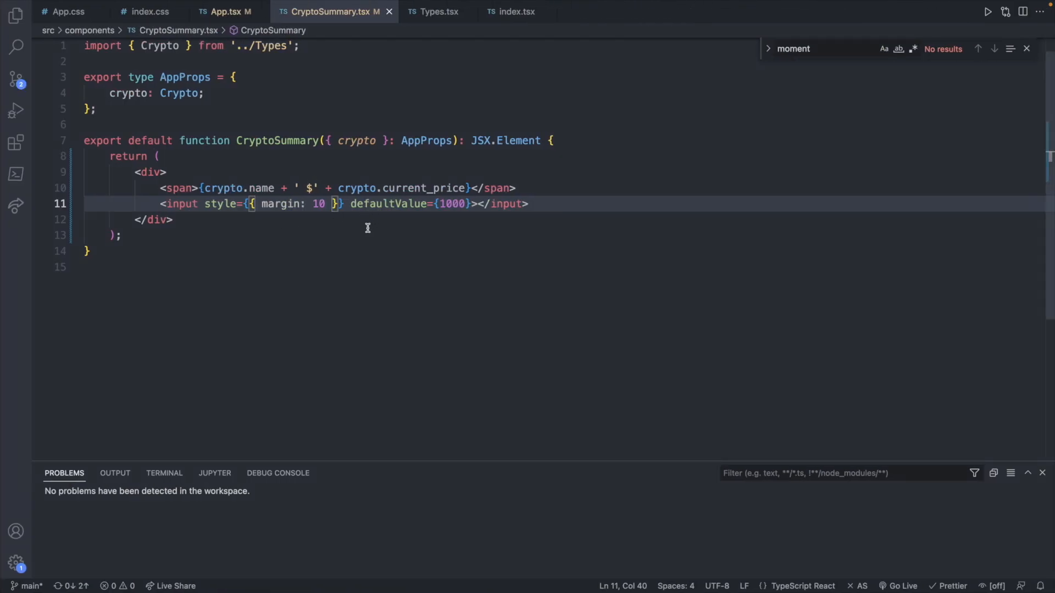
mouse_move(320, 252)
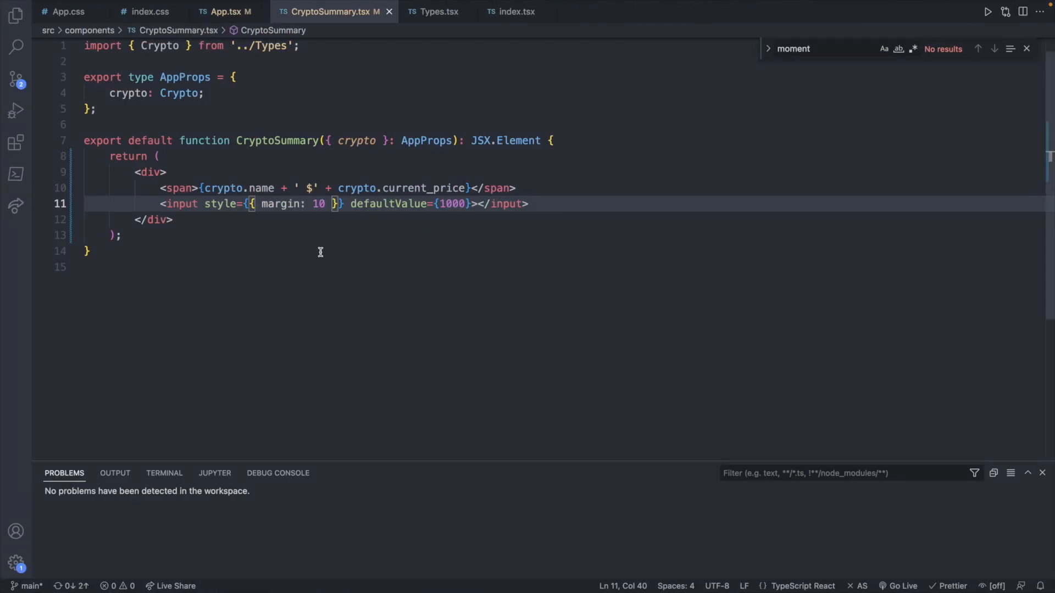
mouse_move(211, 151)
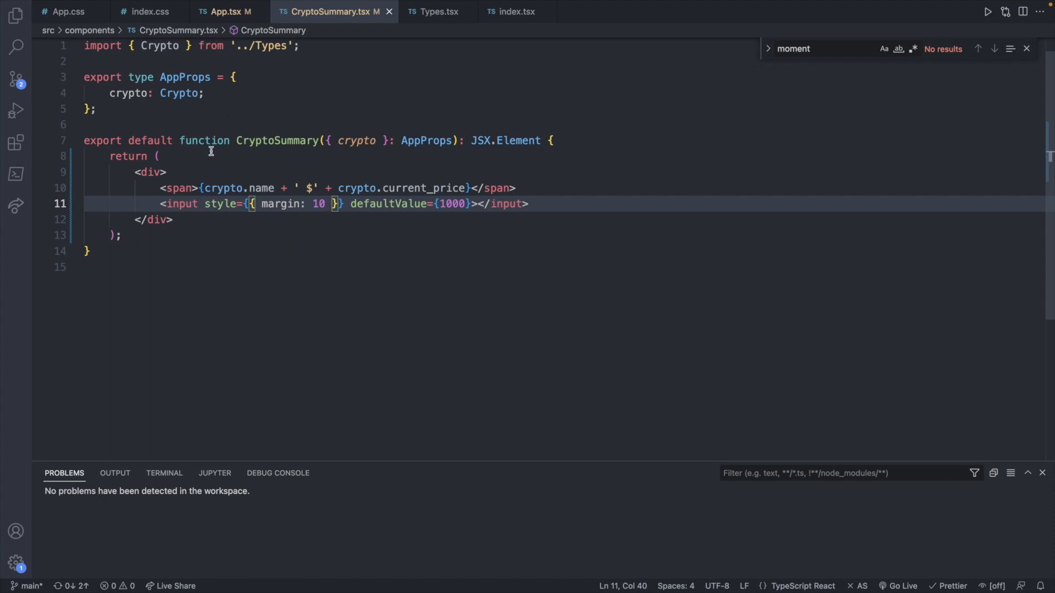
- Declare const [amount, setAmount] = useState() above the return and import useState from react
key("Enter")
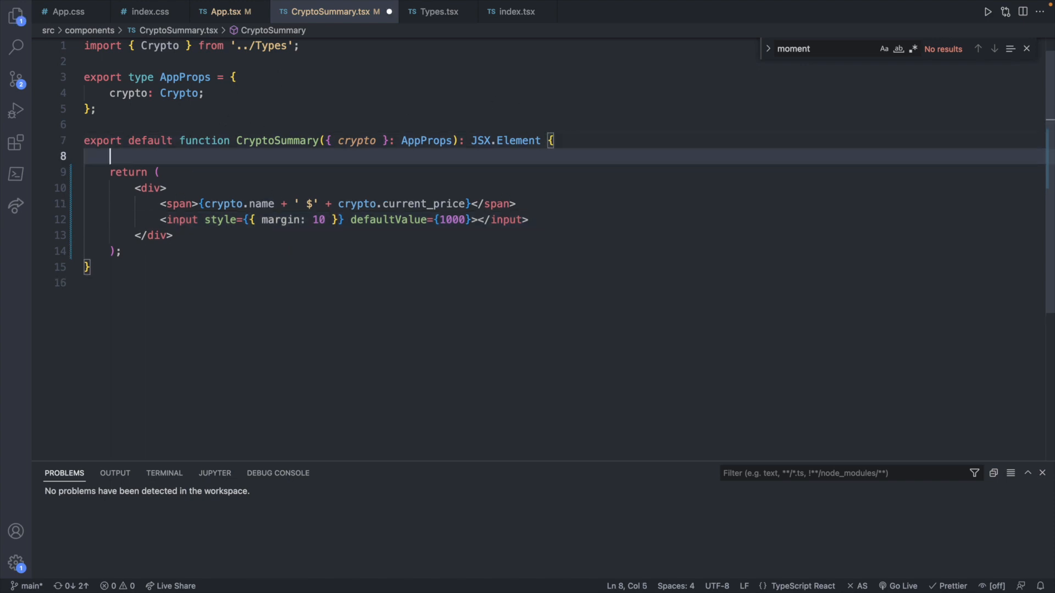
type("const [am]")
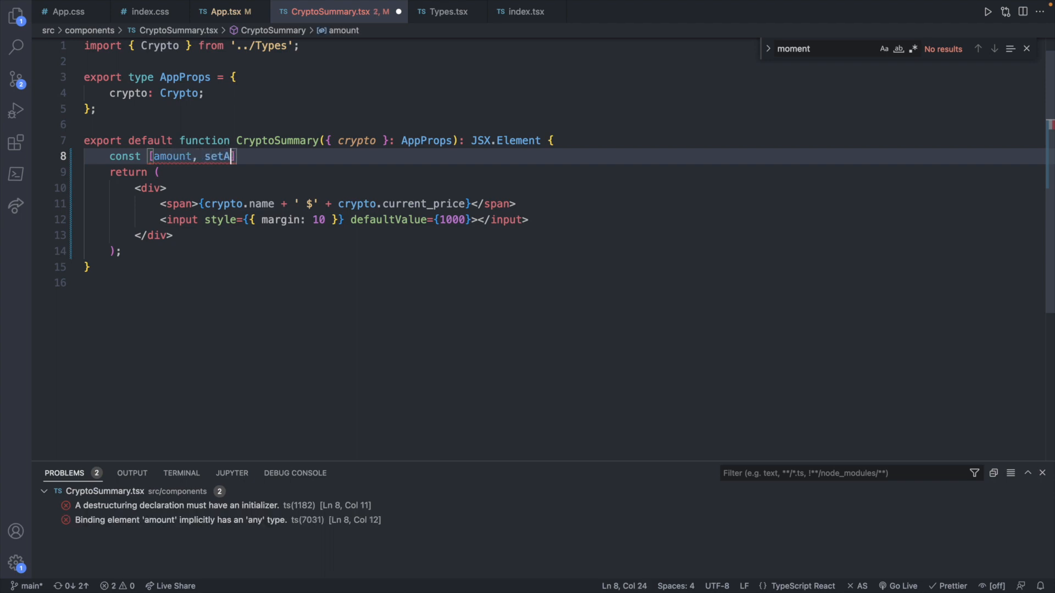
type("mount")
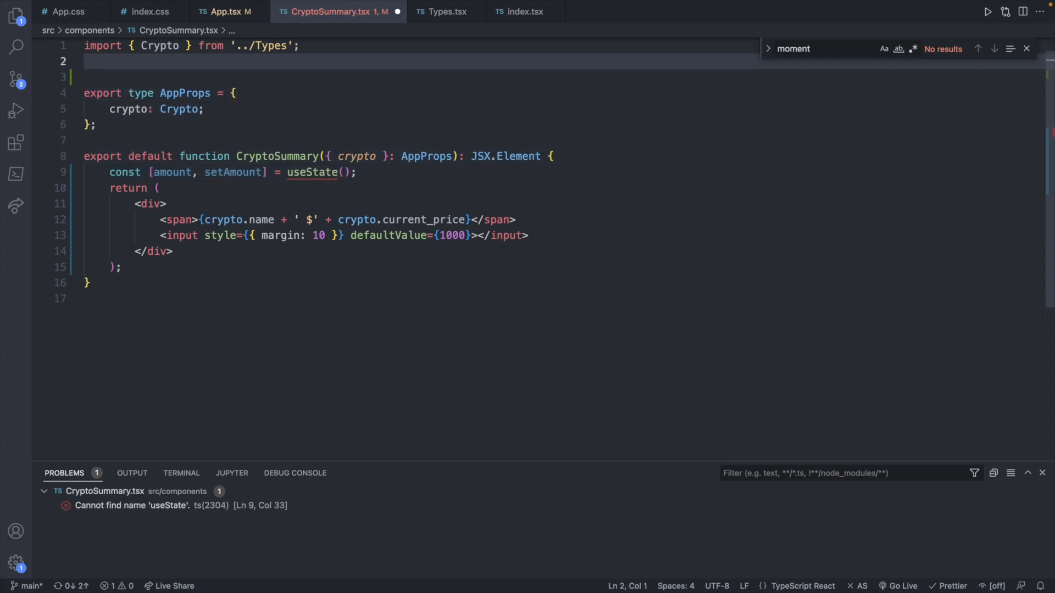
type("import {useState } from 'react';")
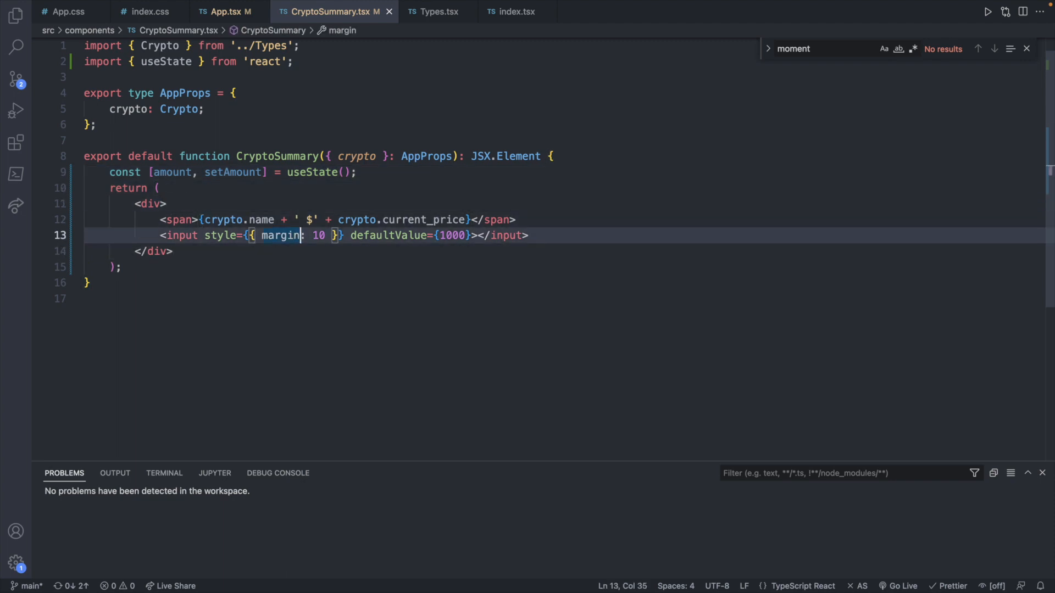
- Add onChange={(e) => setAmount(e.target.value)} to the input
left_click(444, 236)
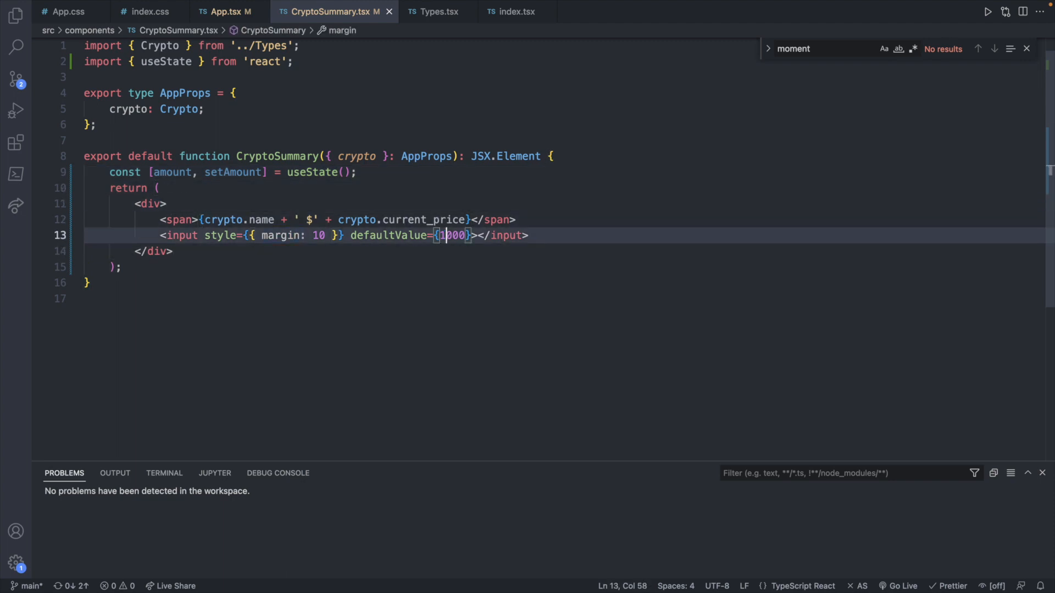
type("onChange={() => {")
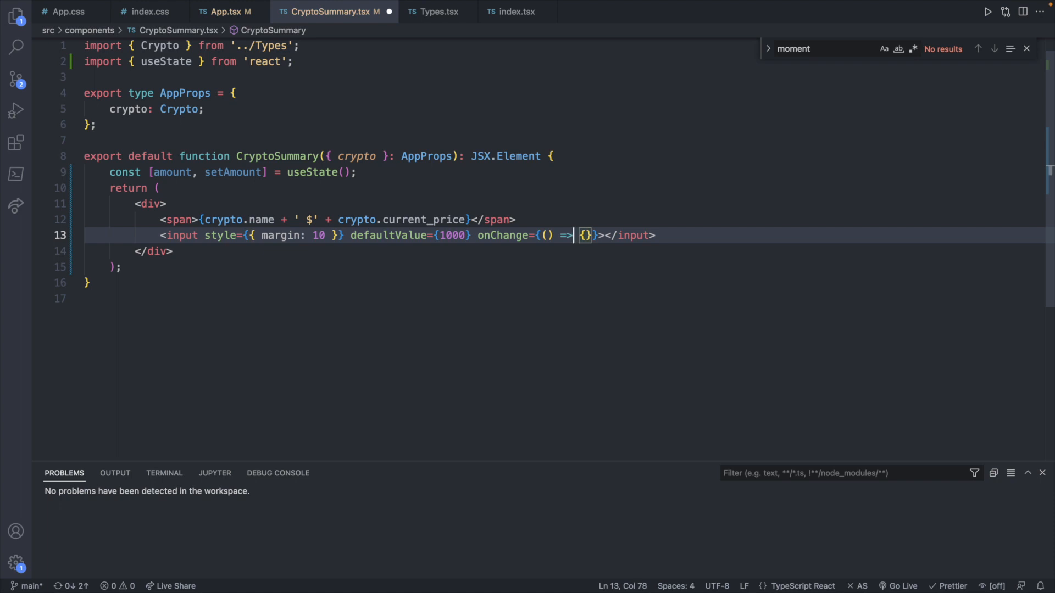
type("e")
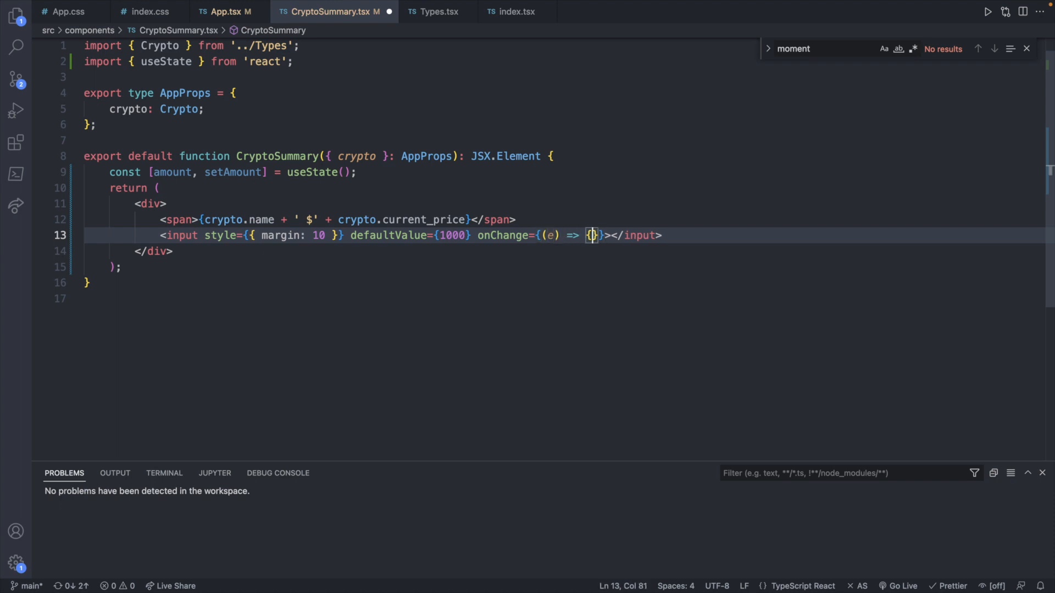
type("setAmount")
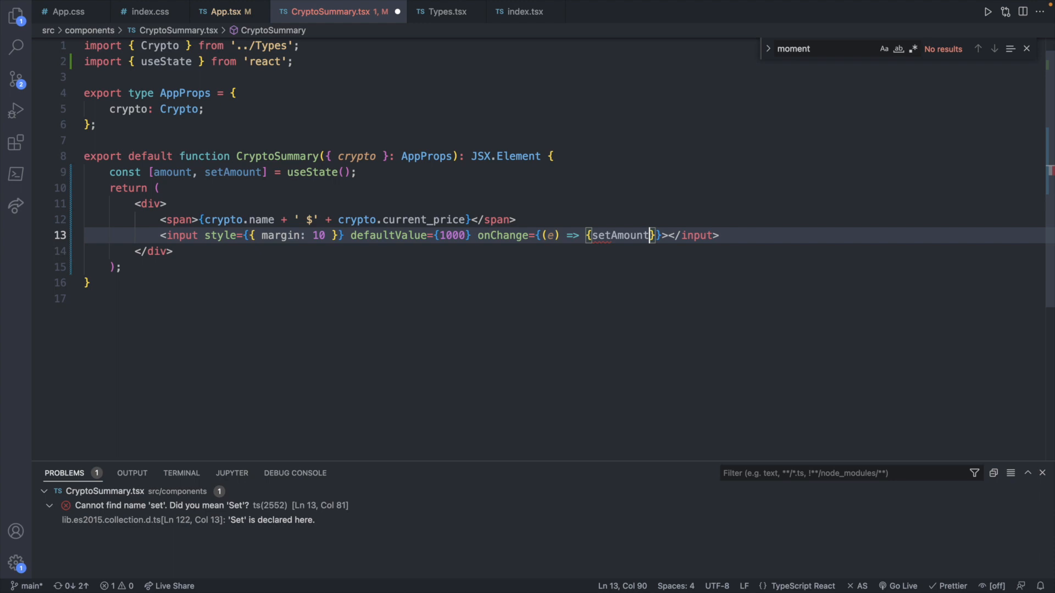
type("(e.target")
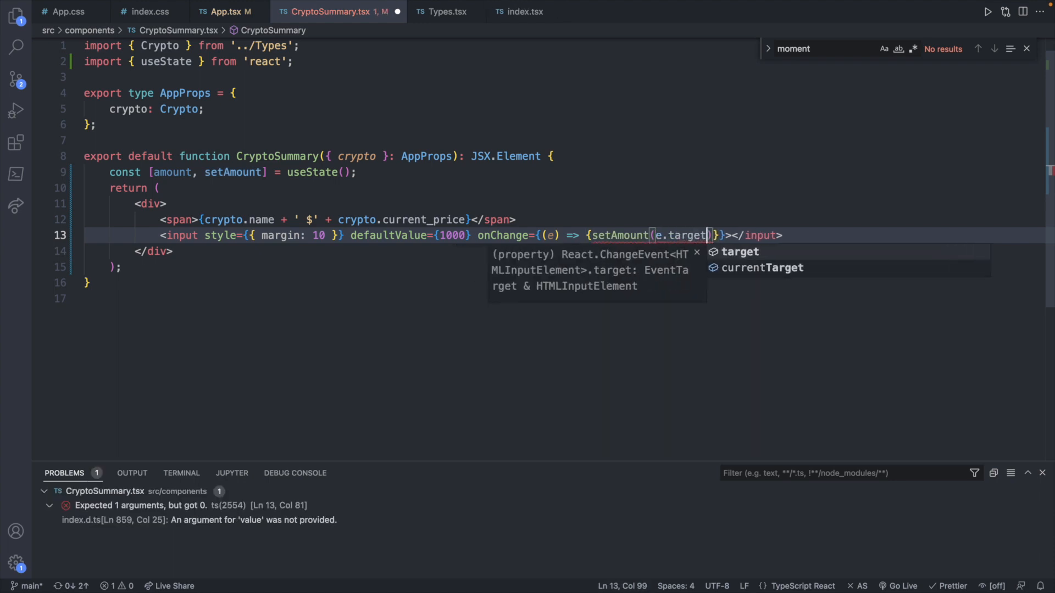
type(".value")
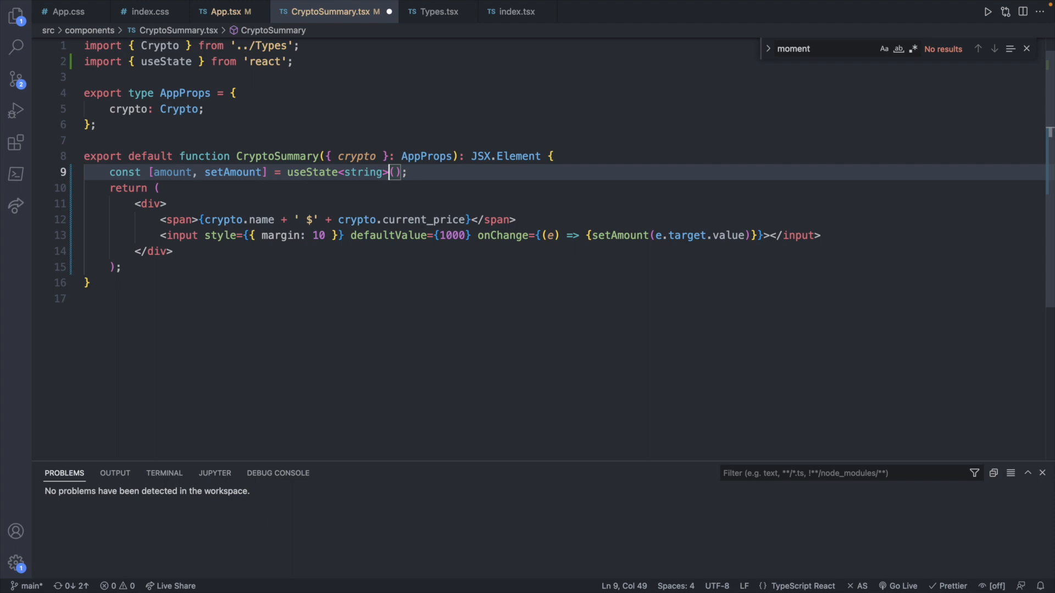
mouse_move(676, 247)
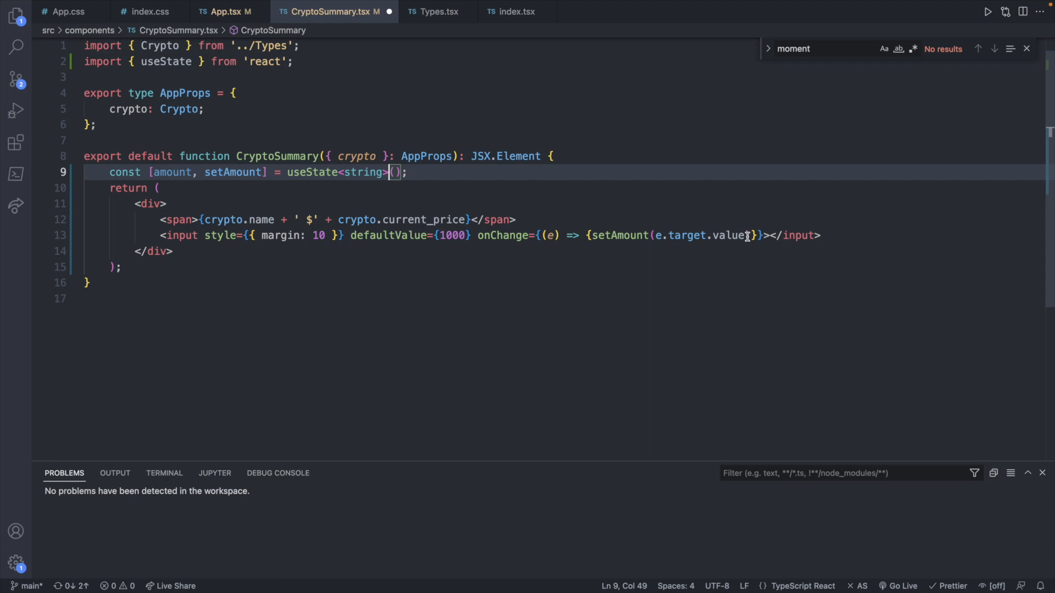
mouse_move(525, 156)
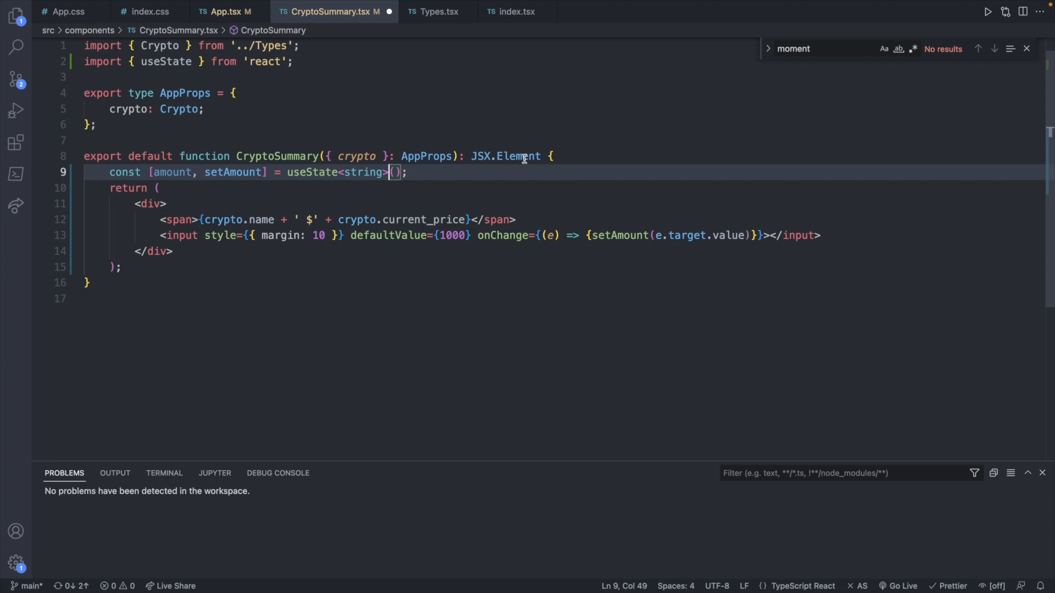
mouse_move(455, 194)
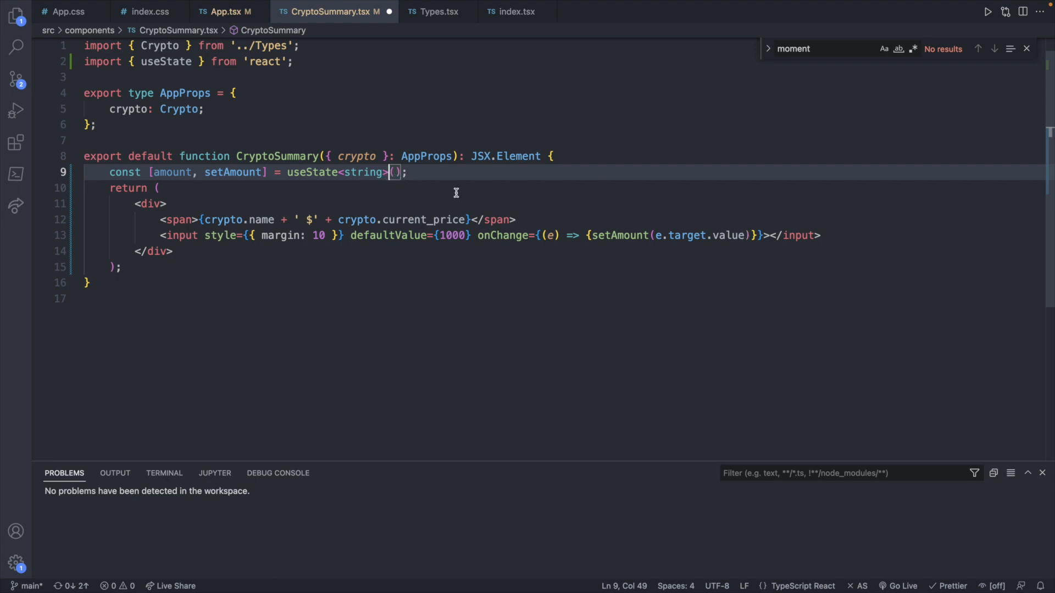
mouse_move(555, 168)
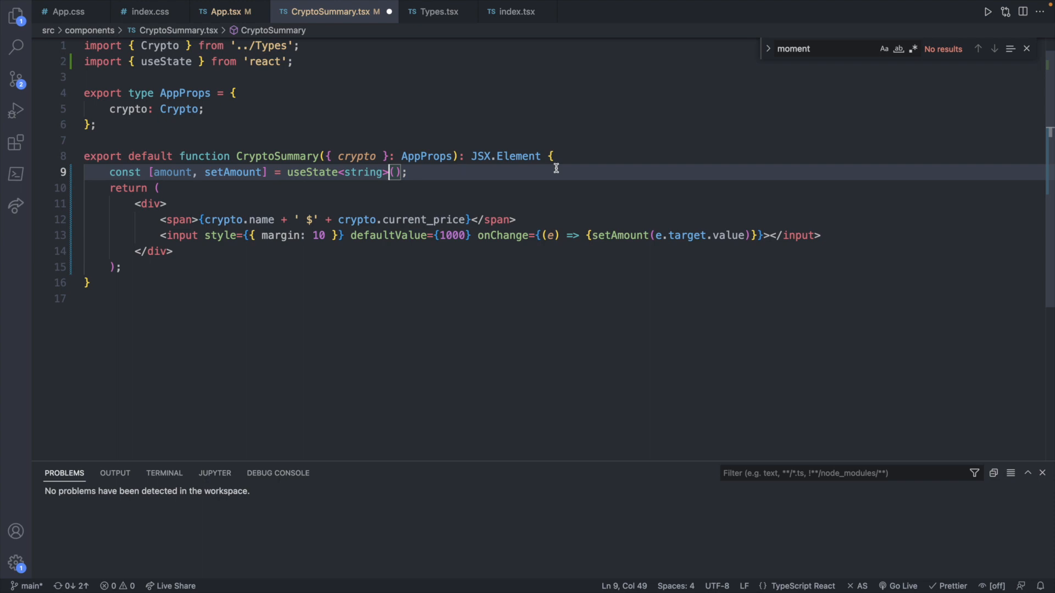
mouse_move(409, 227)
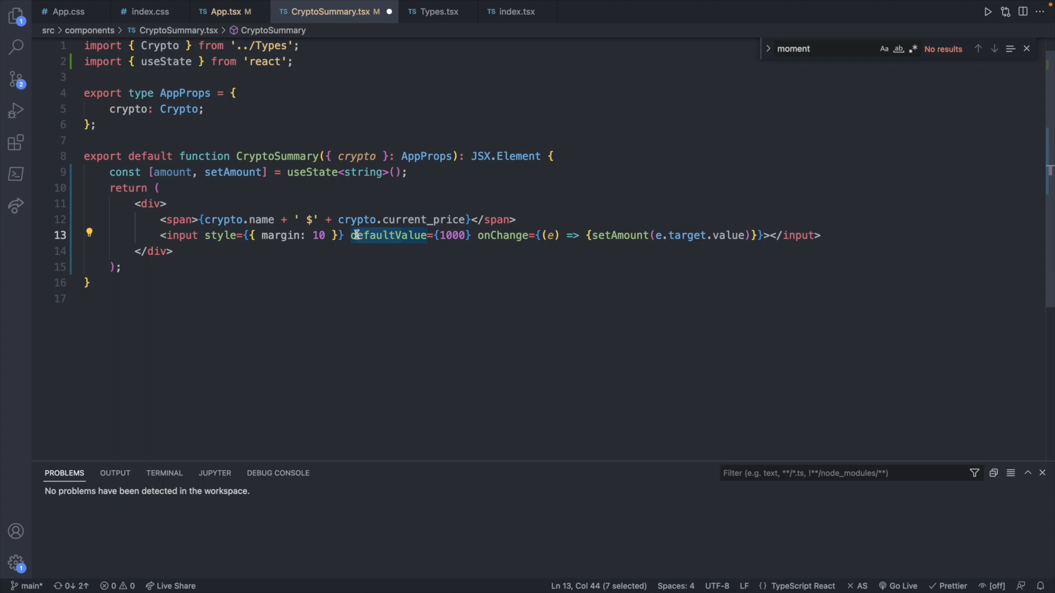
- Replace defaultValue with value={amount} so the input is controlled
type("value")
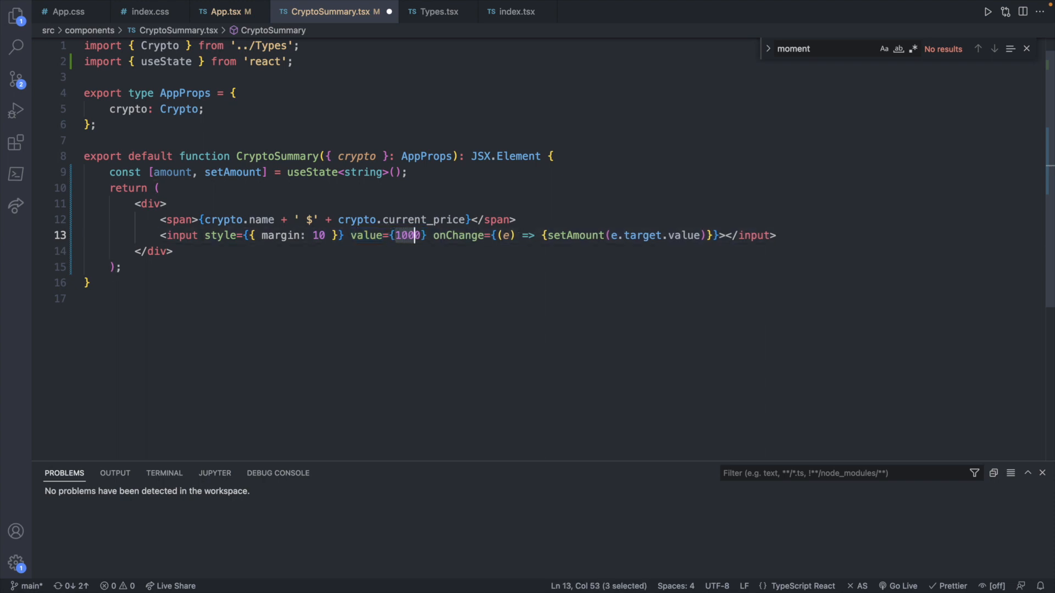
type("amount}")
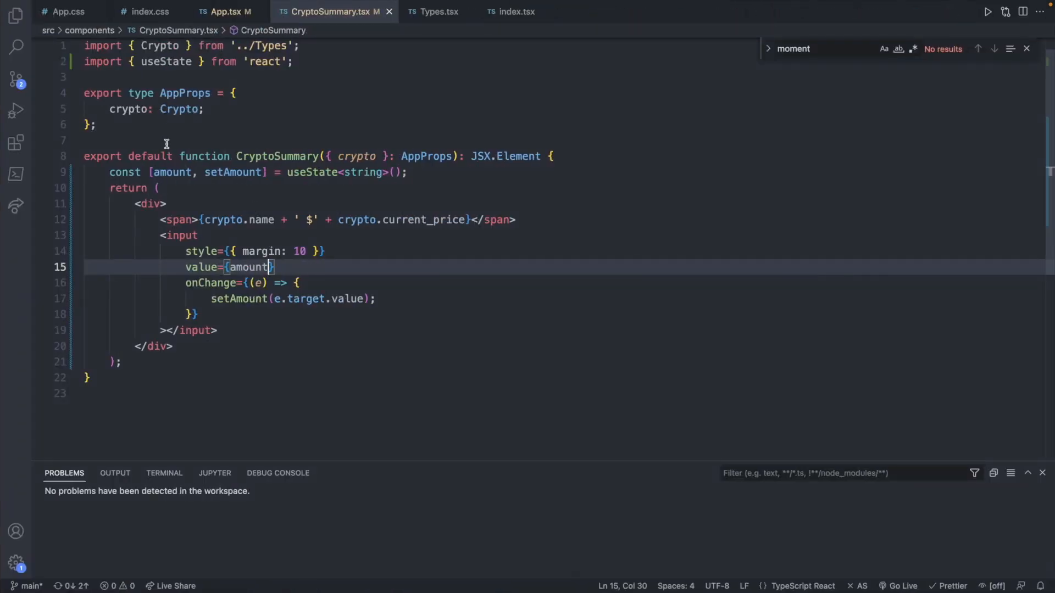
- Start a useEffect hook in CryptoSummary and add useEffect to the react import
key("Enter")
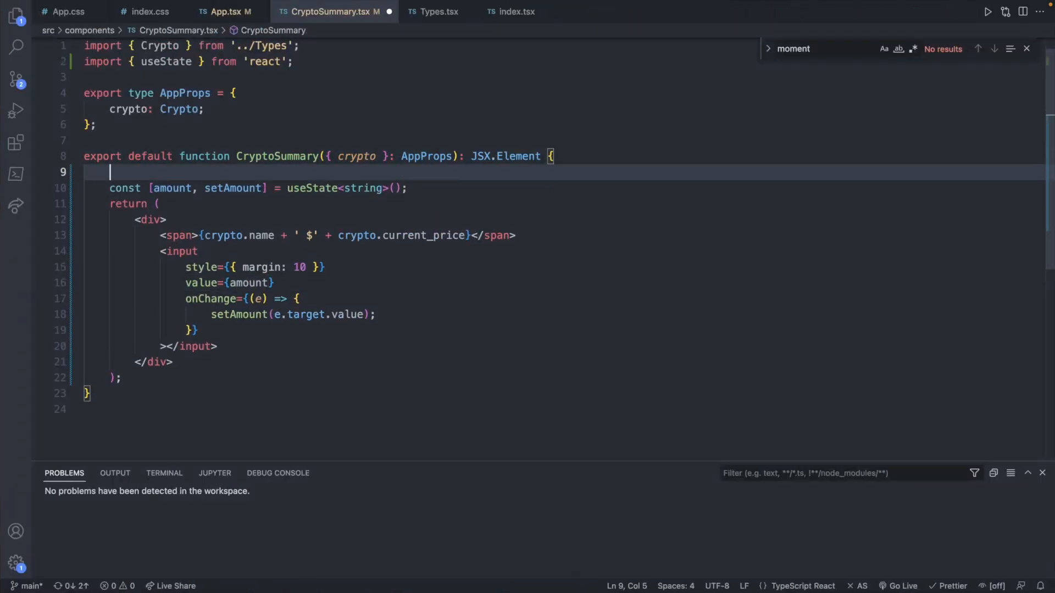
key("Enter")
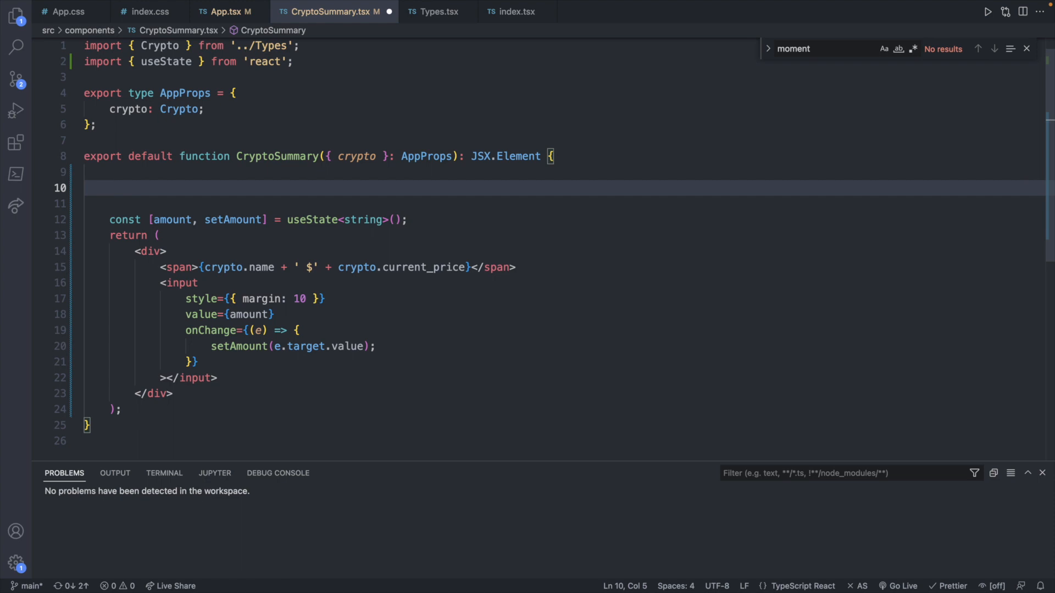
type("useEffect")
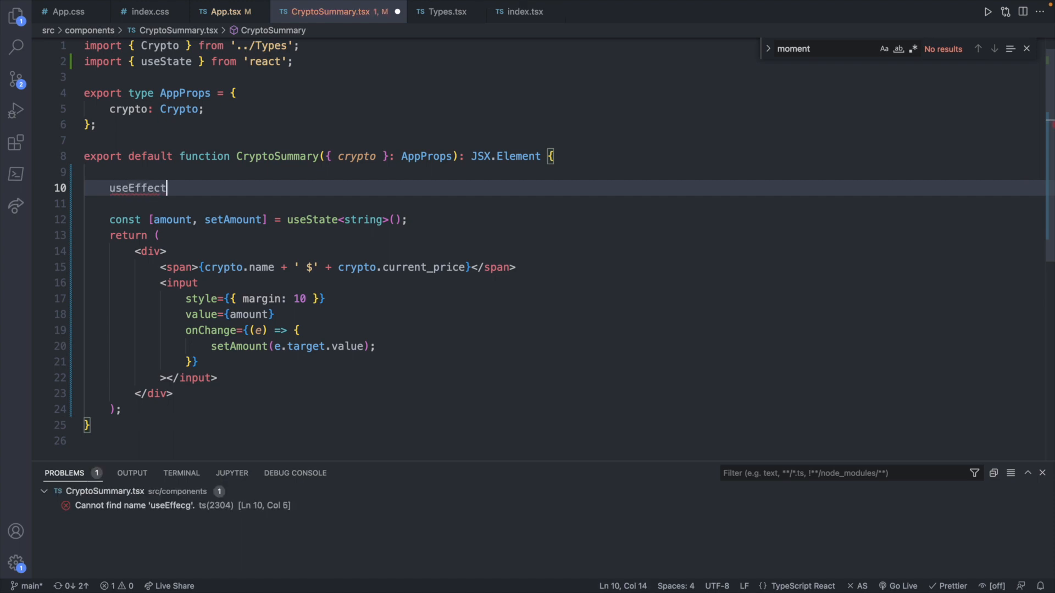
type("()")
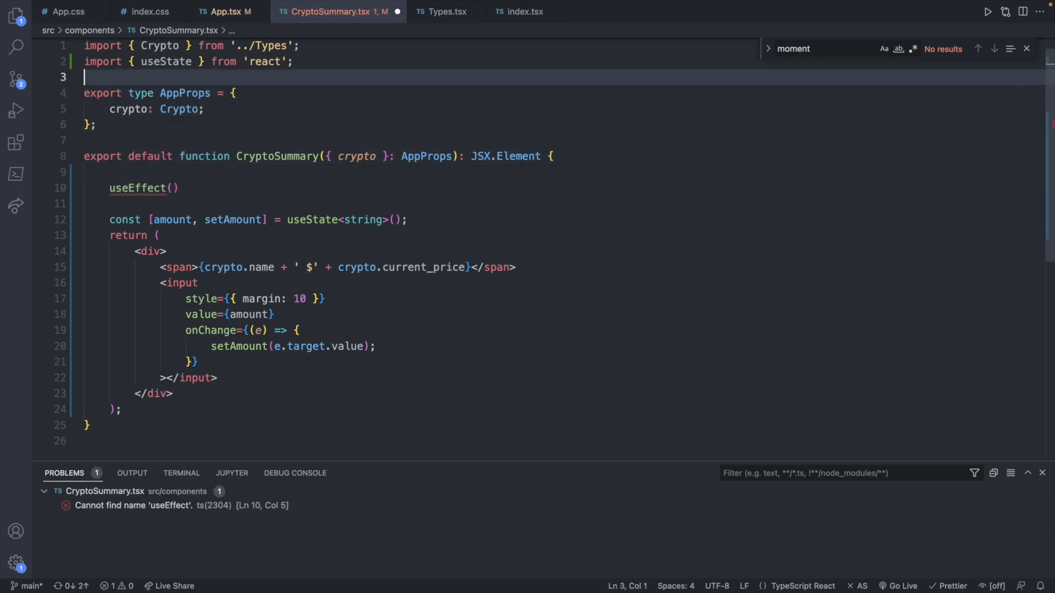
type(", useEffect")
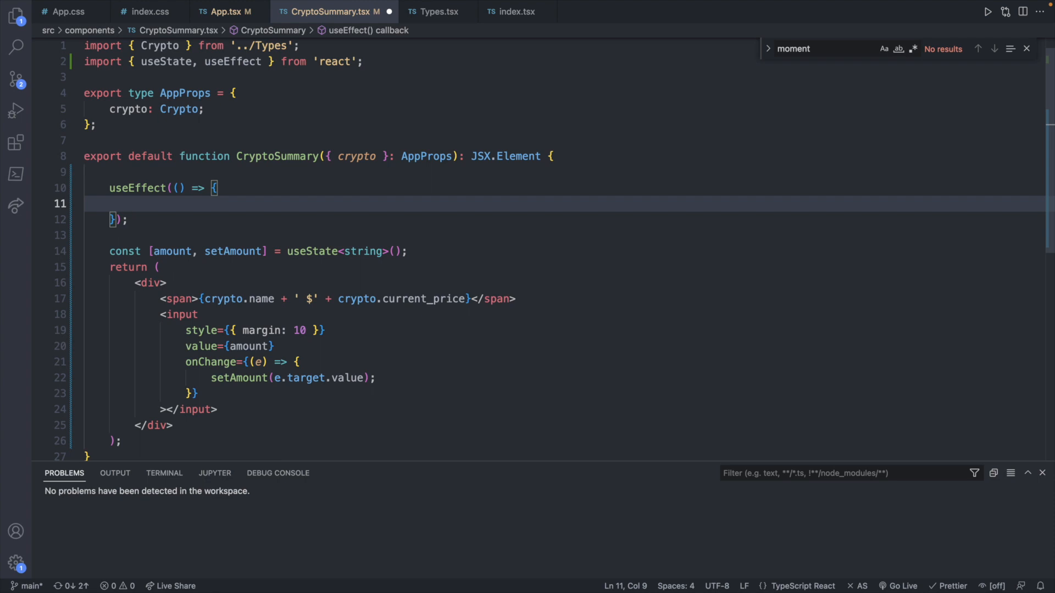
- Have the effect log crypto.name and amount via console.log
type("console.log(")
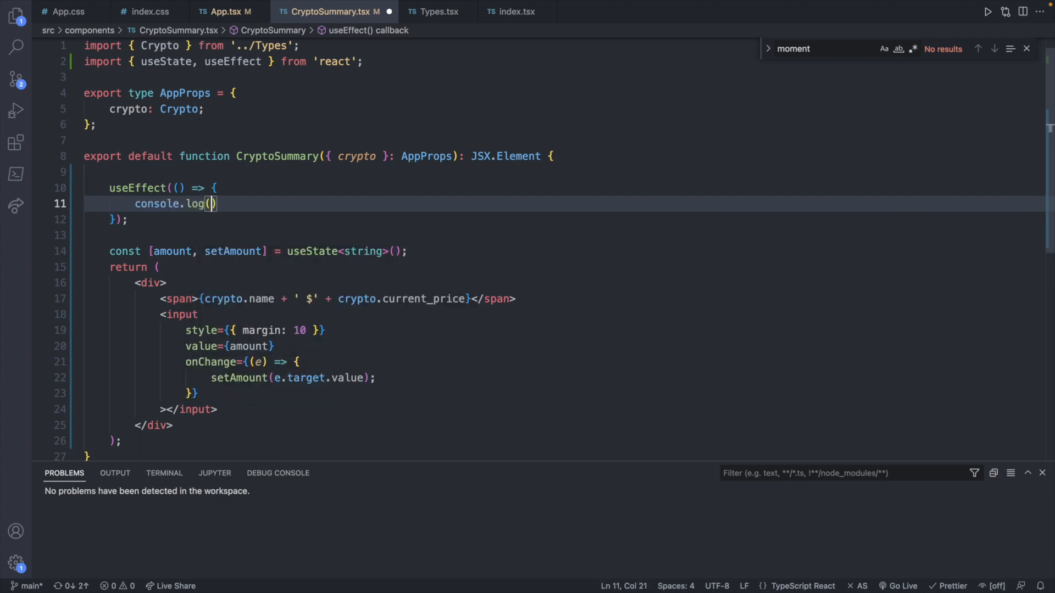
type("crypto.")
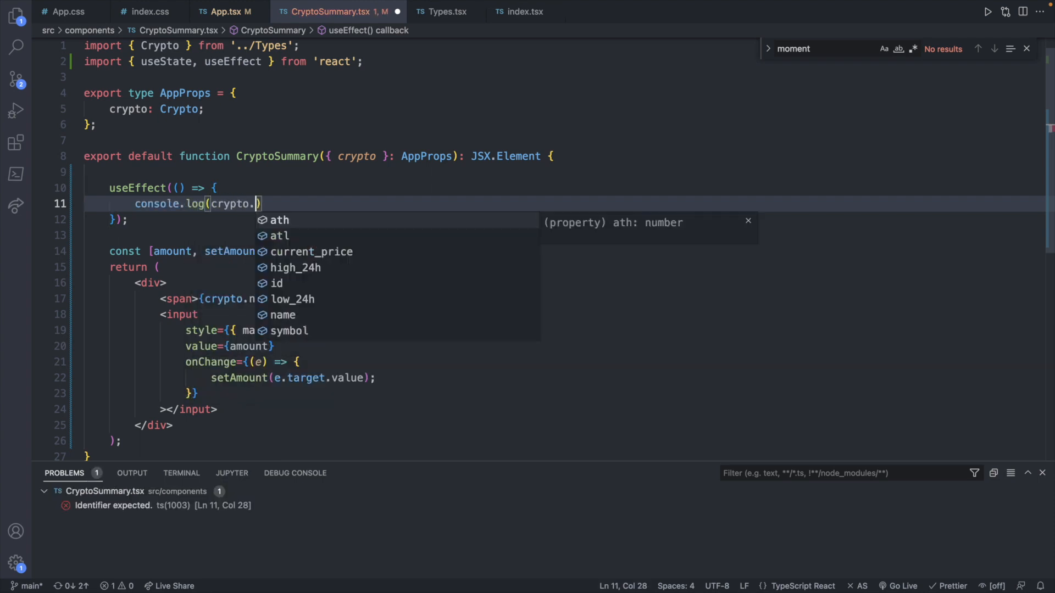
type("name,")
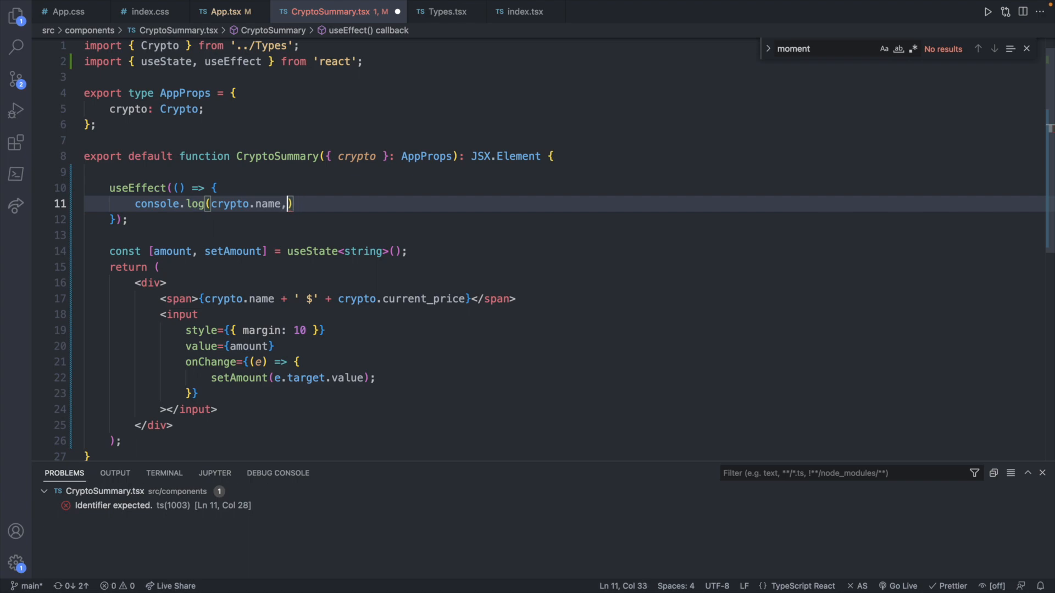
type("amount")
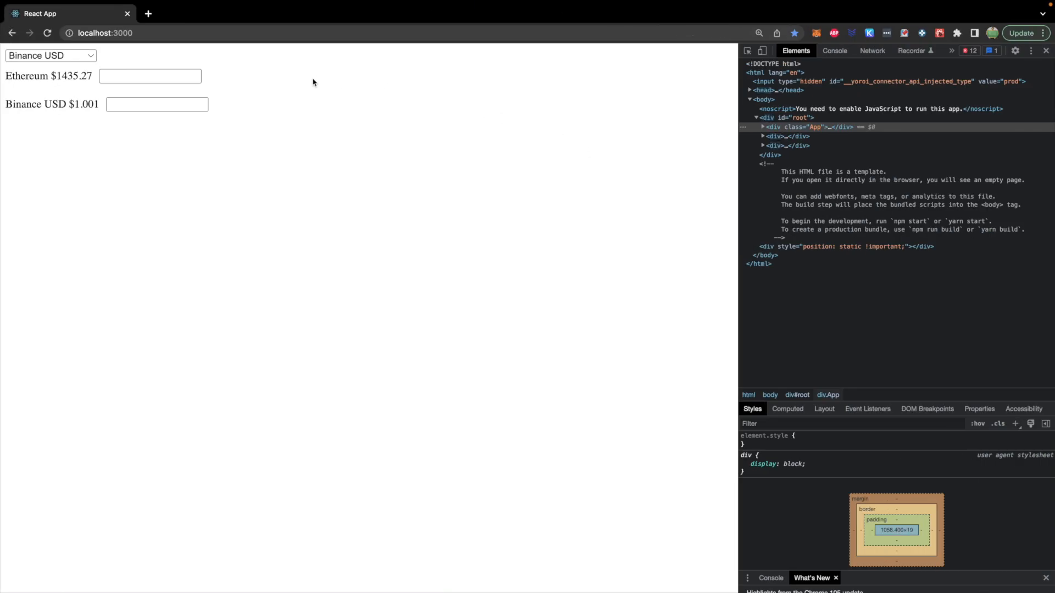
- Enter 5 in the Ethereum amount field and check the Console shows 'Ethereum 5'
left_click(150, 76)
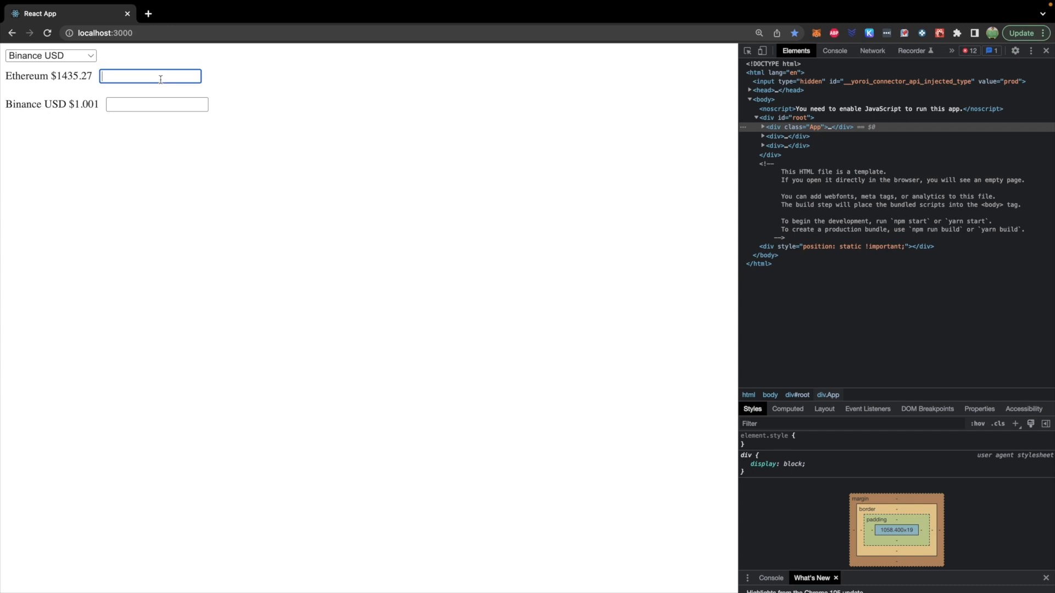
type("5")
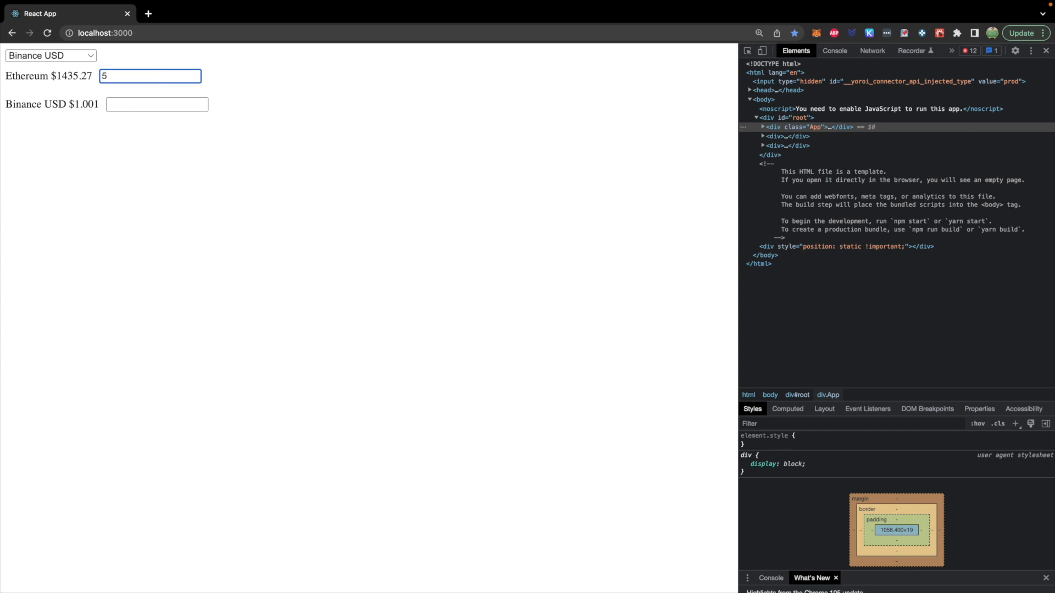
left_click(834, 50)
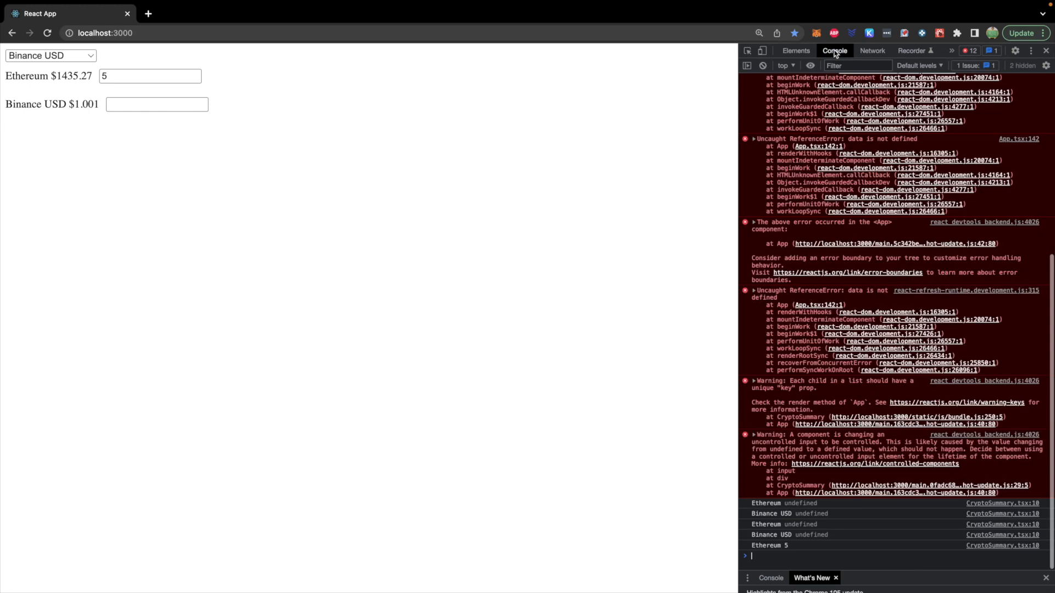
mouse_move(792, 548)
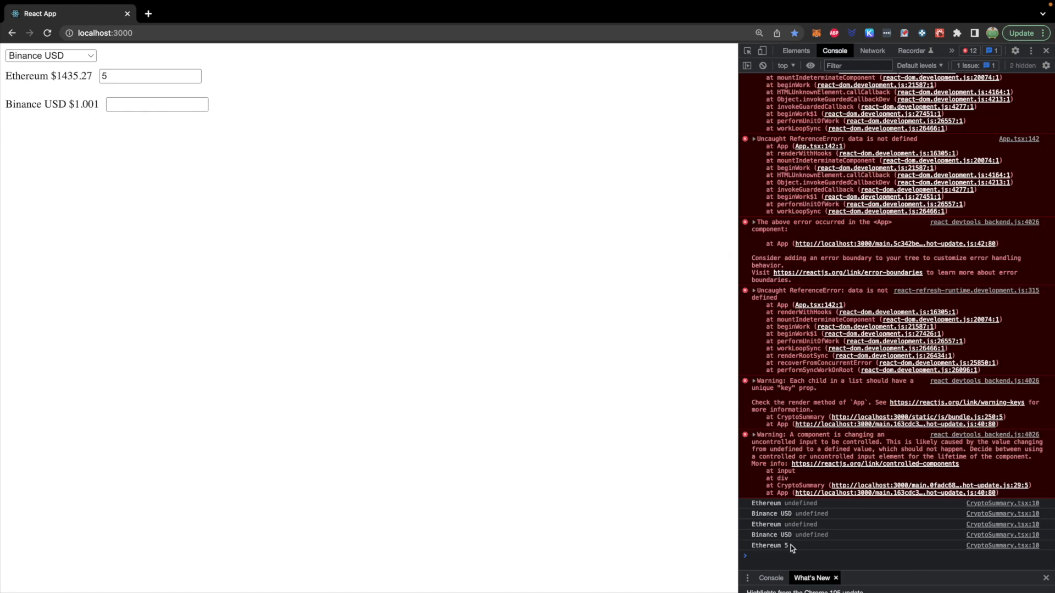
- Enter 50 in the Binance USD amount field and watch it get logged
left_click(157, 104)
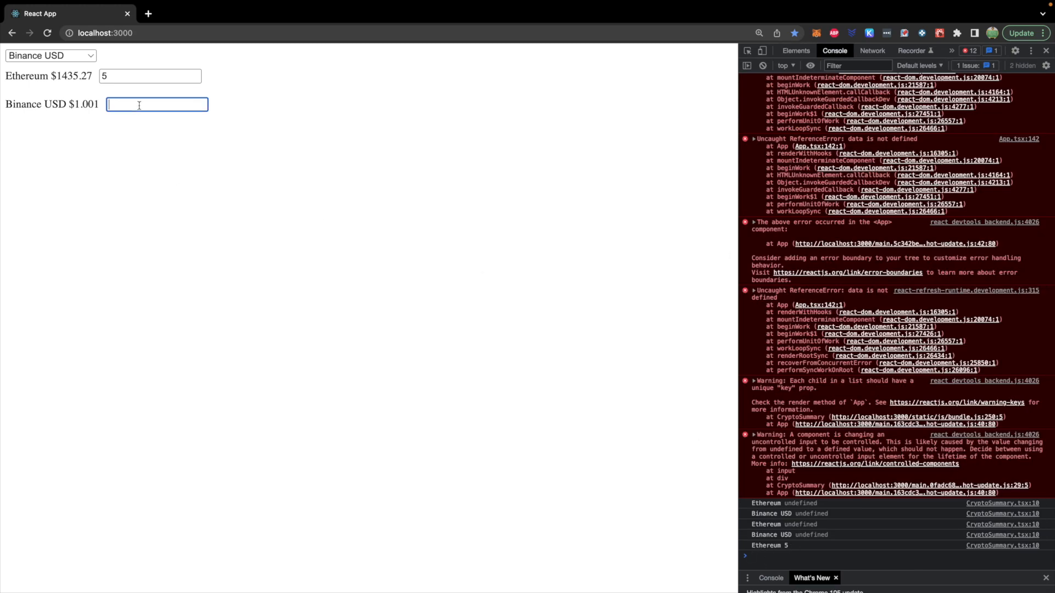
type("50")
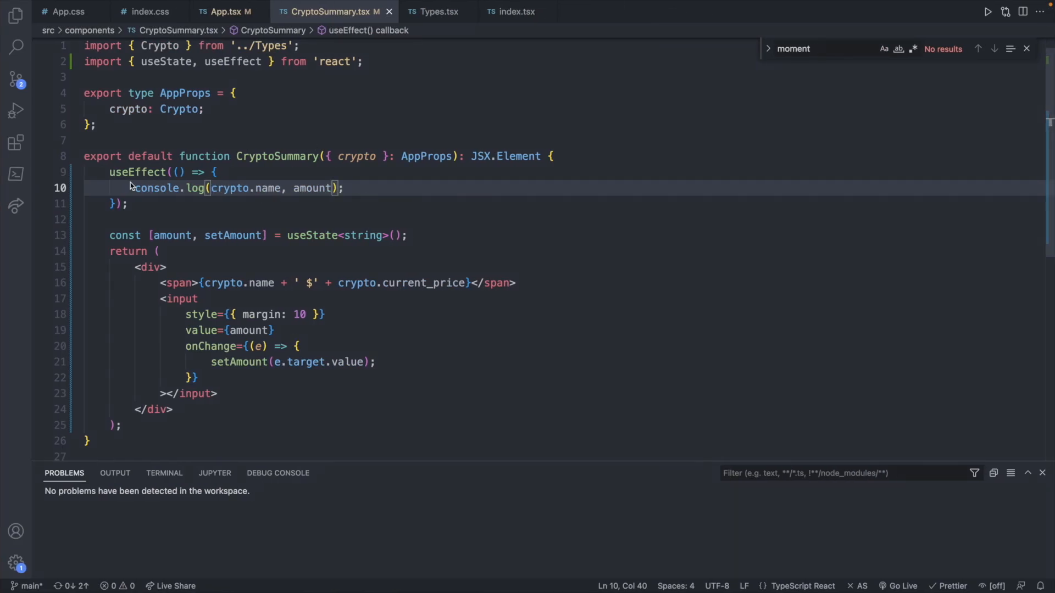
mouse_move(114, 209)
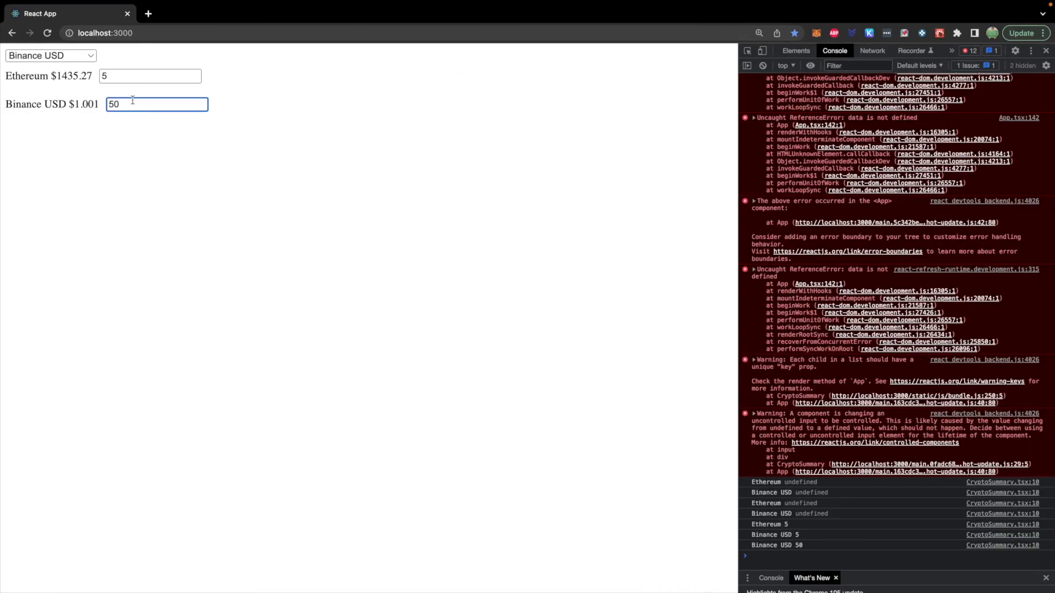
- Extend the Binance USD amount to 500000 and confirm each change is logged
type("0000")
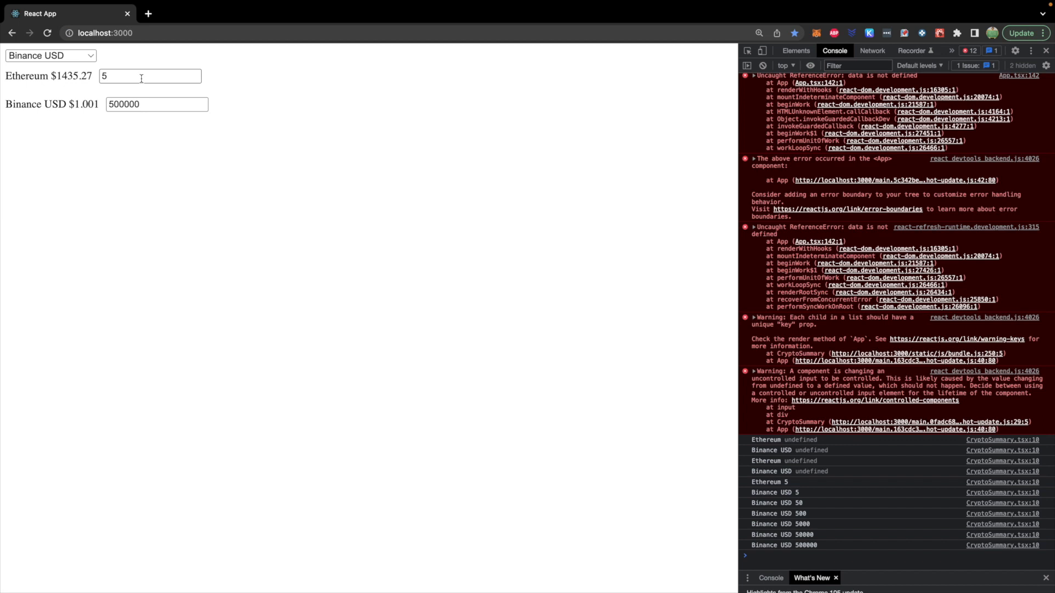
mouse_move(826, 493)
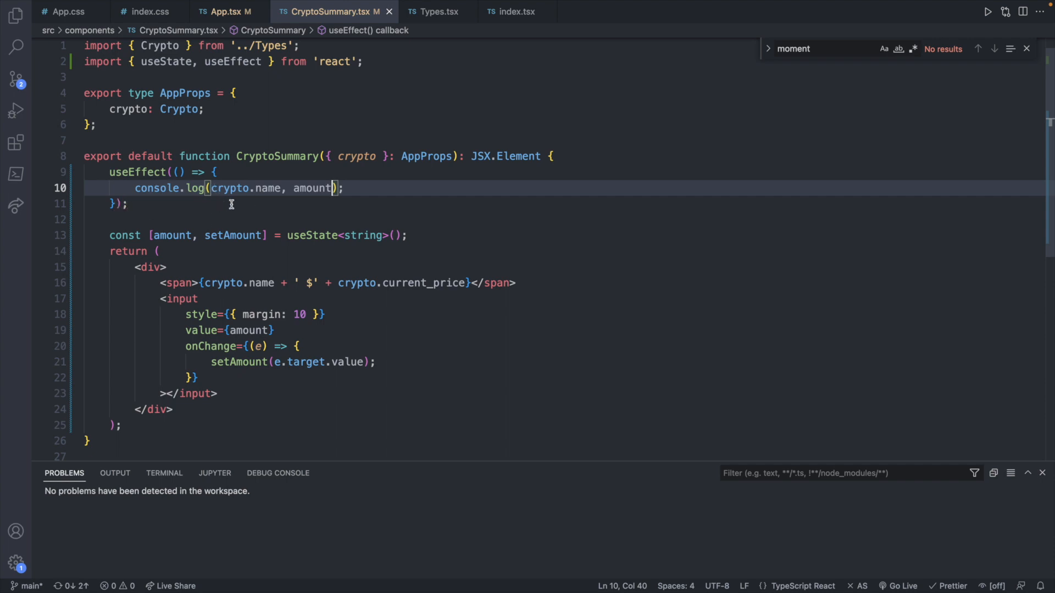
mouse_move(127, 206)
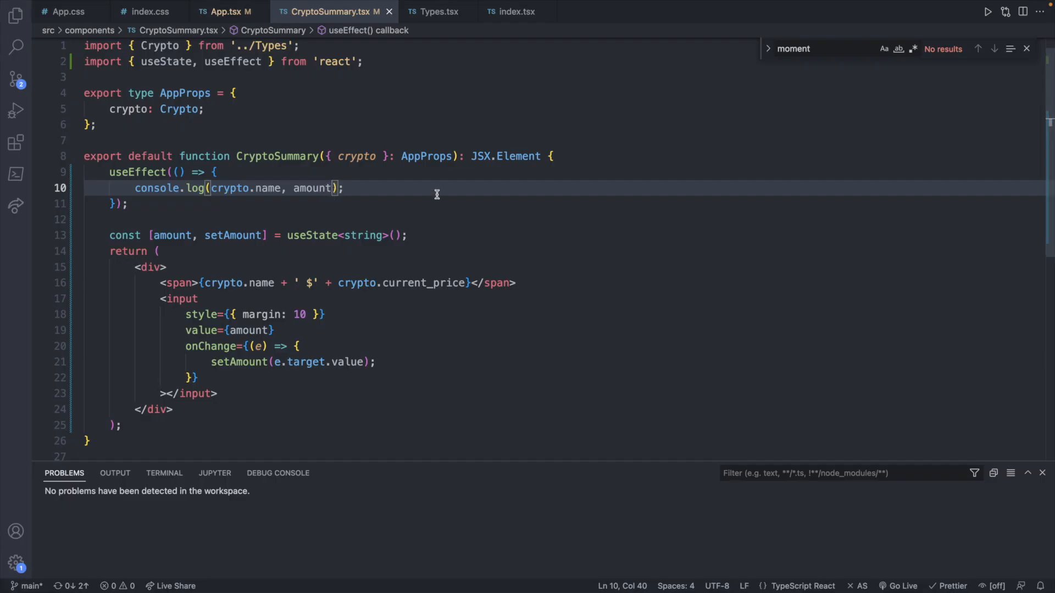
- Log crypto.current_price * parseInt(amount) and start the amount state at '0'
type(", crypto.current_price")
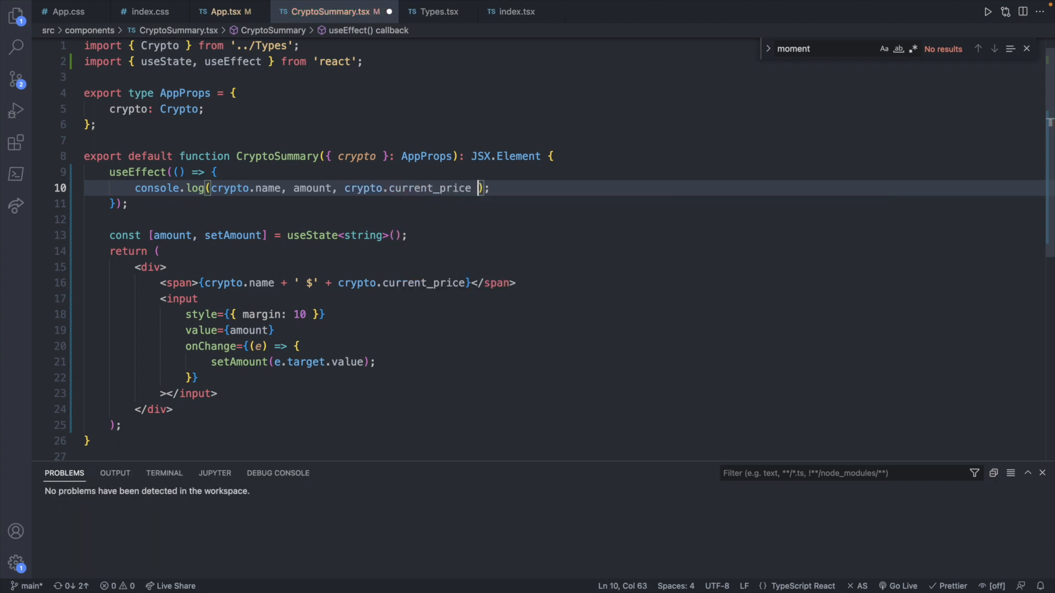
type("* amo")
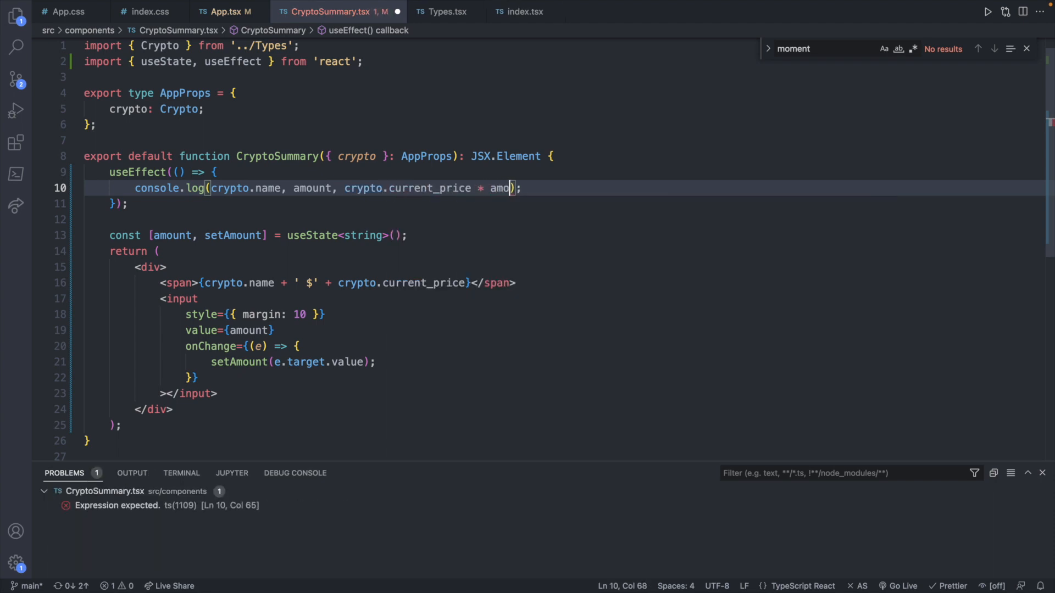
type("unt)")
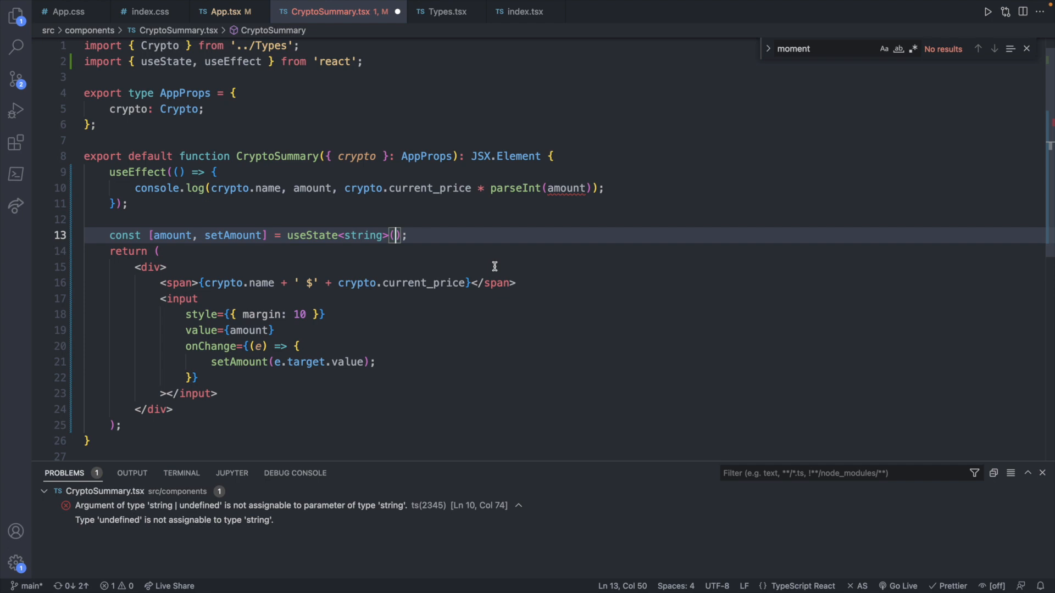
type("'0'")
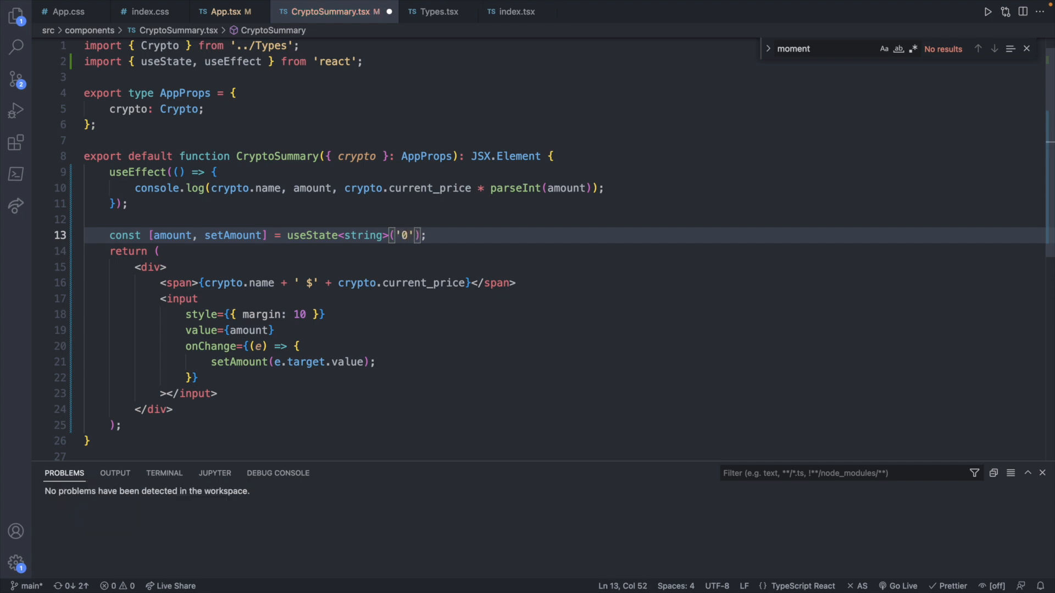
- Add type="number" to the amount input
left_click(408, 282)
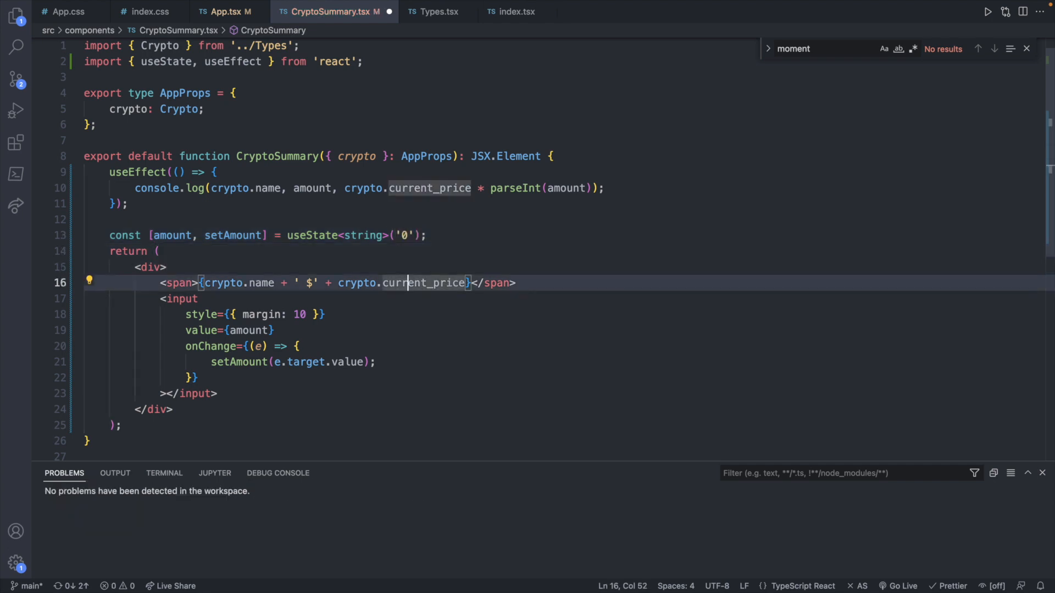
key("enter")
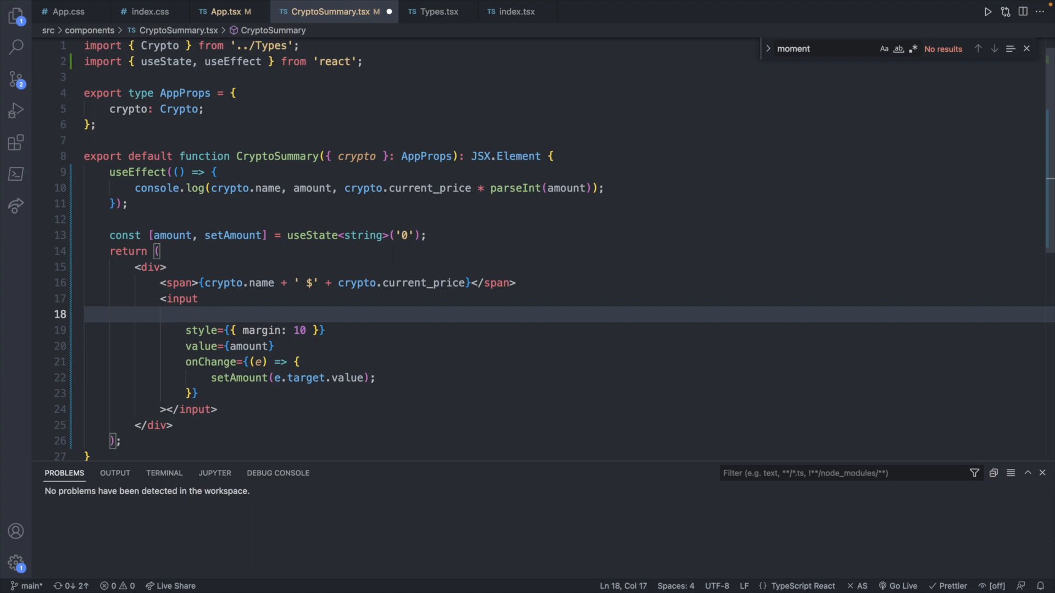
type("type=")
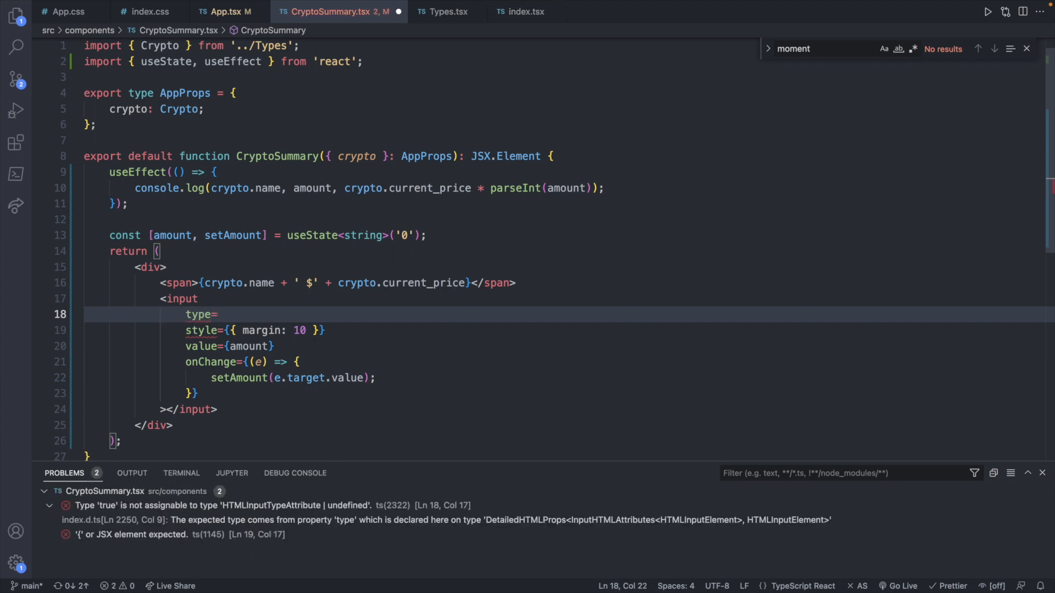
type("\"number\"")
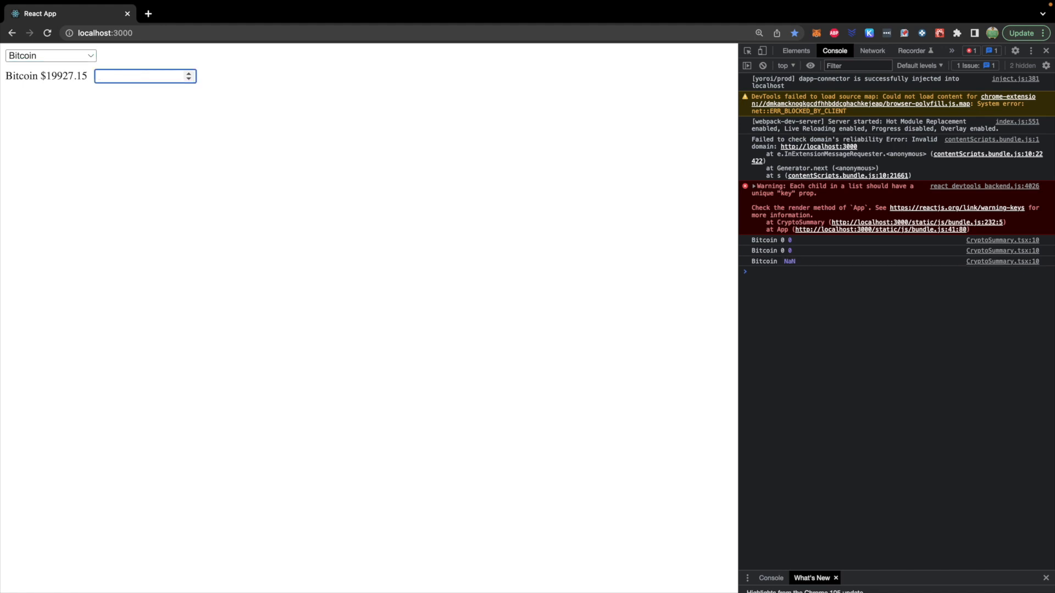
- Test the Bitcoin number field with 50, a stray e, then 50 again, checking the logged computed values
type("50")
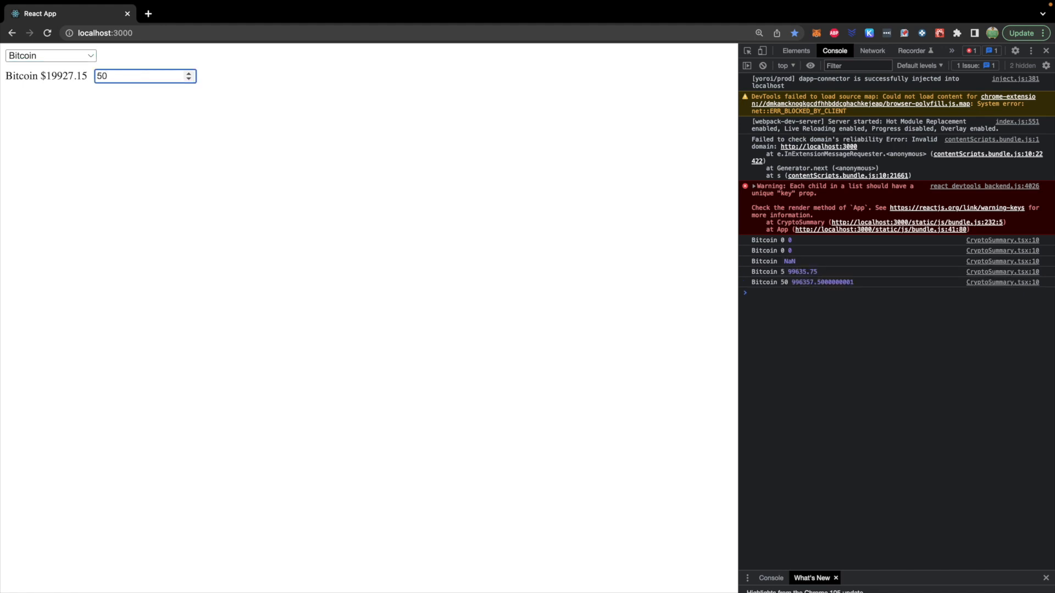
mouse_move(798, 290)
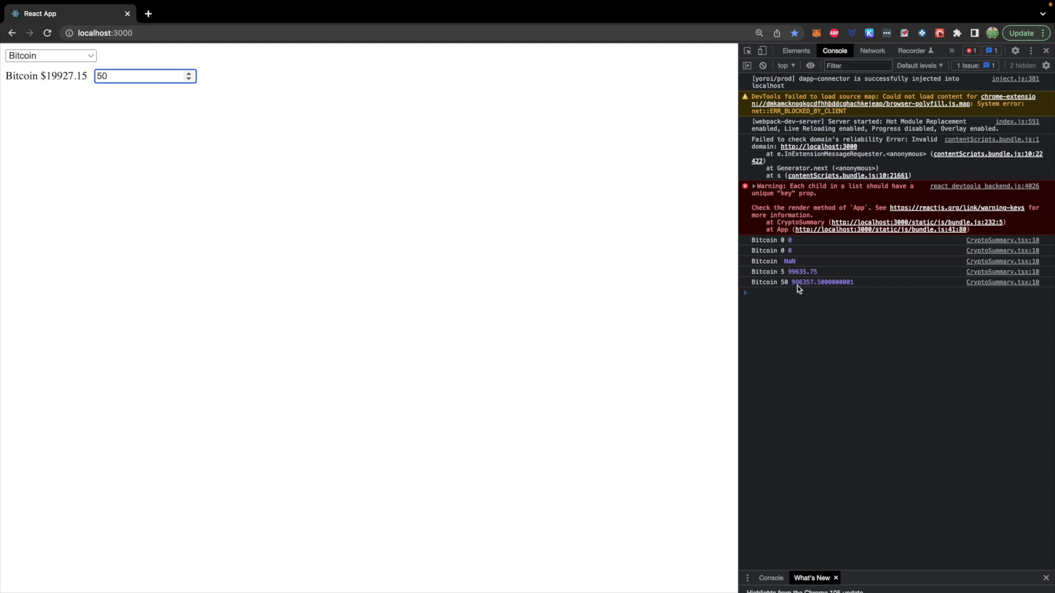
mouse_move(13, 100)
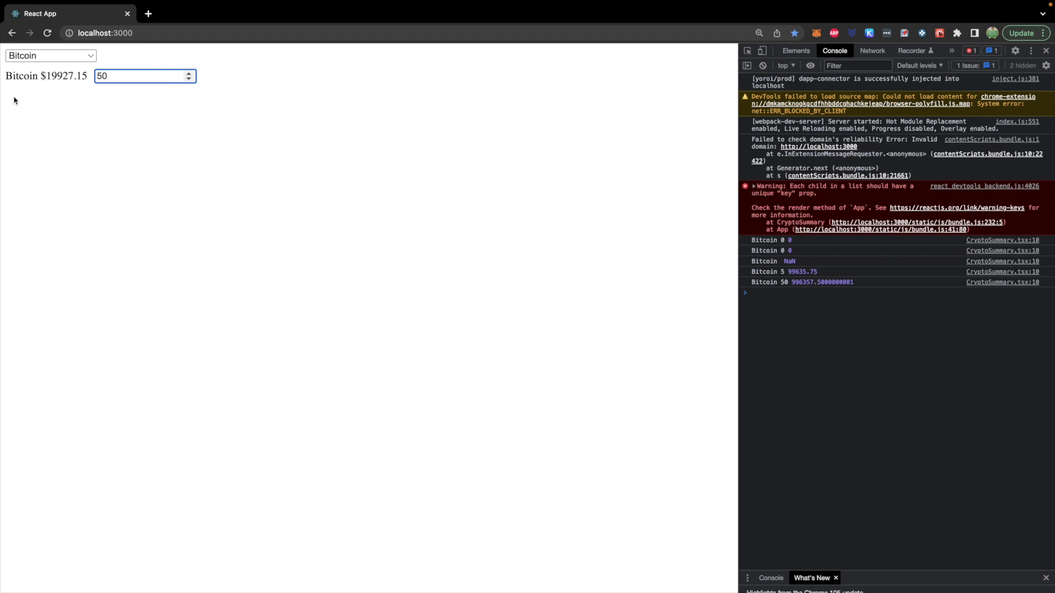
mouse_move(176, 106)
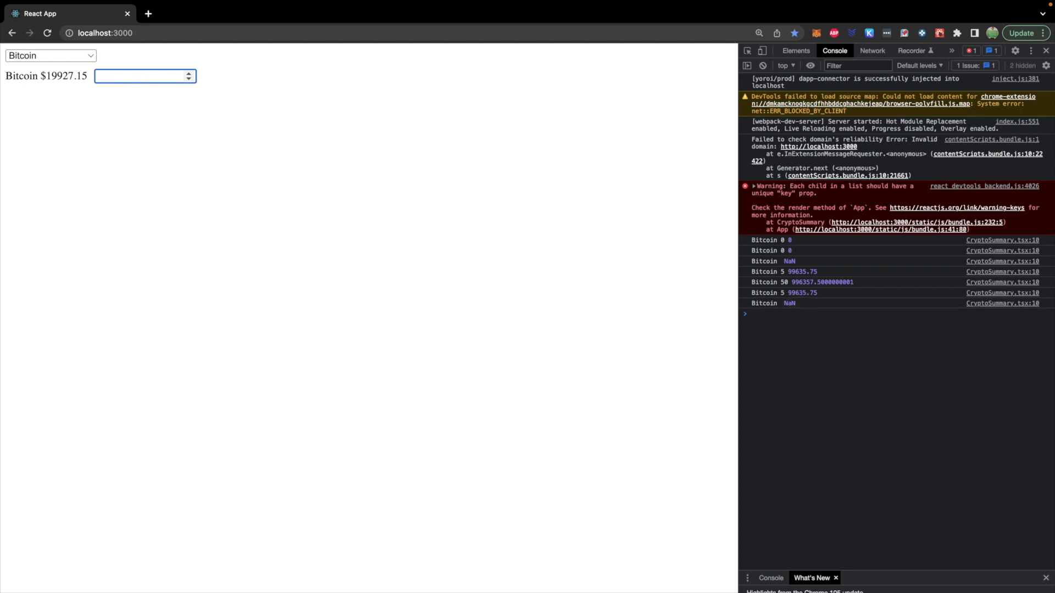
type("e")
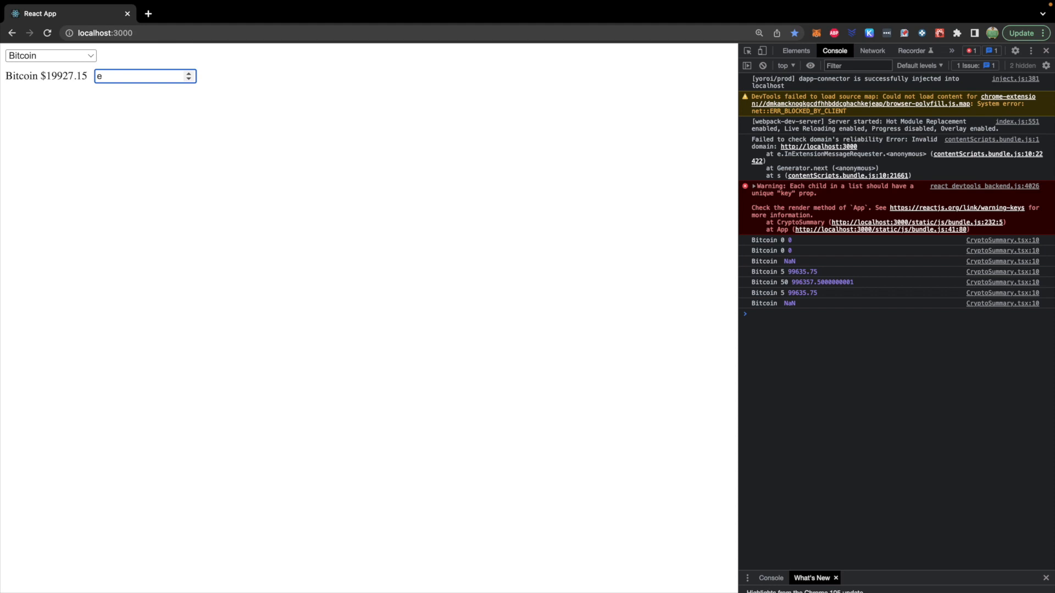
key("Backspace")
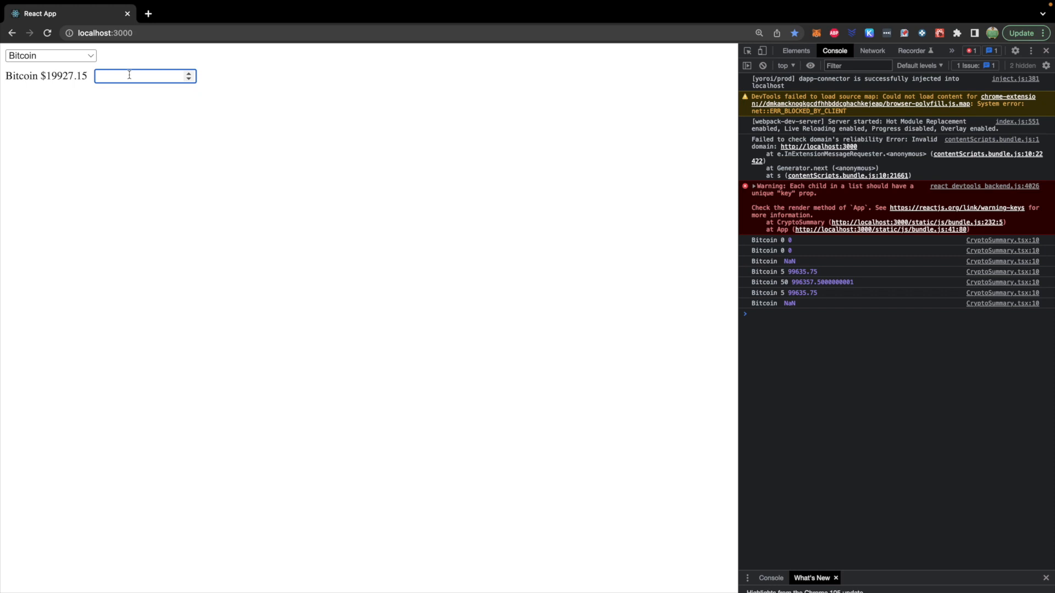
type("50")
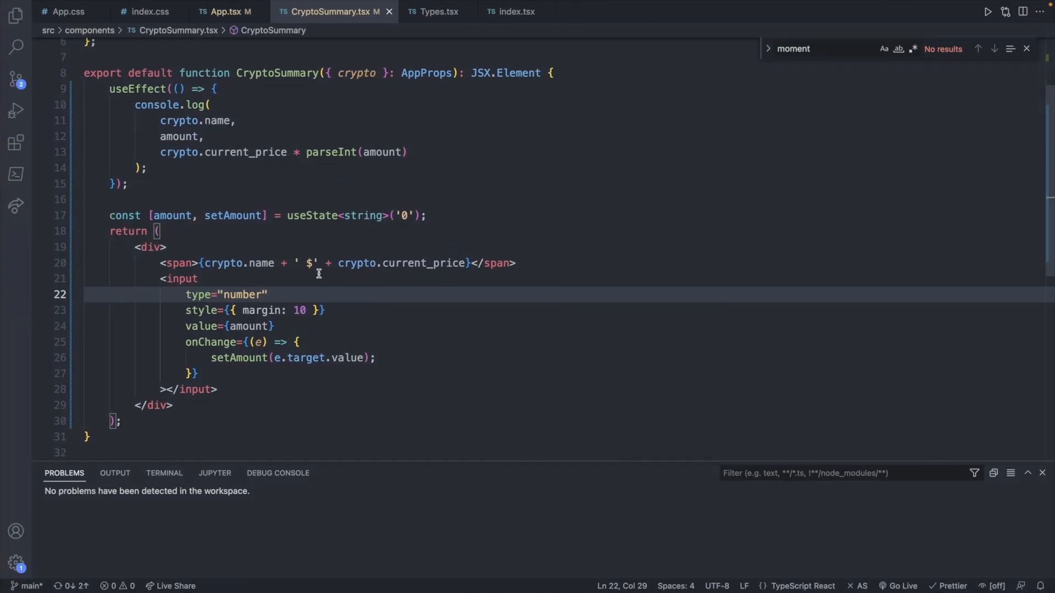
- Add a paragraph below the input rendering {crypto.current_price * amount}
scroll("up", 3)
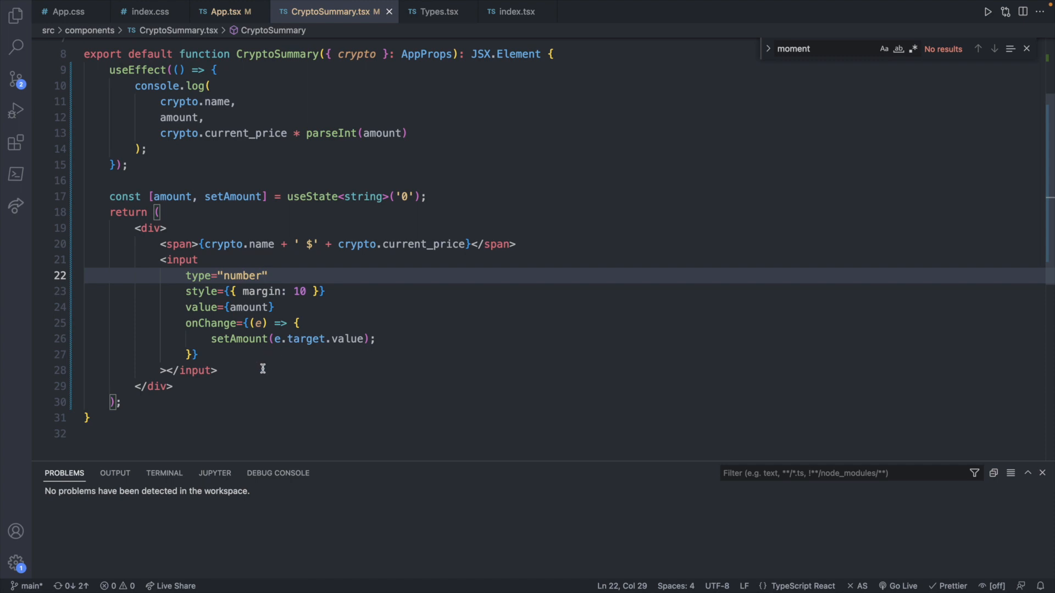
key("Enter")
type("<p></p>")
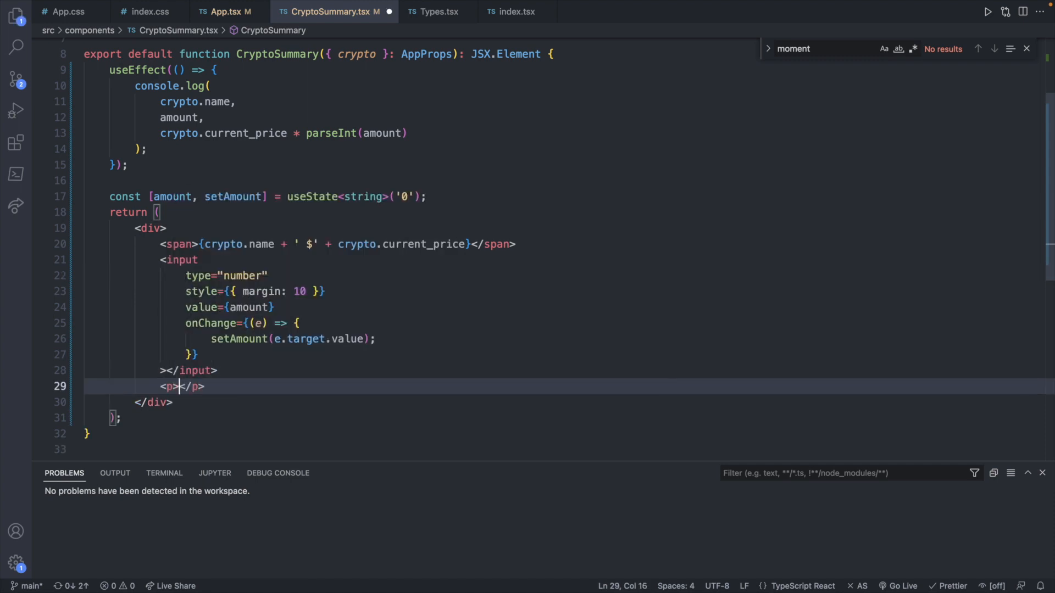
type("{")
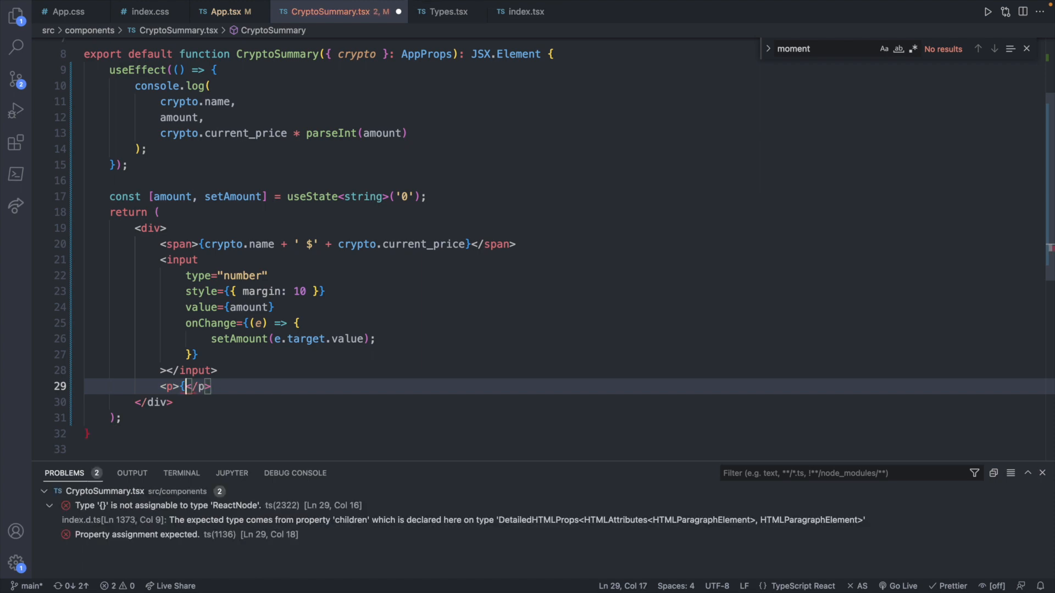
type("crypto.current_price *")
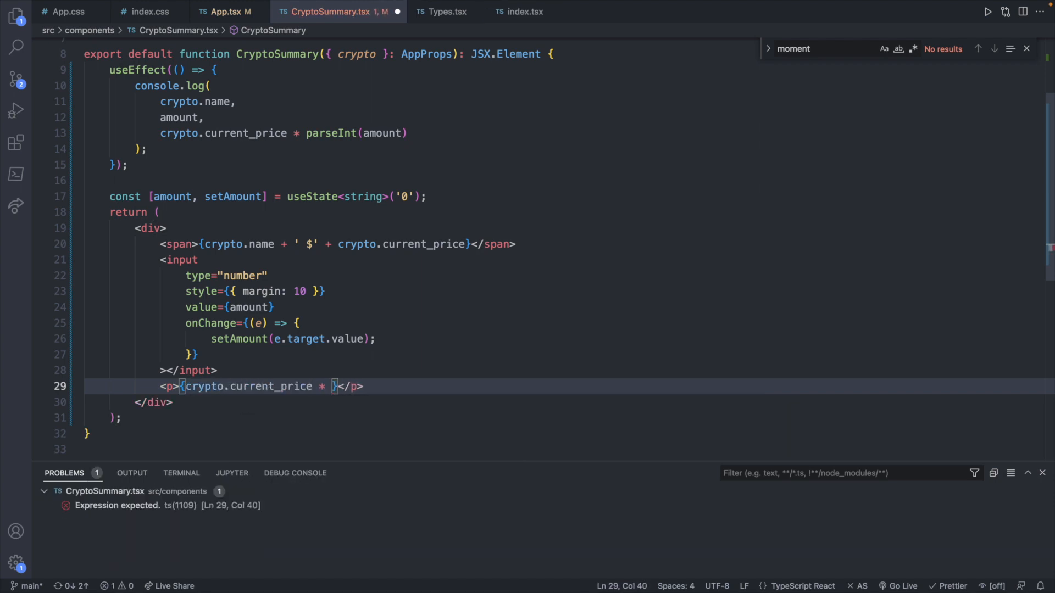
type("amount")
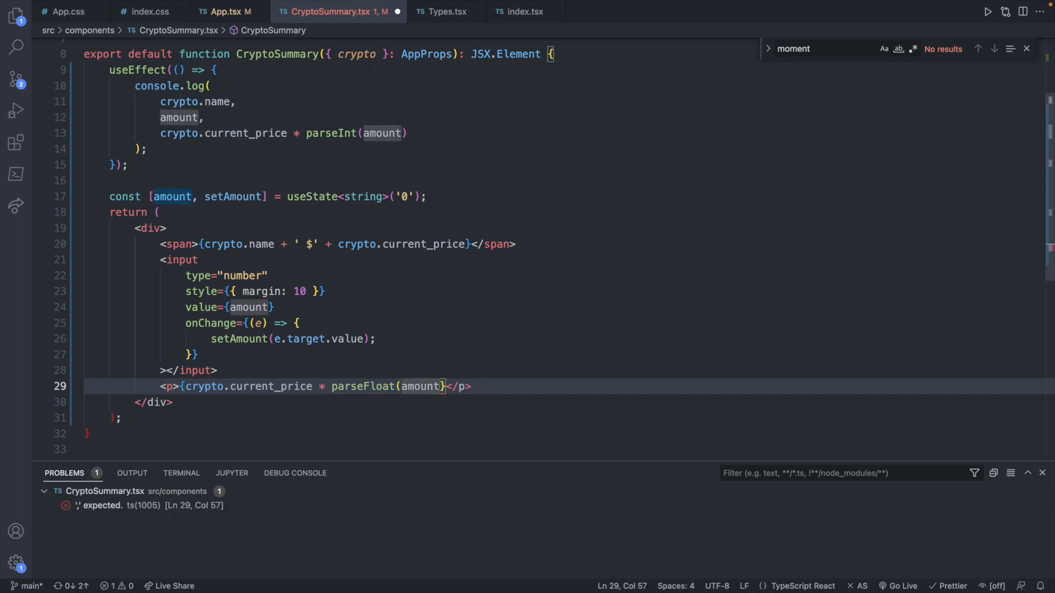
type("}")
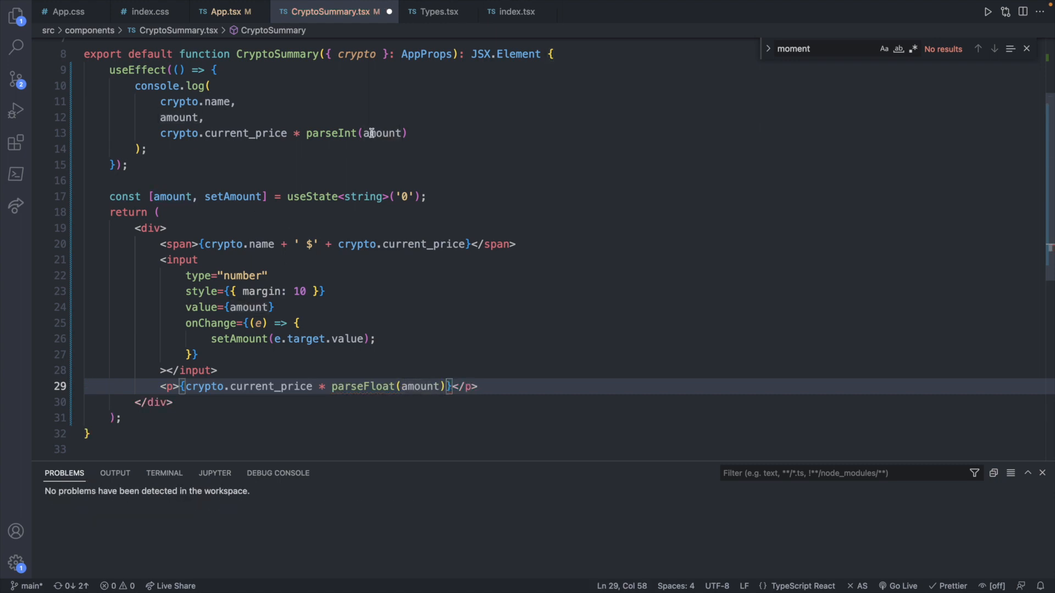
- Switch parseInt to parseFloat and round the computed price with .toFixed(2)
left_click(361, 133)
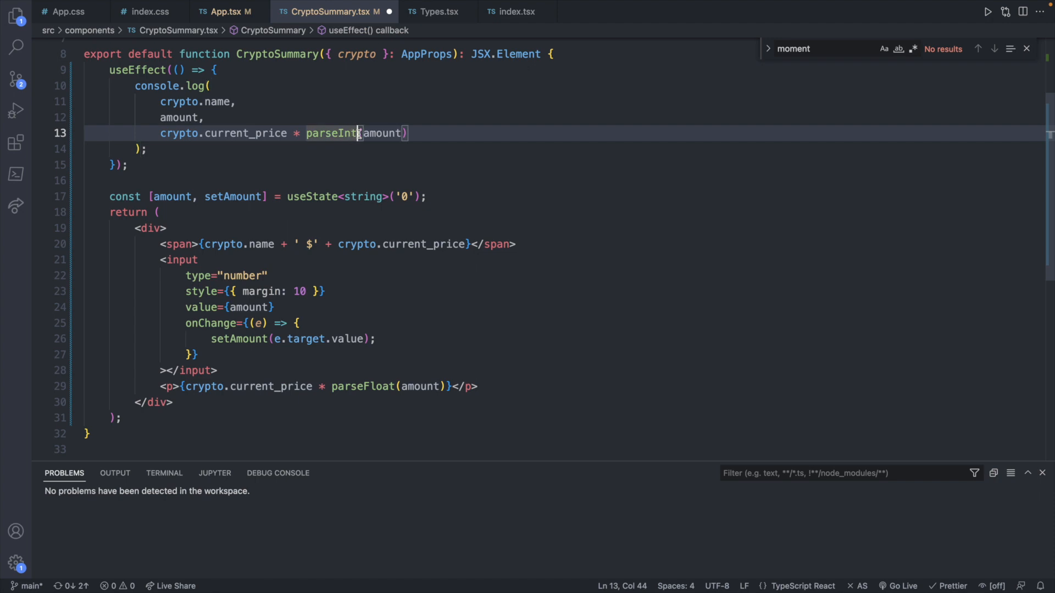
type("parseFloat")
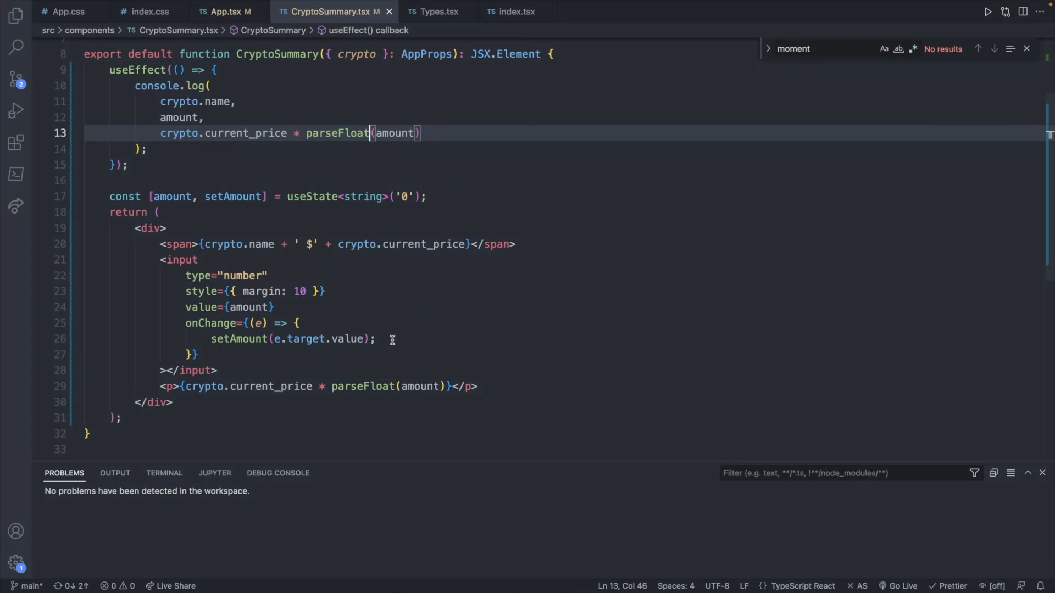
type(".toFixed(2")
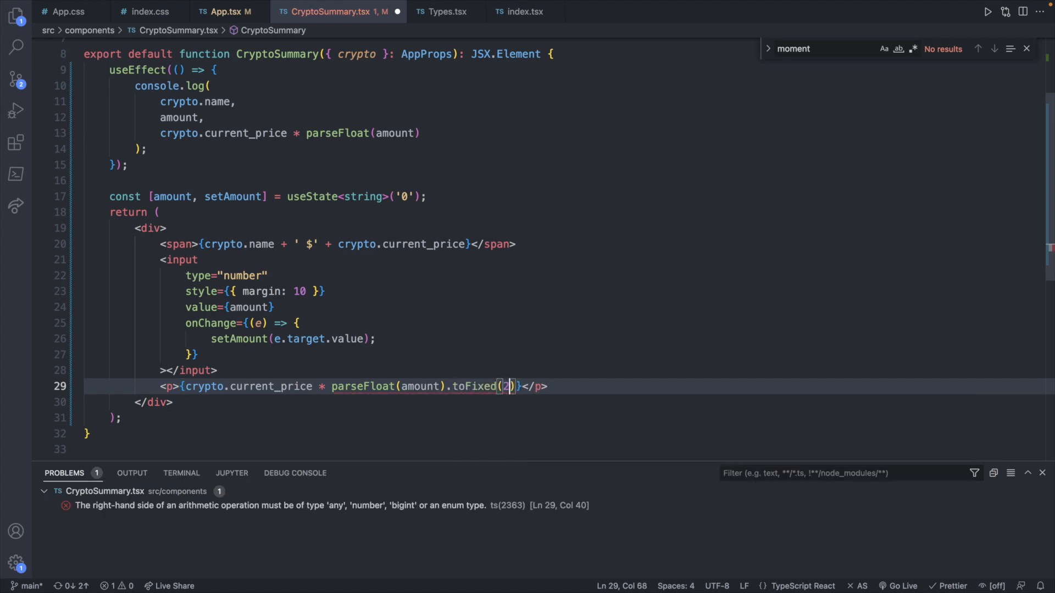
key("Backspace")
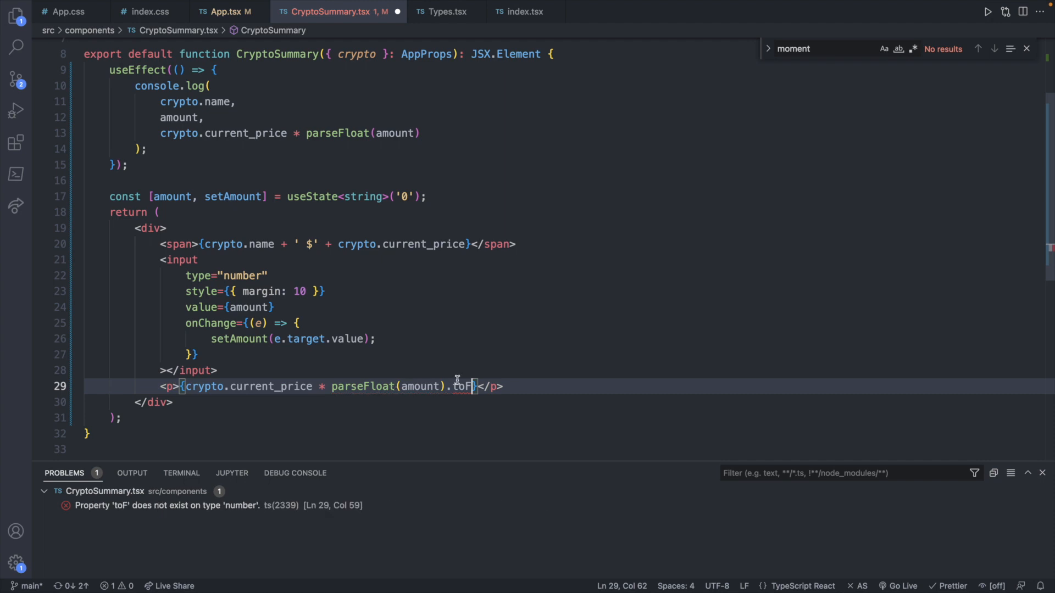
key("Backspace")
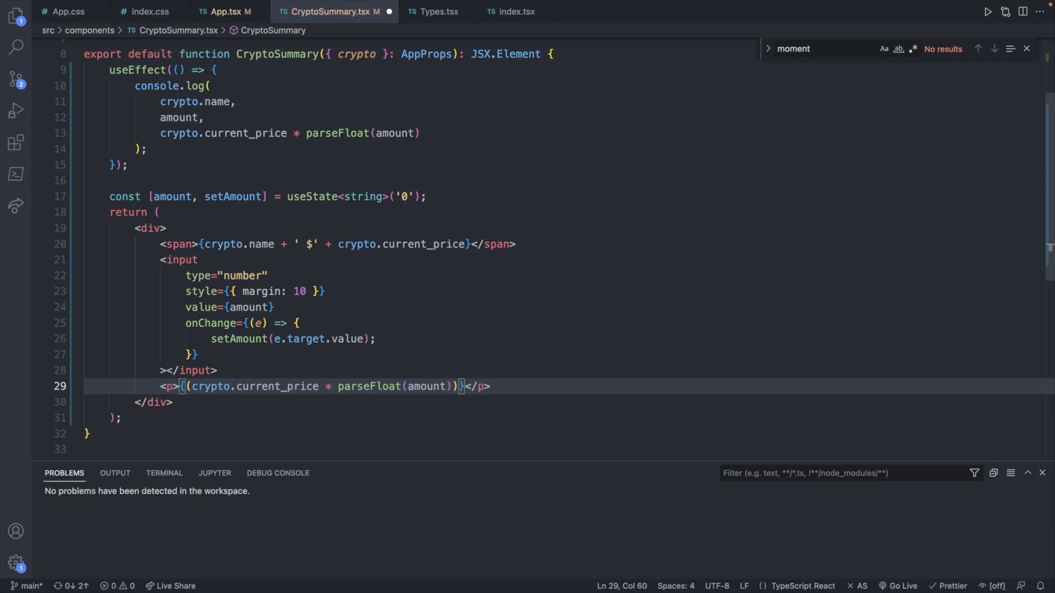
type(".to")
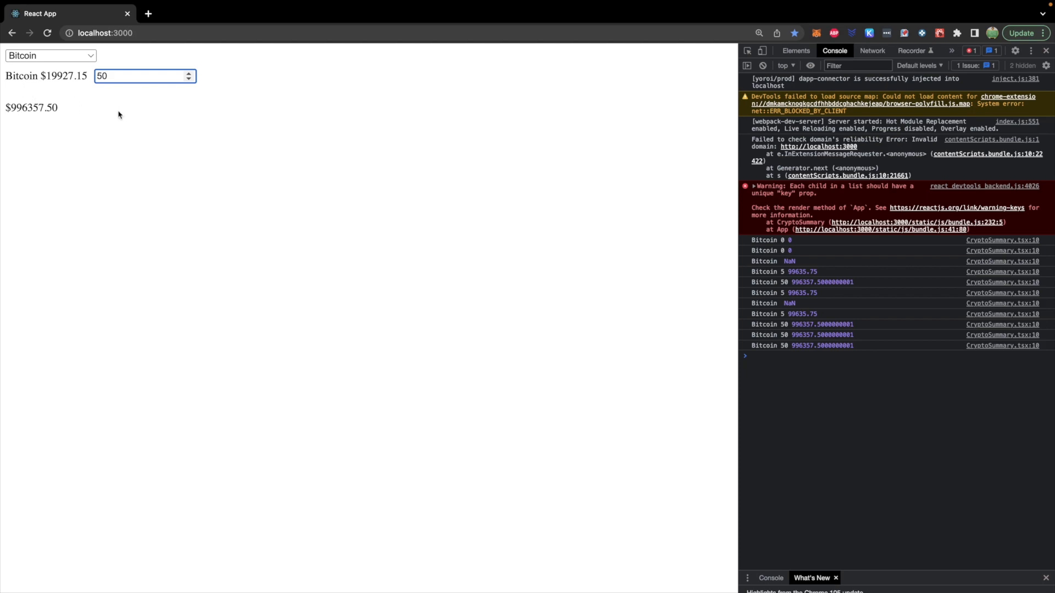
left_click(25, 139)
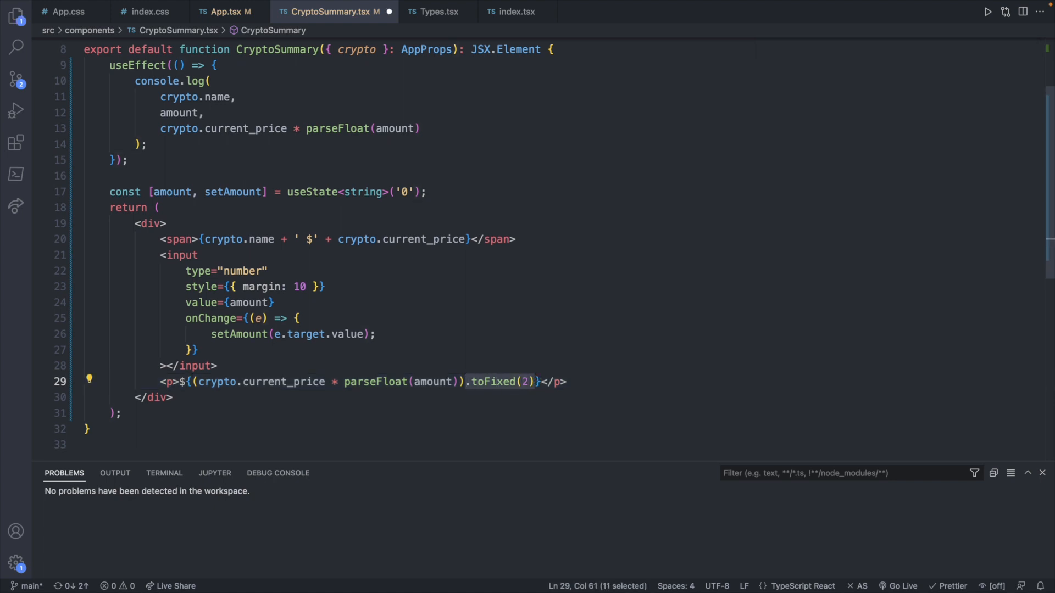
- Format the total with toLocaleString(undefined, {minimumFractionDigits: 2, maximumFractionDigits: 2})
type("toLocaleString")
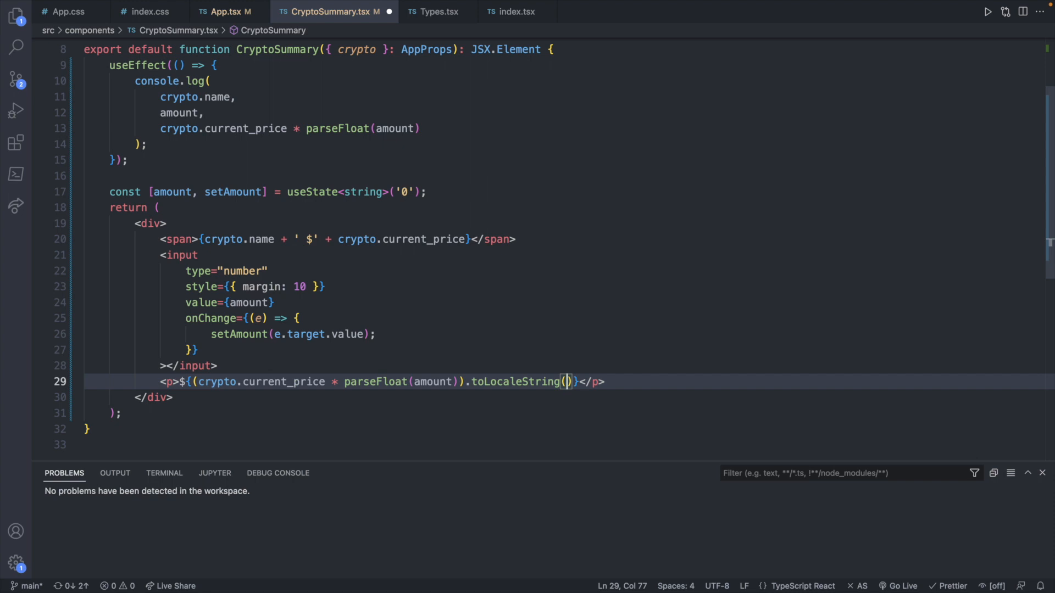
type("undefined,")
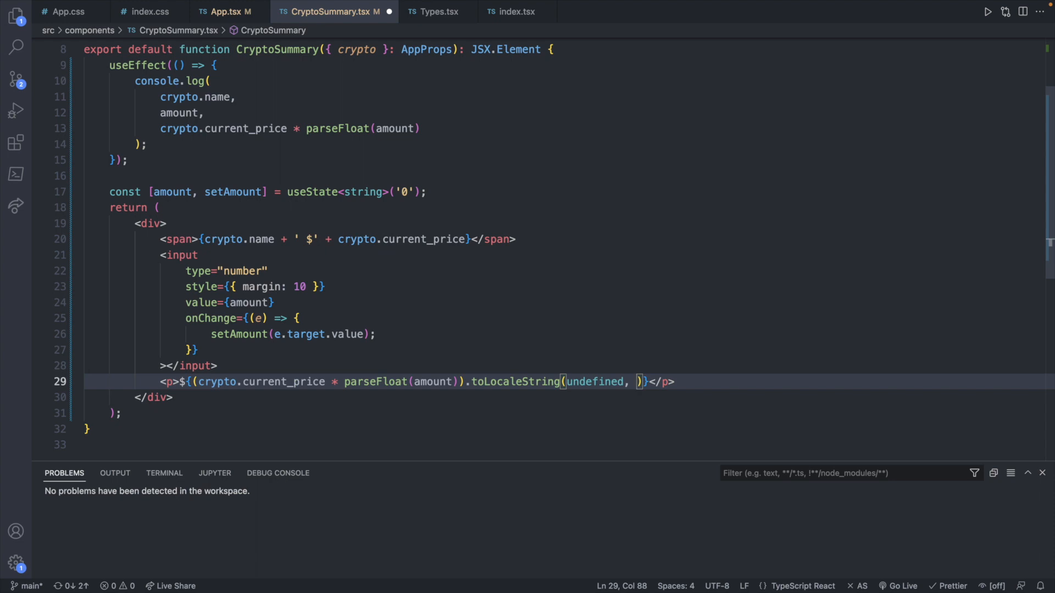
type("{")
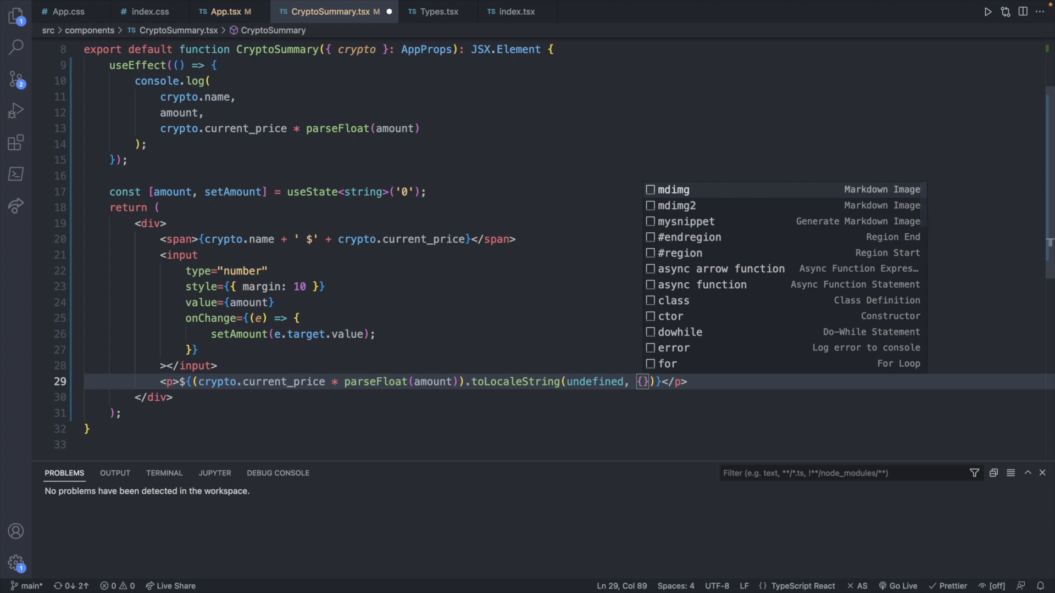
type("minimumFractionDigits")
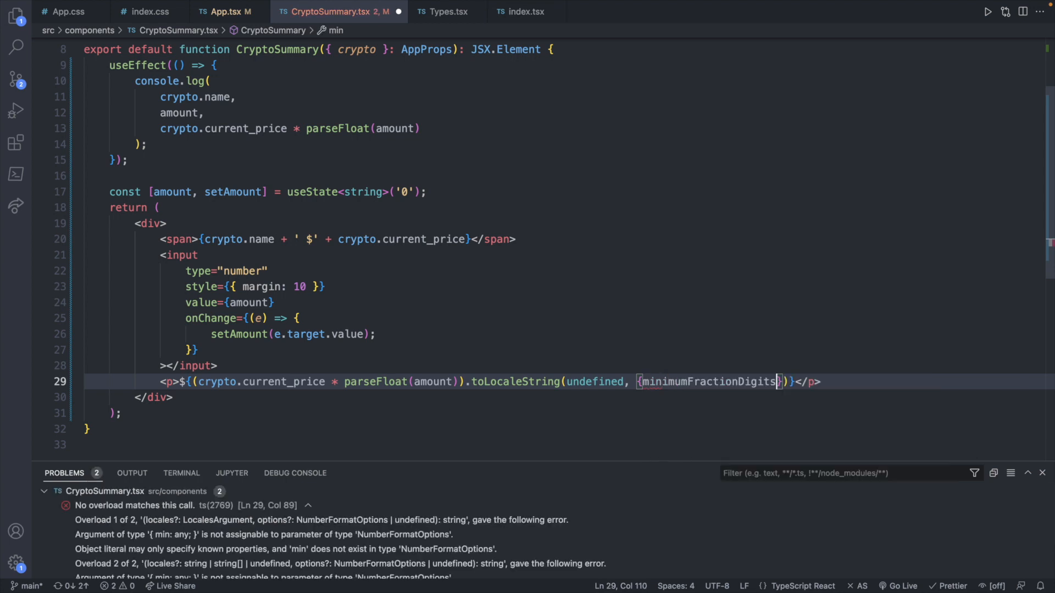
type(": 2, maximumFractionDigits")
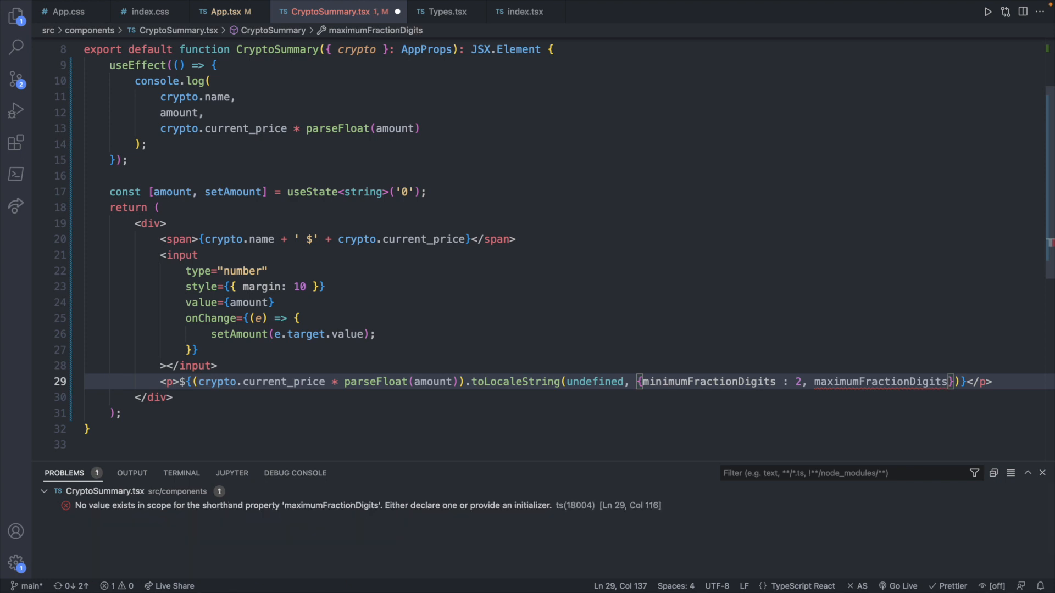
type(": 2")
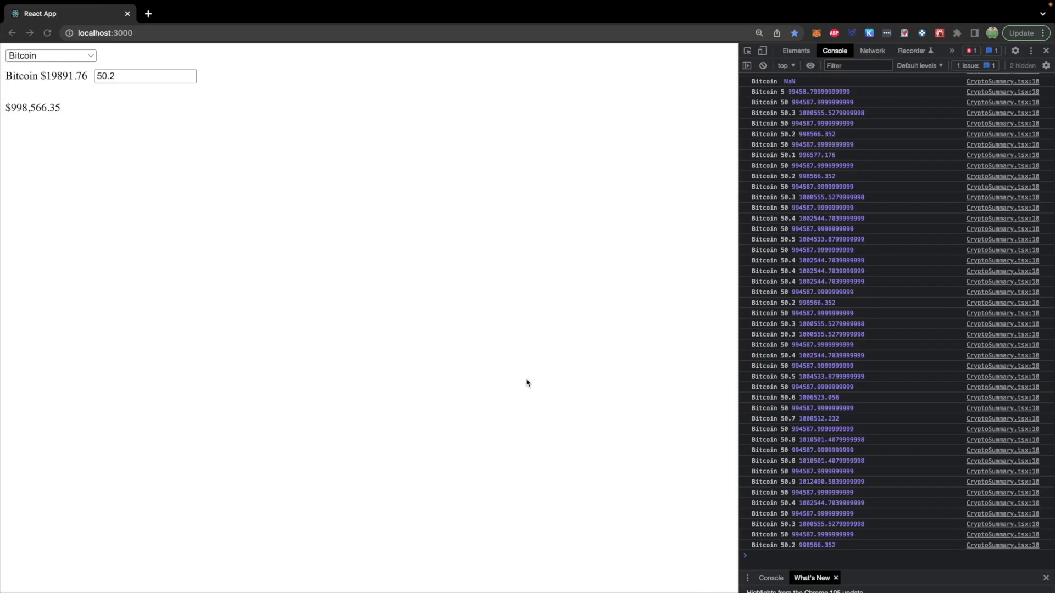
- Try Bitcoin amounts 50.1, 50.6 and 50 to confirm totals like $1,006,523.06 with commas and two decimals
left_click(142, 76)
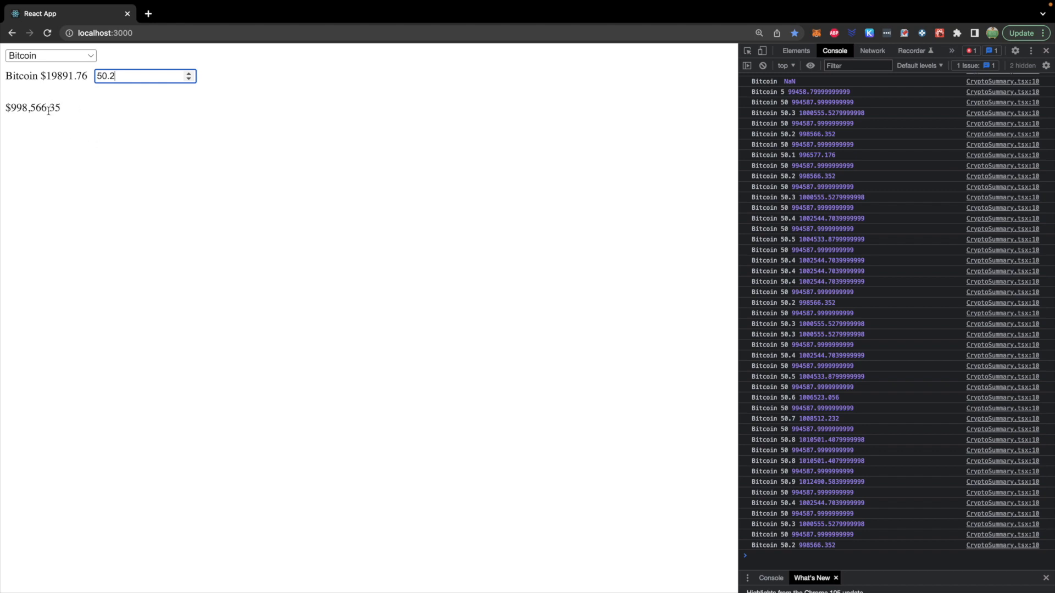
mouse_move(108, 114)
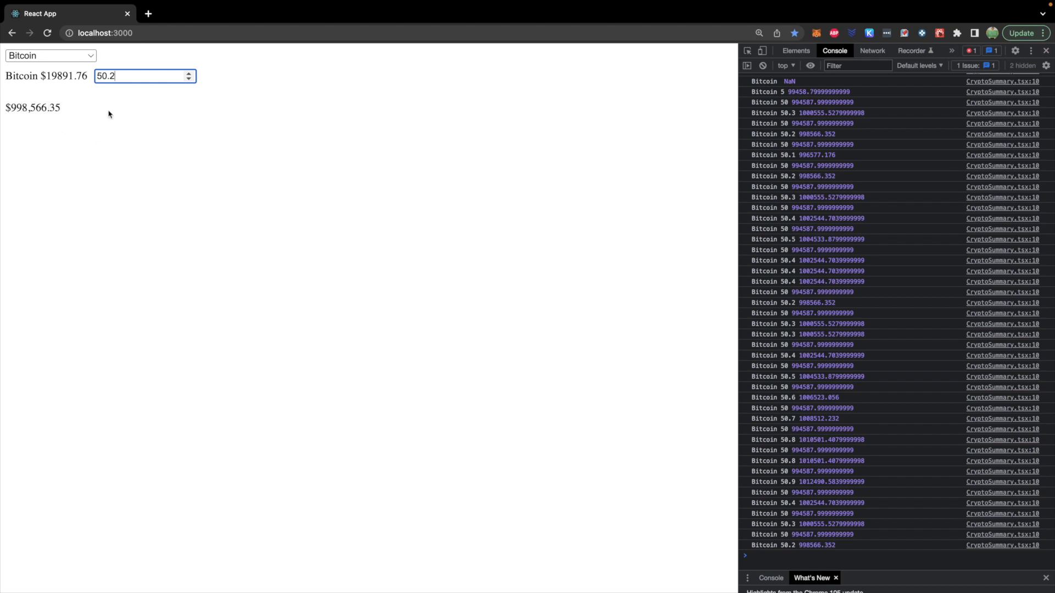
key("Backspace")
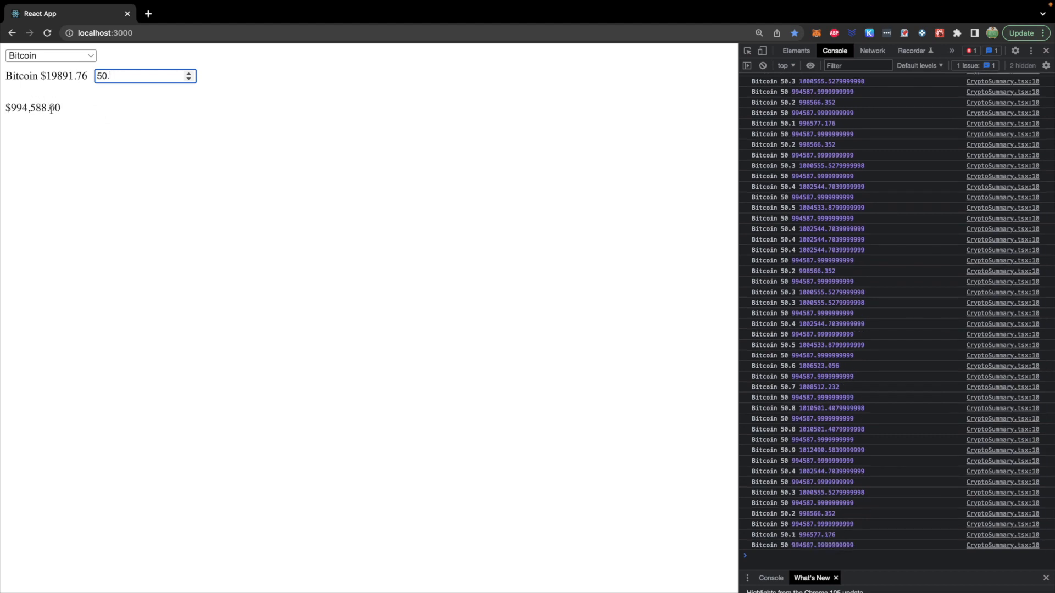
type("1")
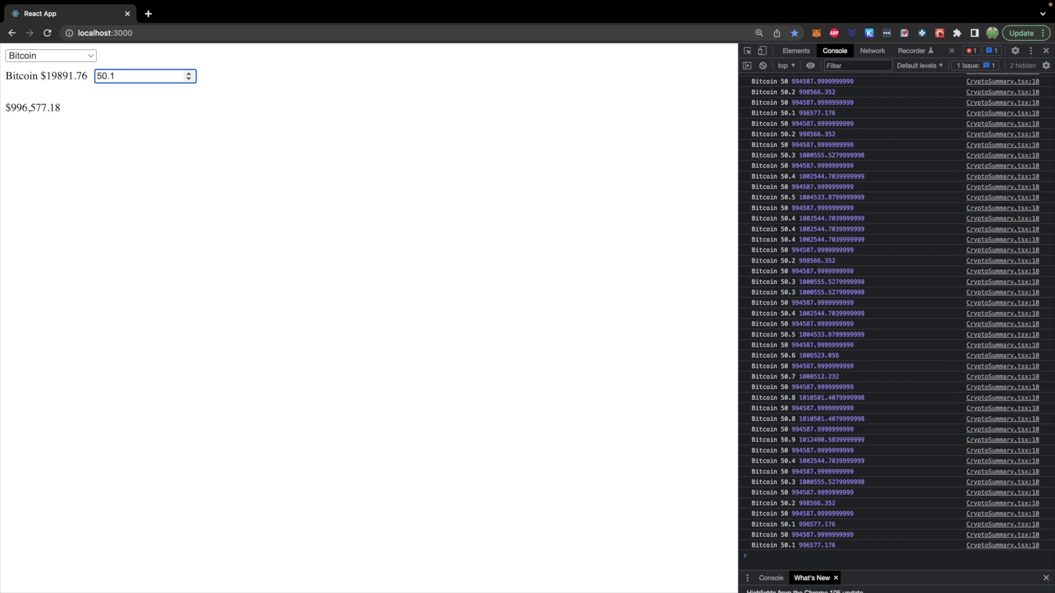
key("Backspace")
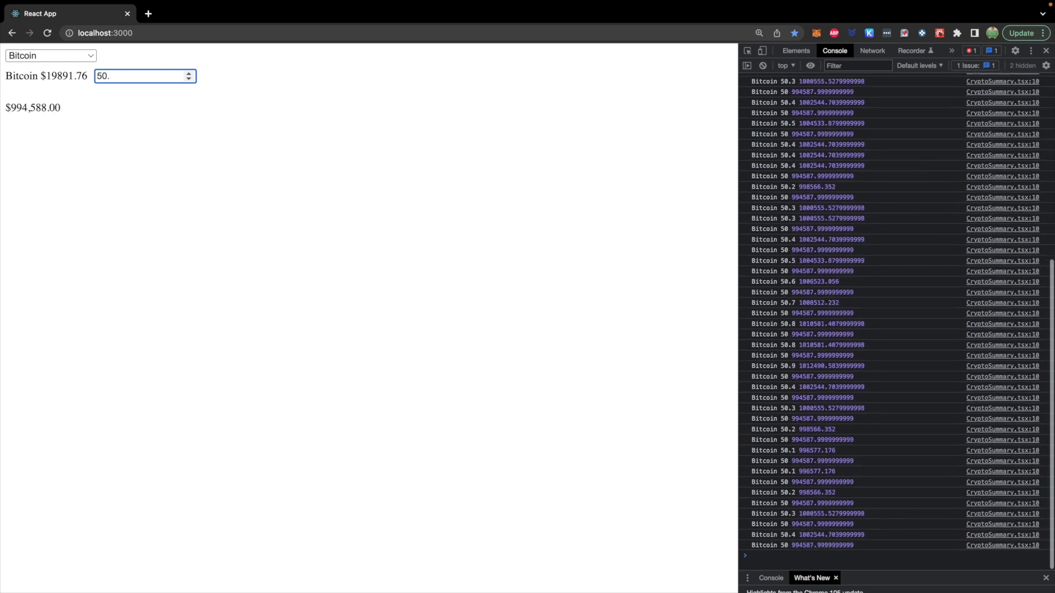
type("6")
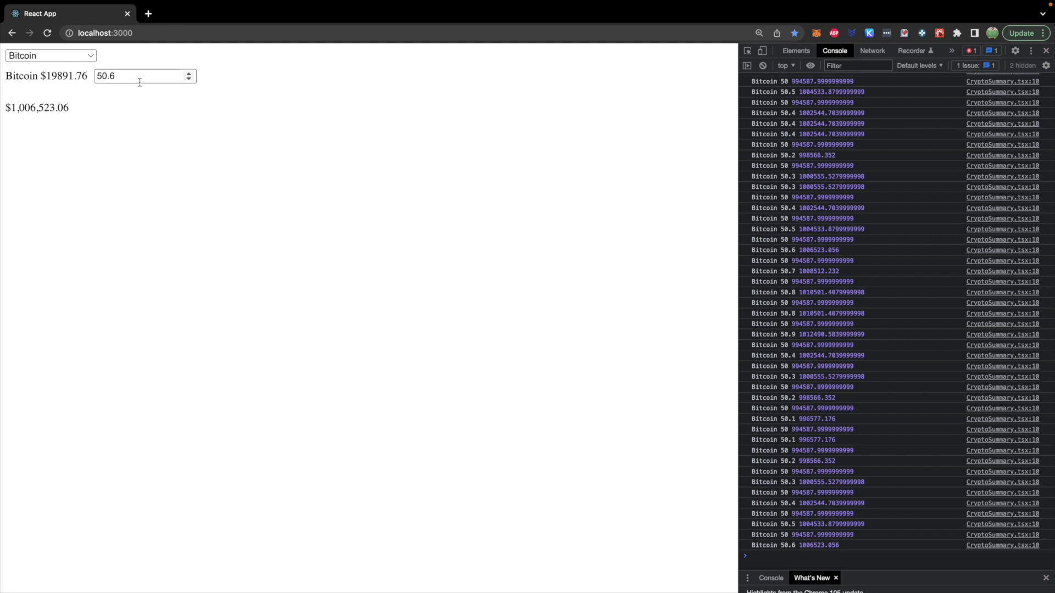
key("Backspace")
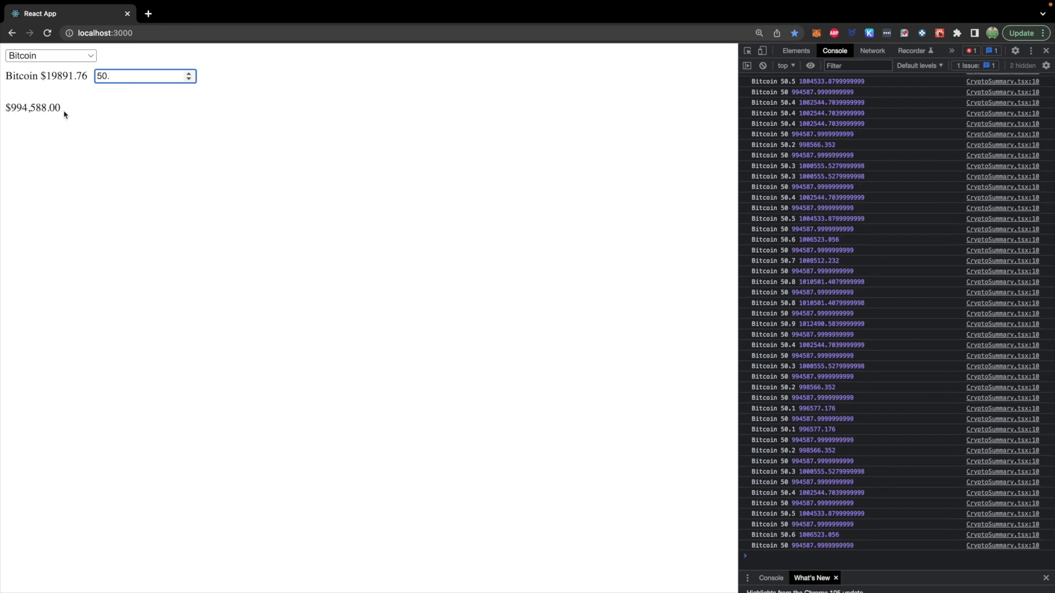